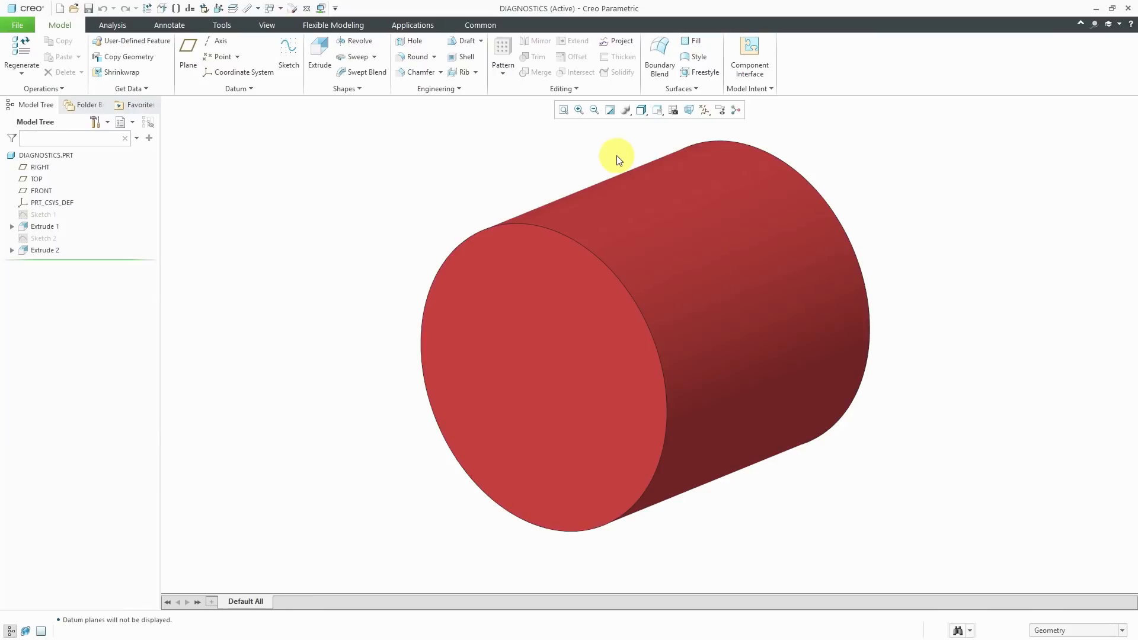
Step: Begin a third extrude on the cylinder's front face and orient the sketch face-on
click(319, 54)
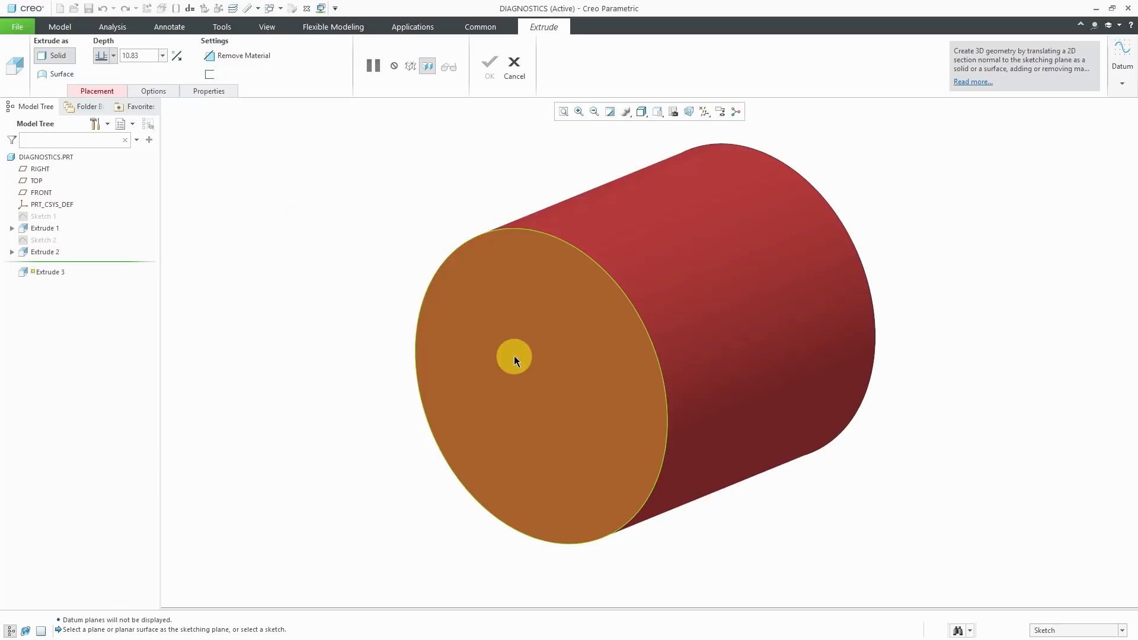
click(541, 362)
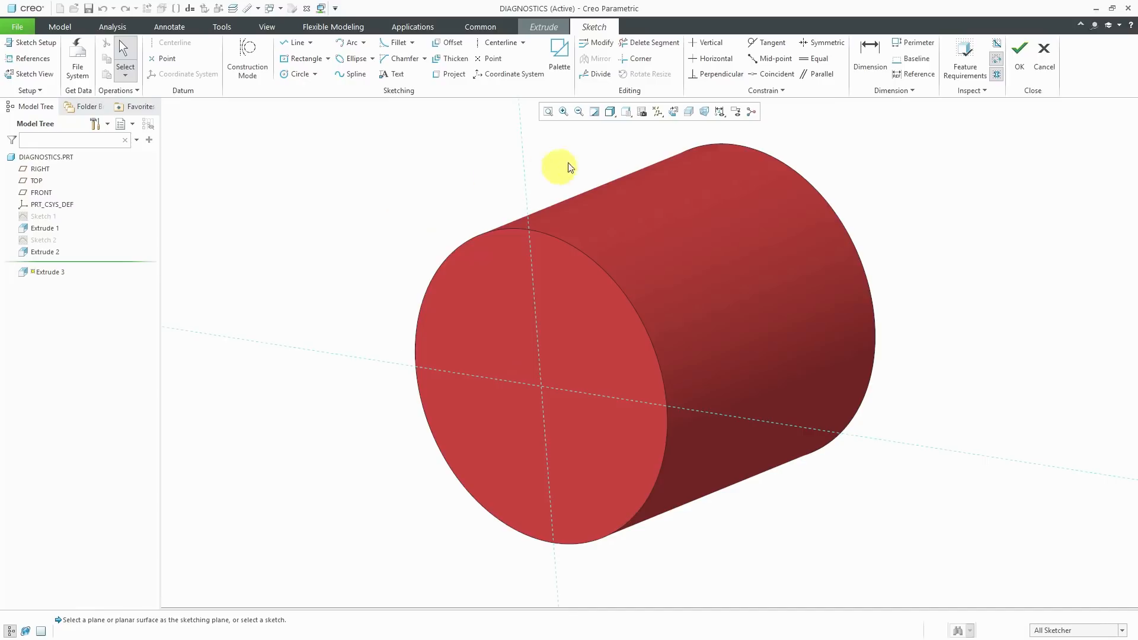
click(675, 111)
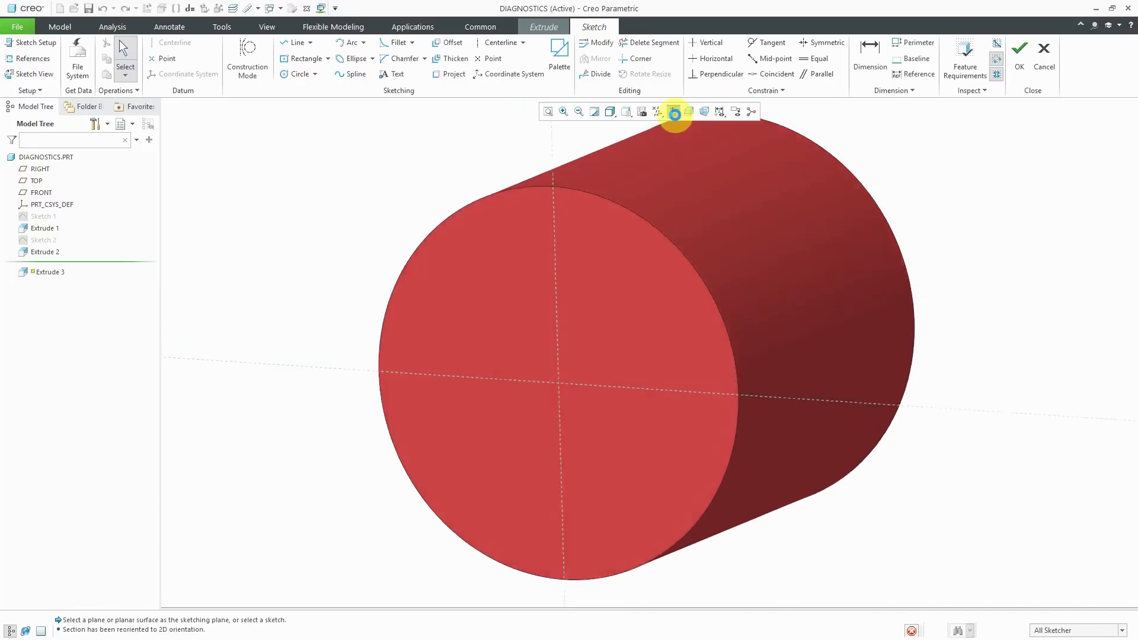
click(675, 112)
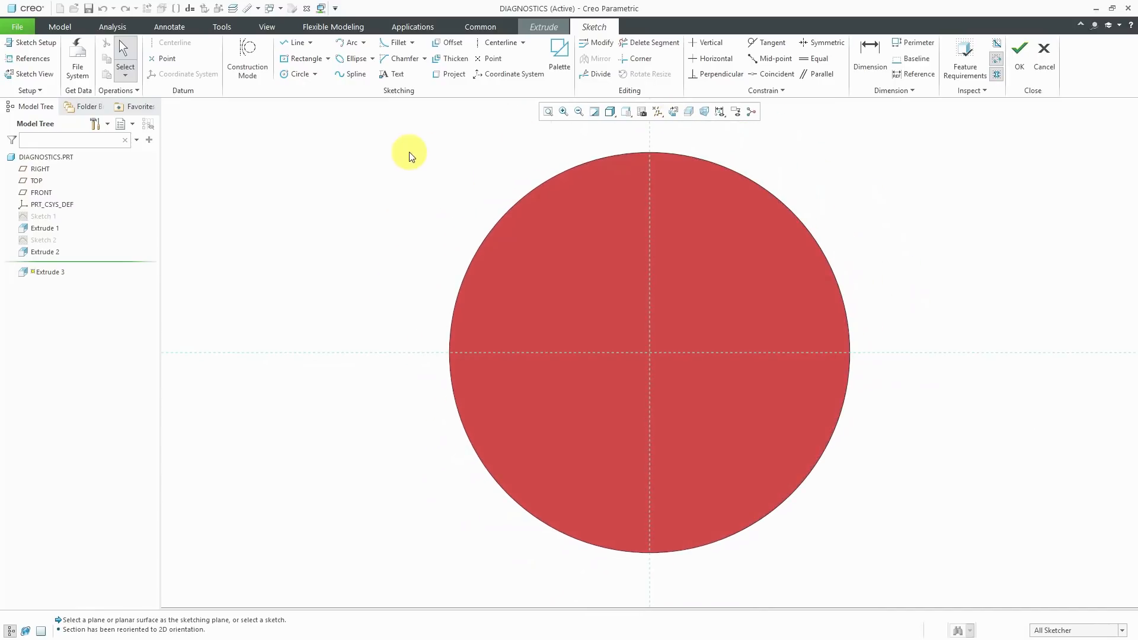
mouse_move(404, 161)
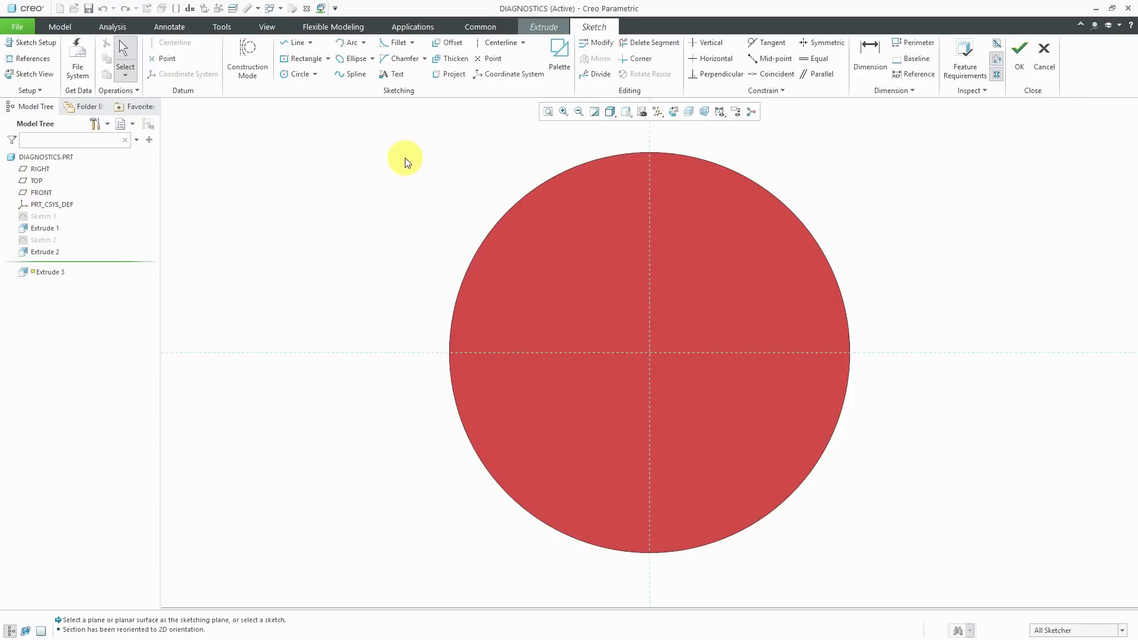
mouse_move(78, 62)
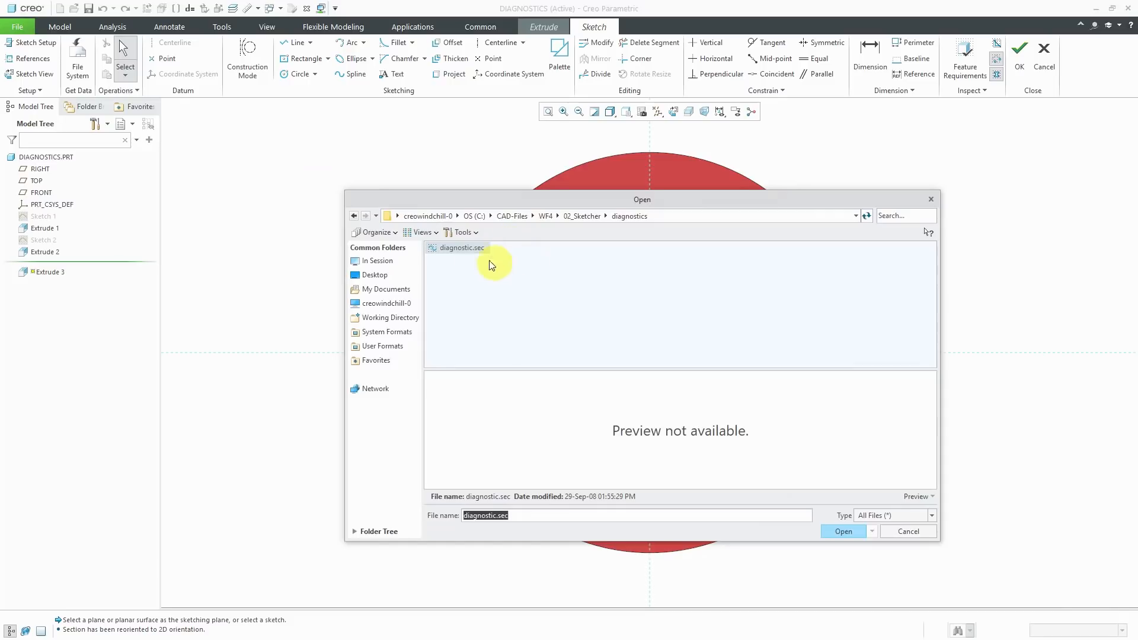
Step: Select diagnostic.sec as the section file to import into the sketch
click(842, 531)
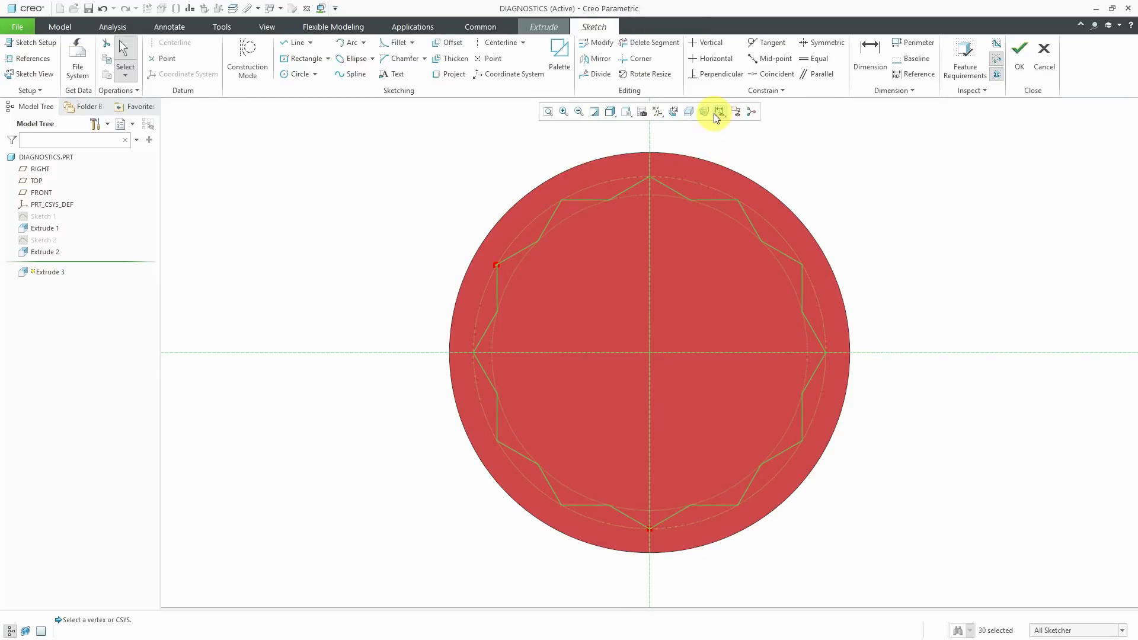
click(718, 112)
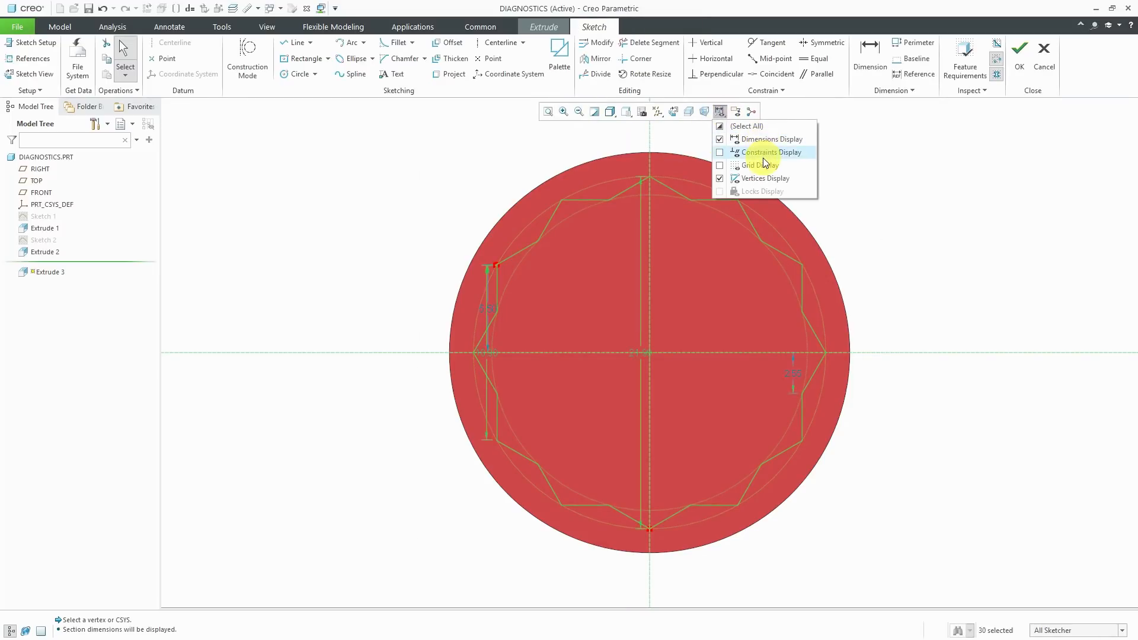
click(719, 152)
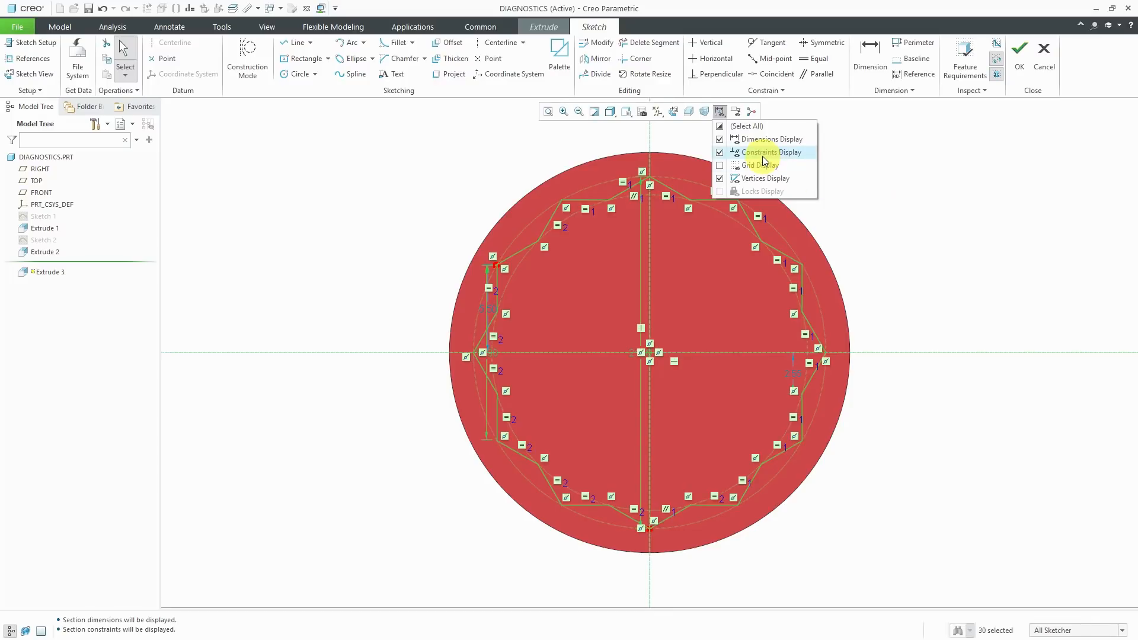
click(770, 153)
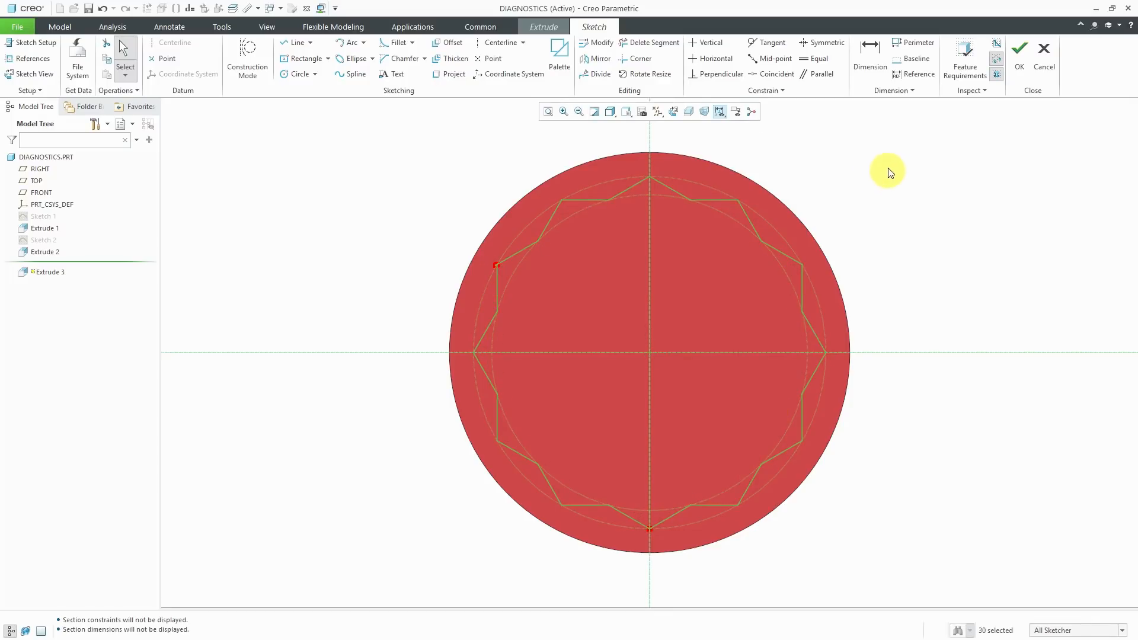
mouse_move(909, 116)
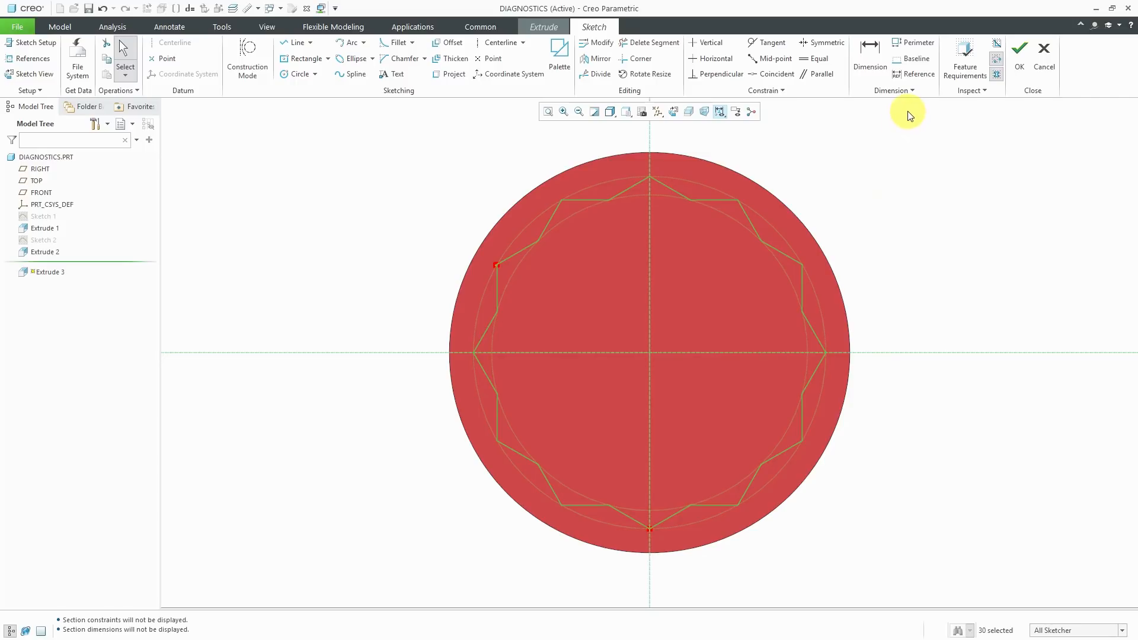
mouse_move(978, 92)
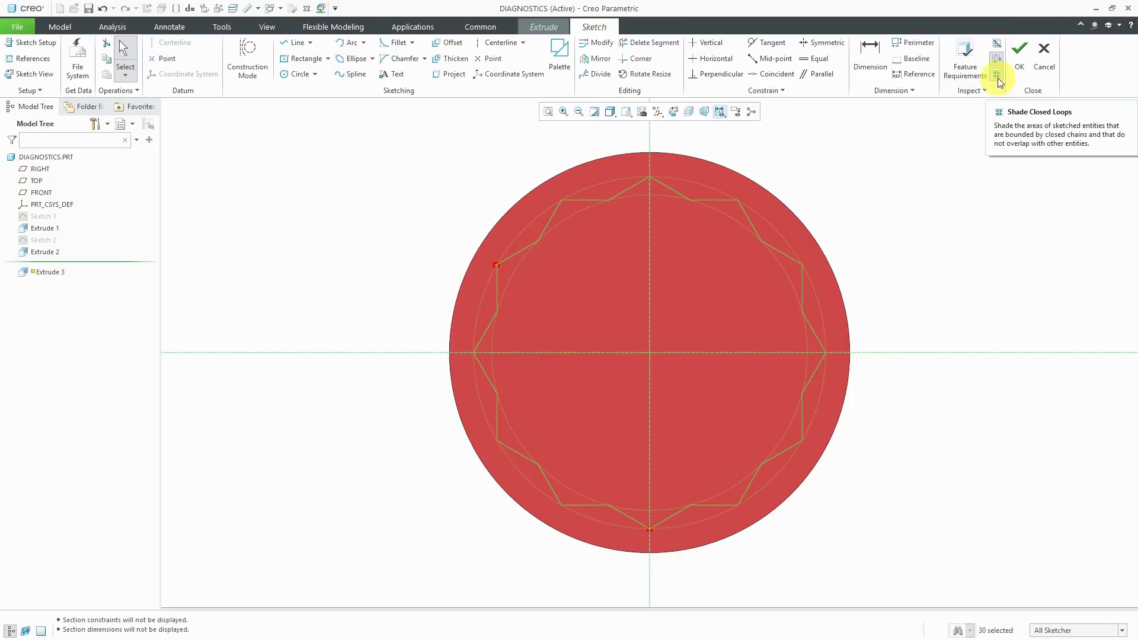
mouse_move(998, 75)
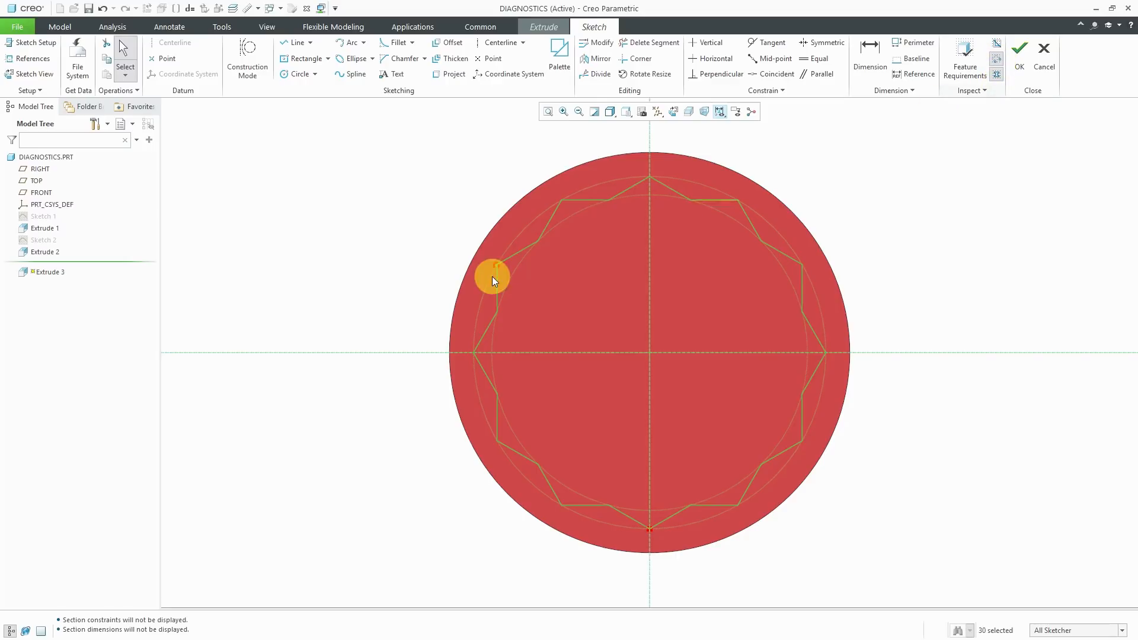
scroll(up, 3)
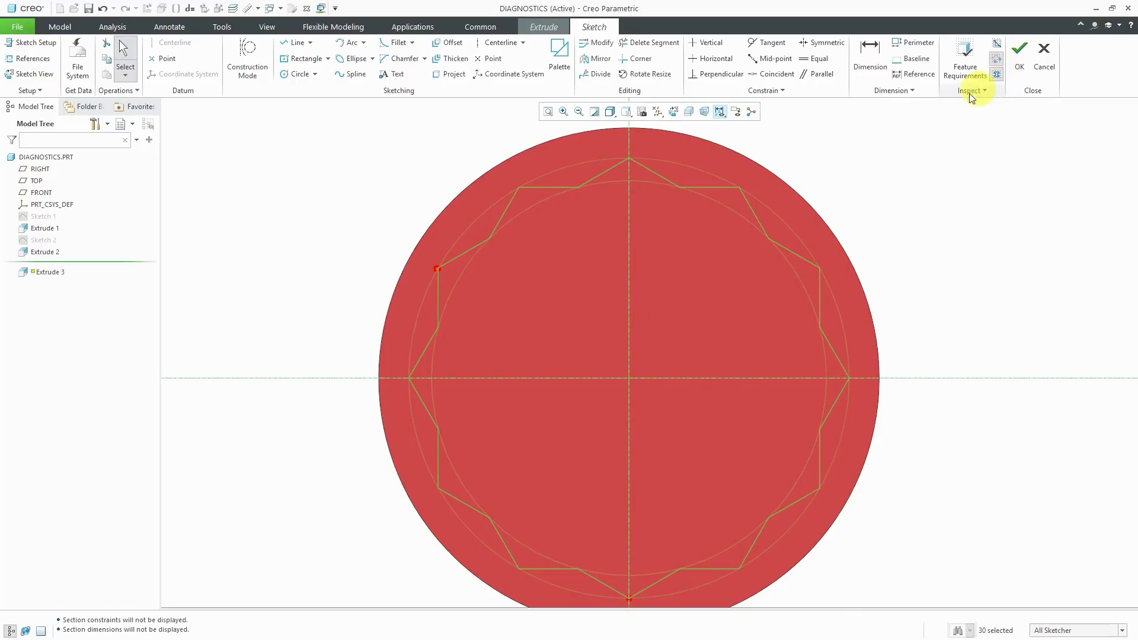
click(17, 27)
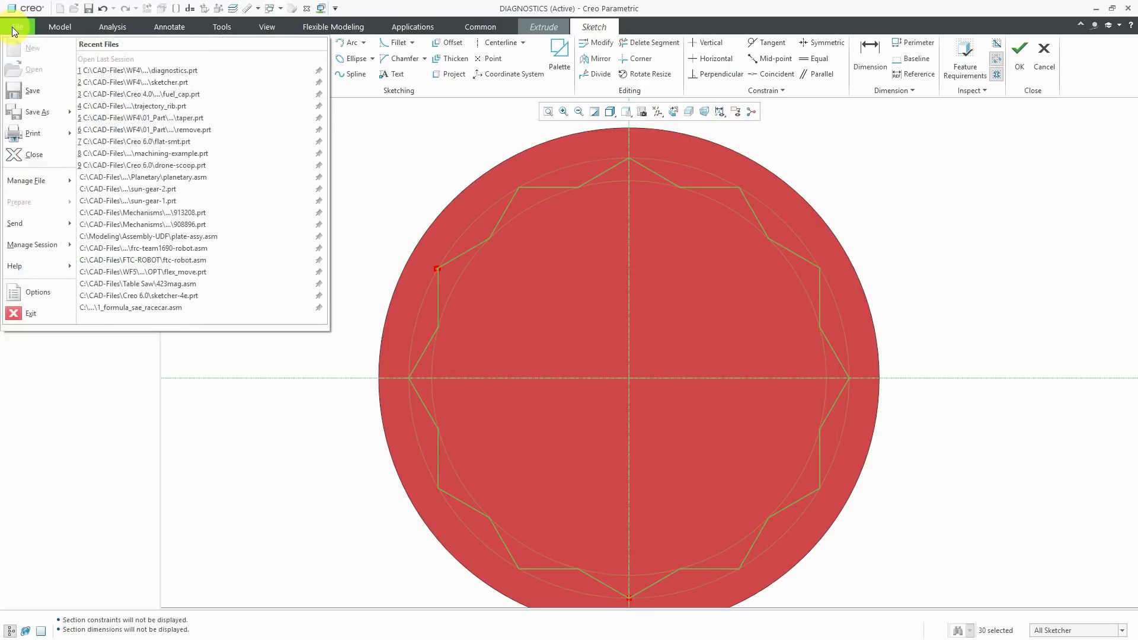
click(36, 291)
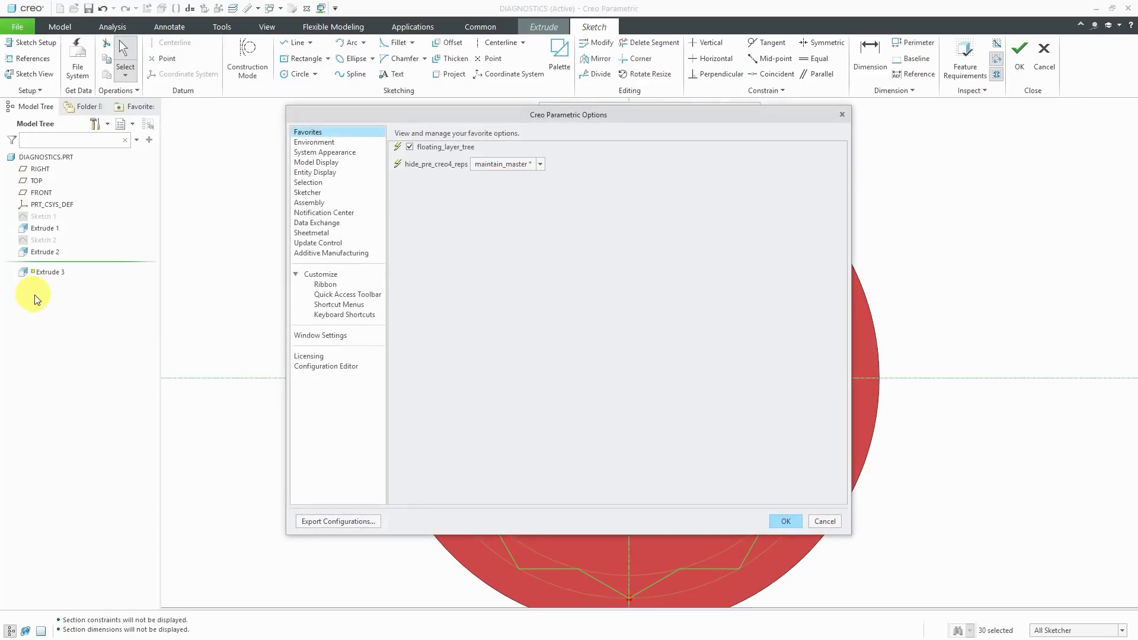
click(326, 366)
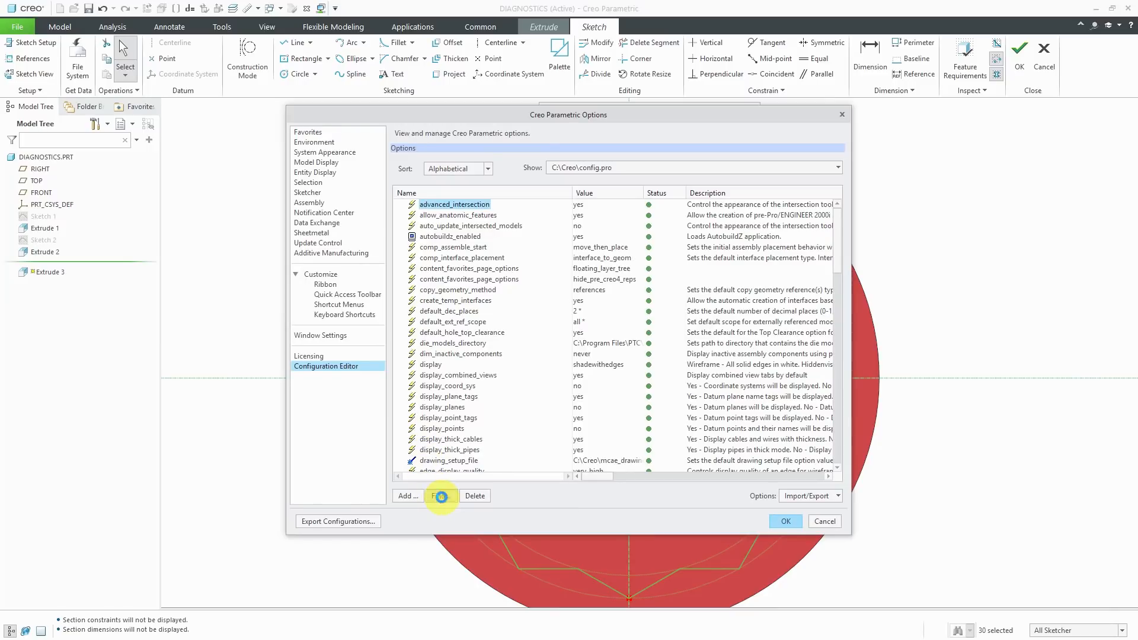
click(441, 495)
text(sketcher)
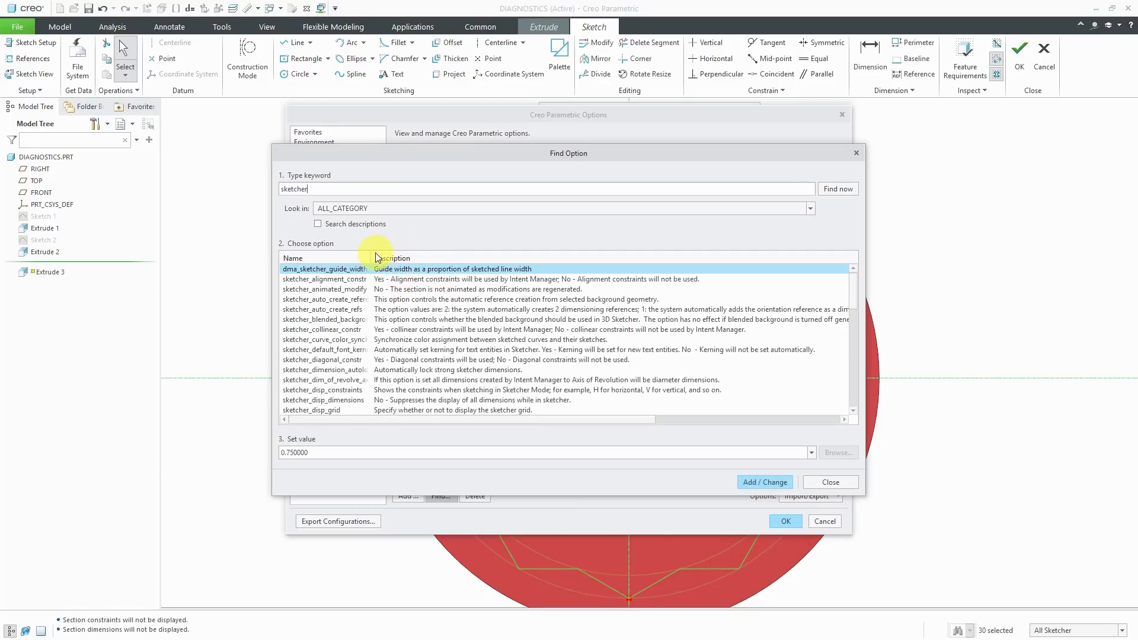
scroll(down, 3)
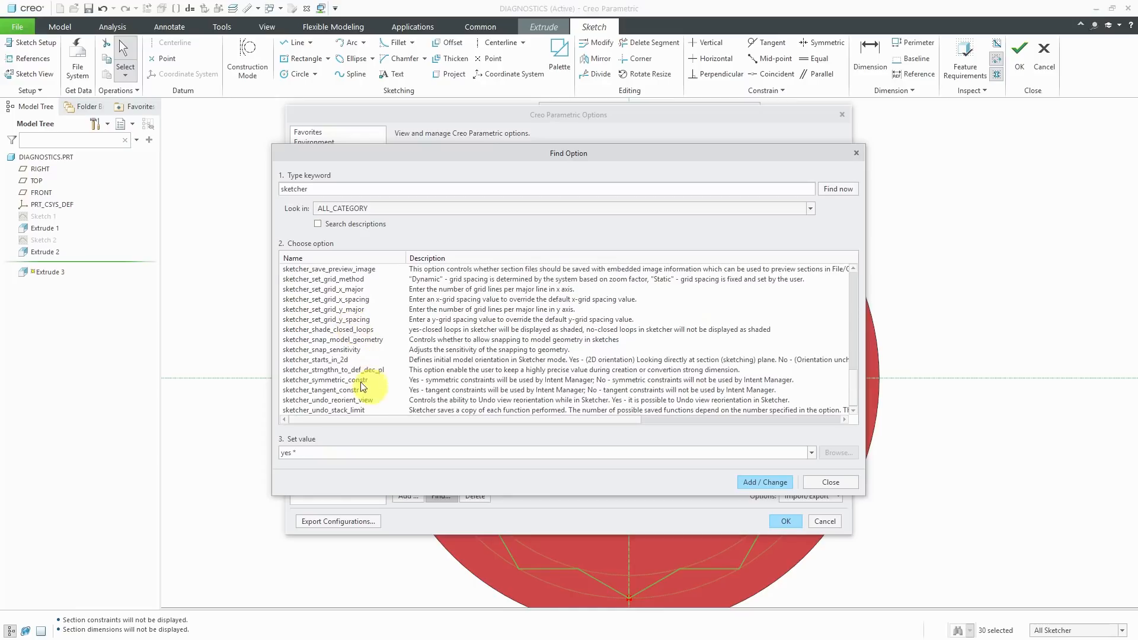
click(328, 328)
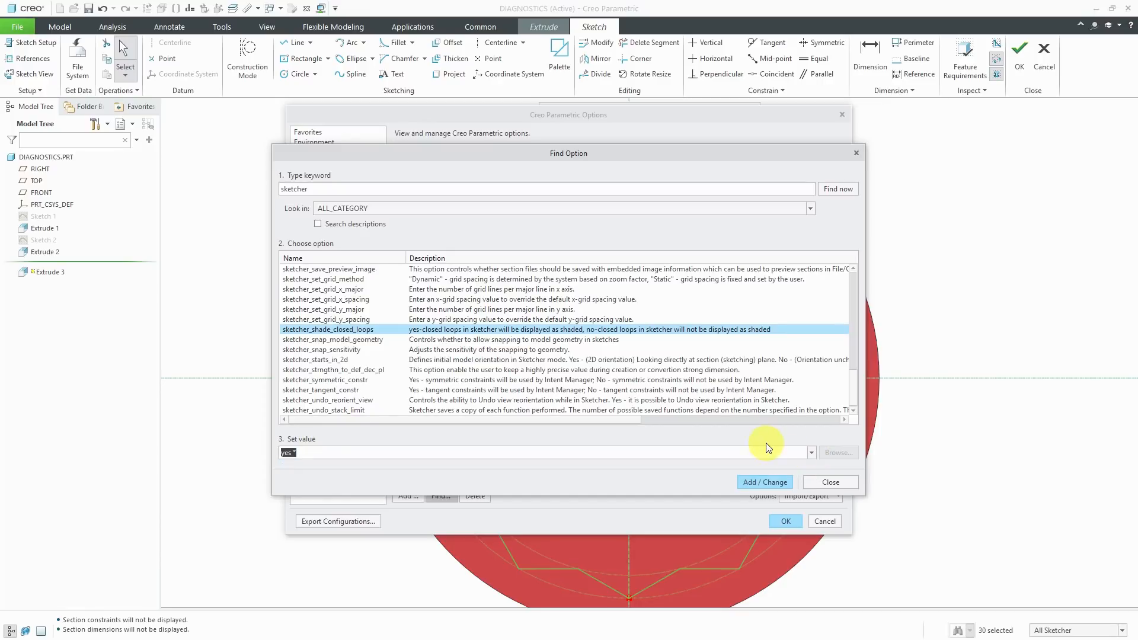
click(829, 482)
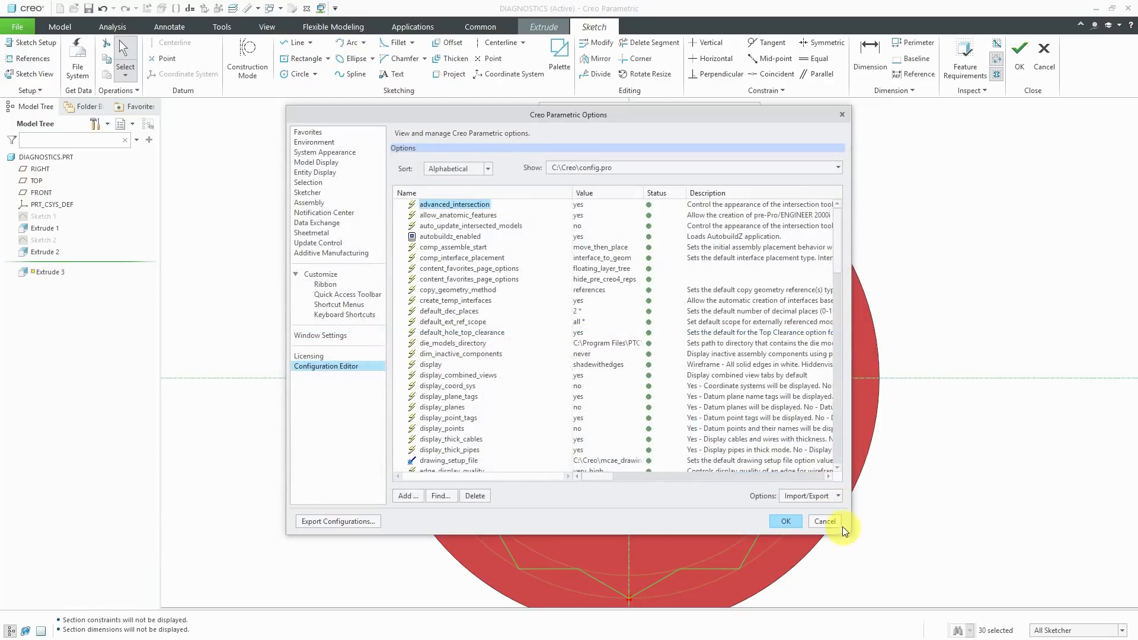
click(824, 521)
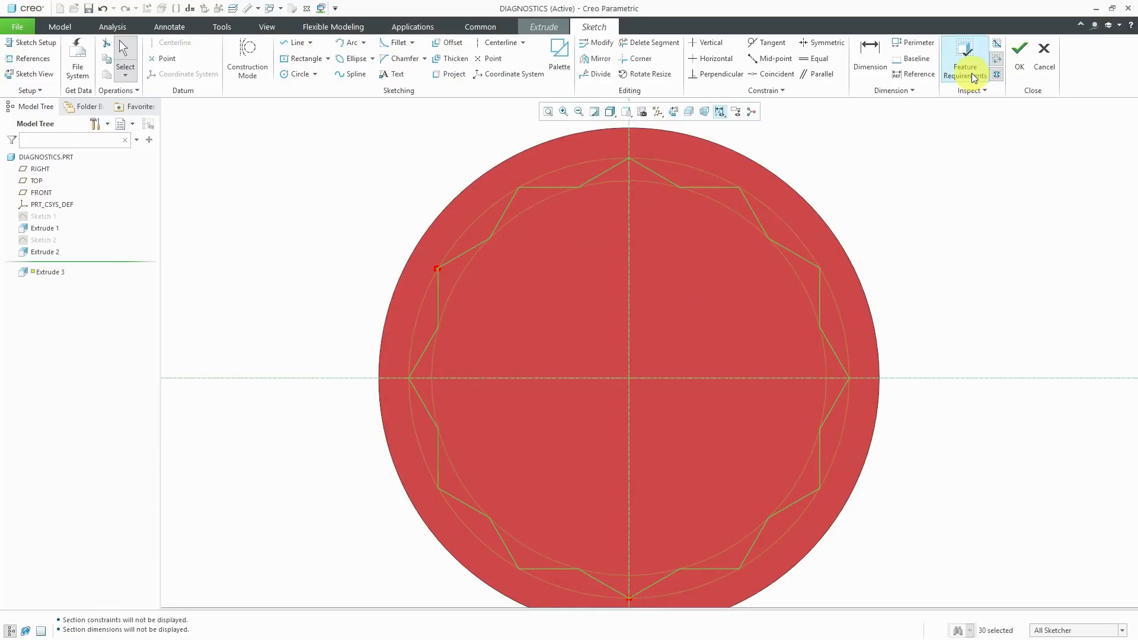
click(965, 59)
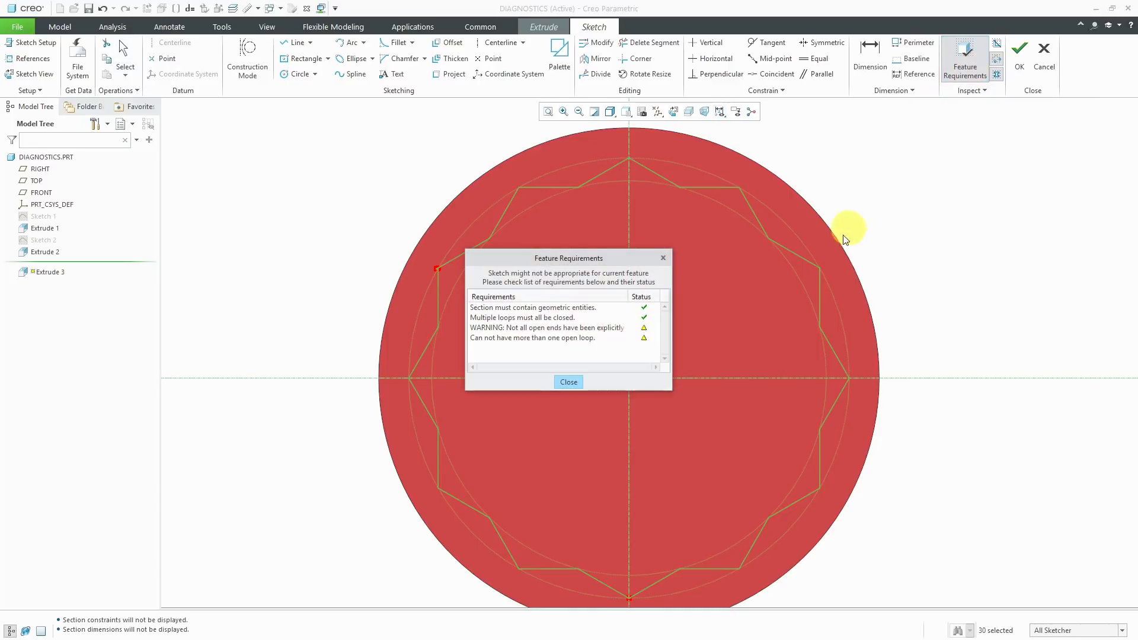
mouse_move(609, 366)
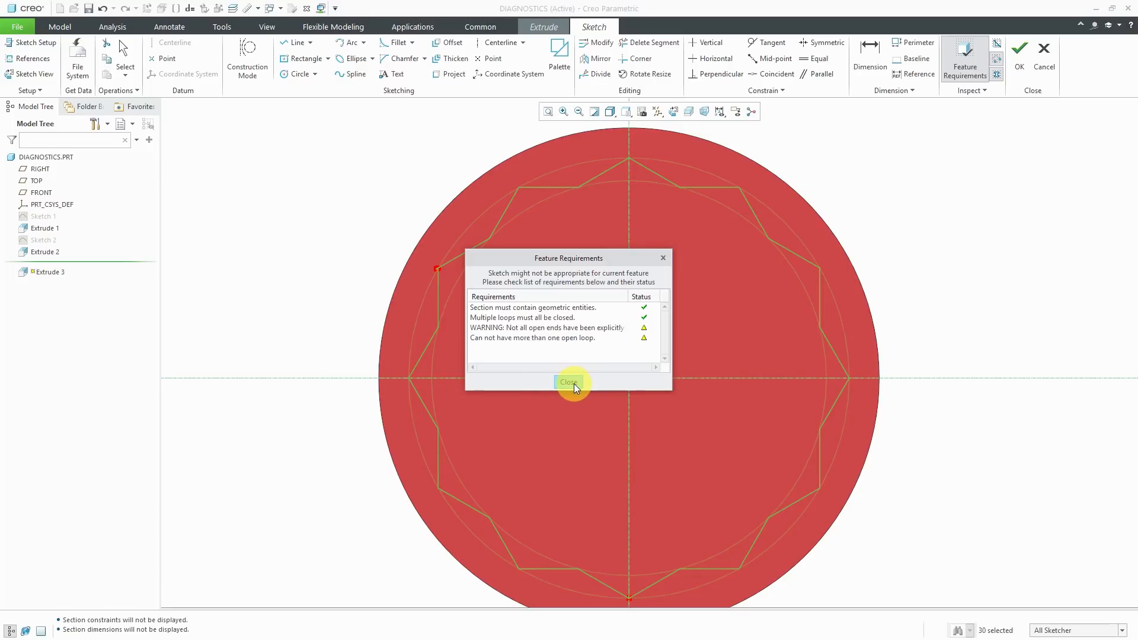
click(568, 382)
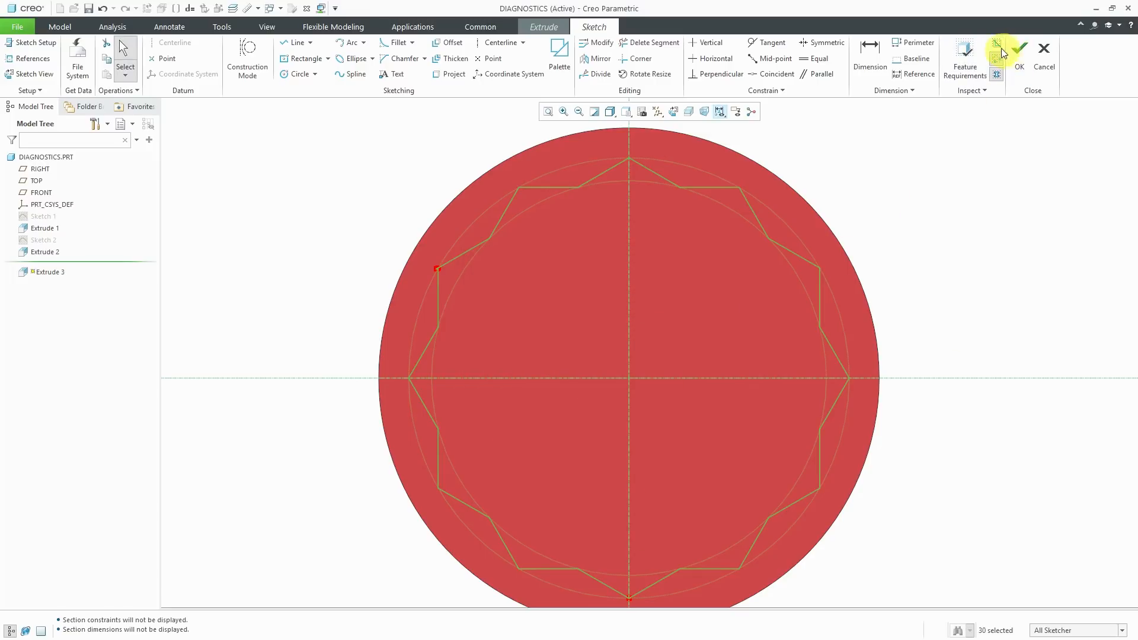
mouse_move(997, 57)
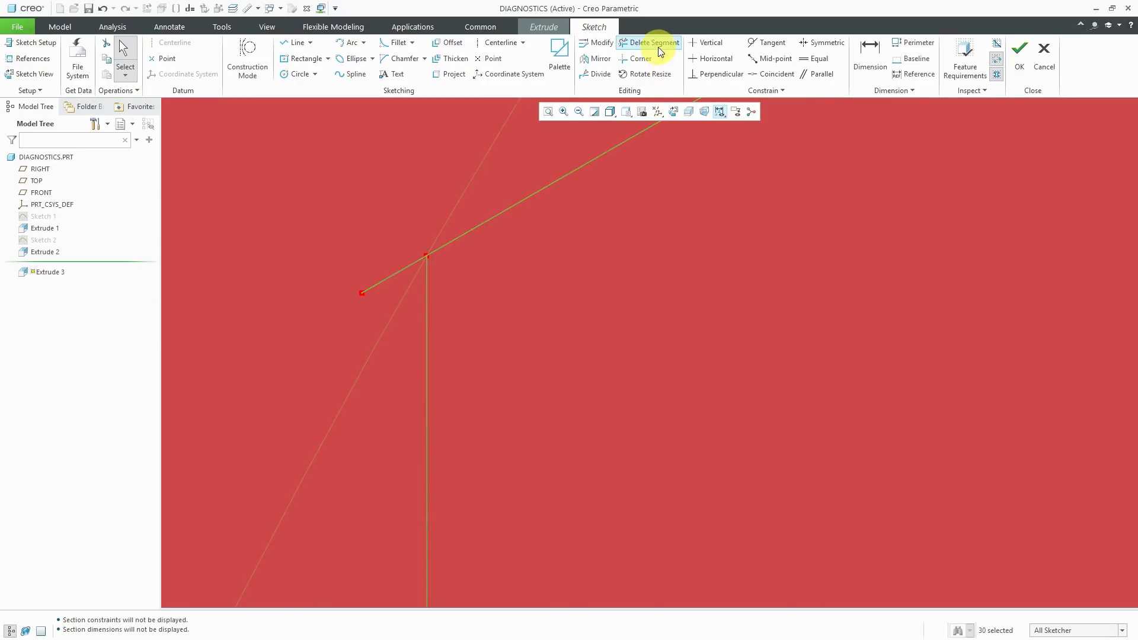
click(652, 42)
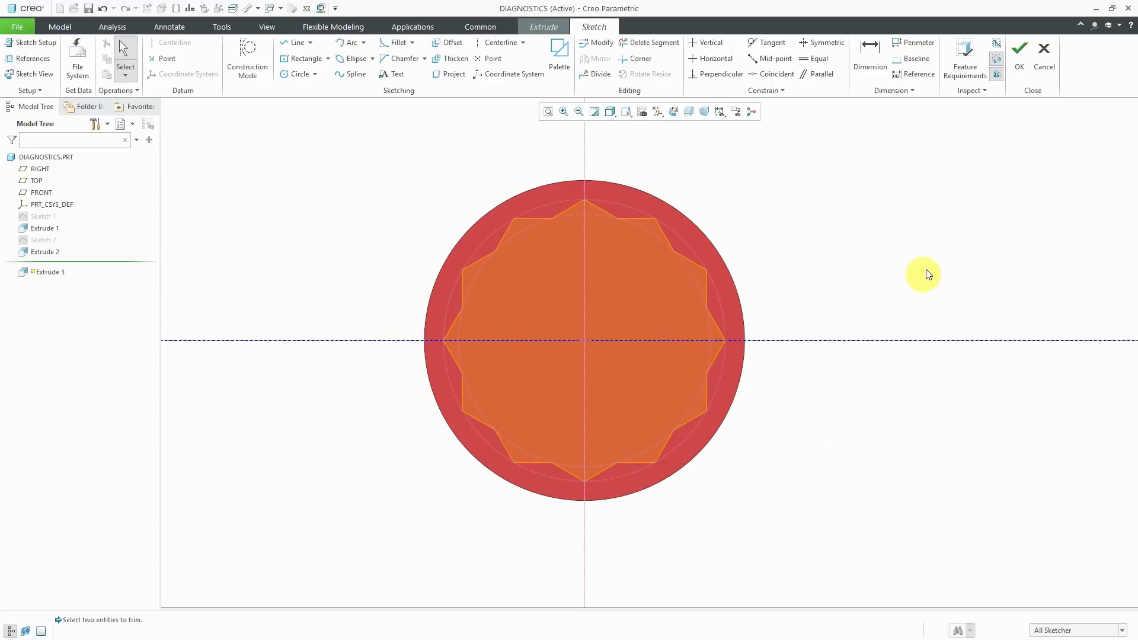
mouse_move(904, 164)
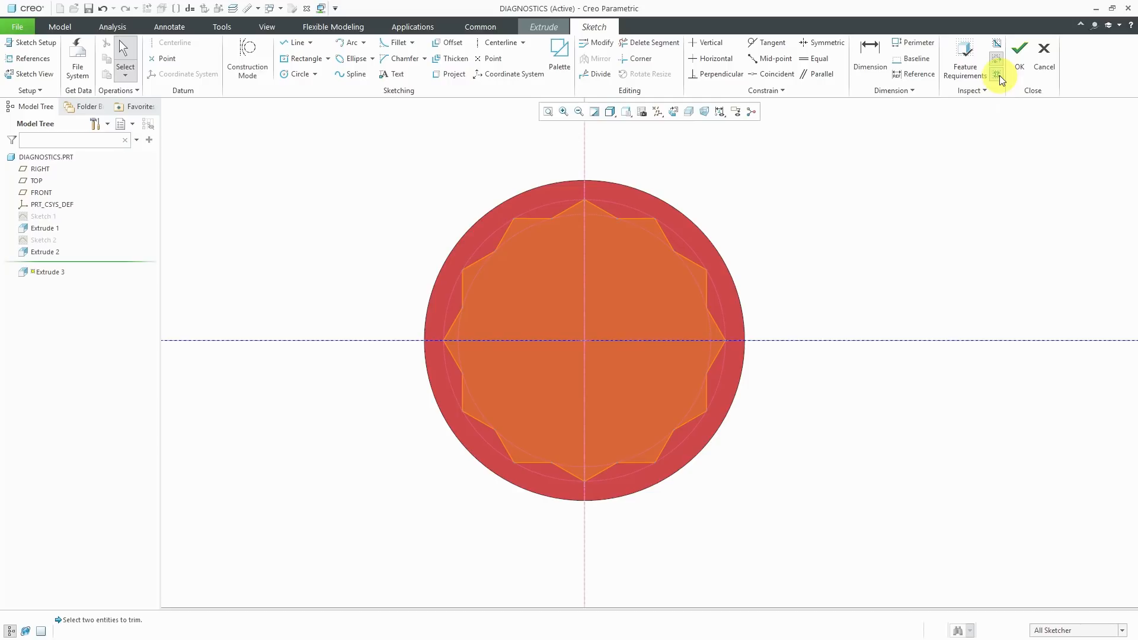
Step: Run Feature Requirements on the star sketch, dismiss the passing report, and orbit to 3D
click(964, 58)
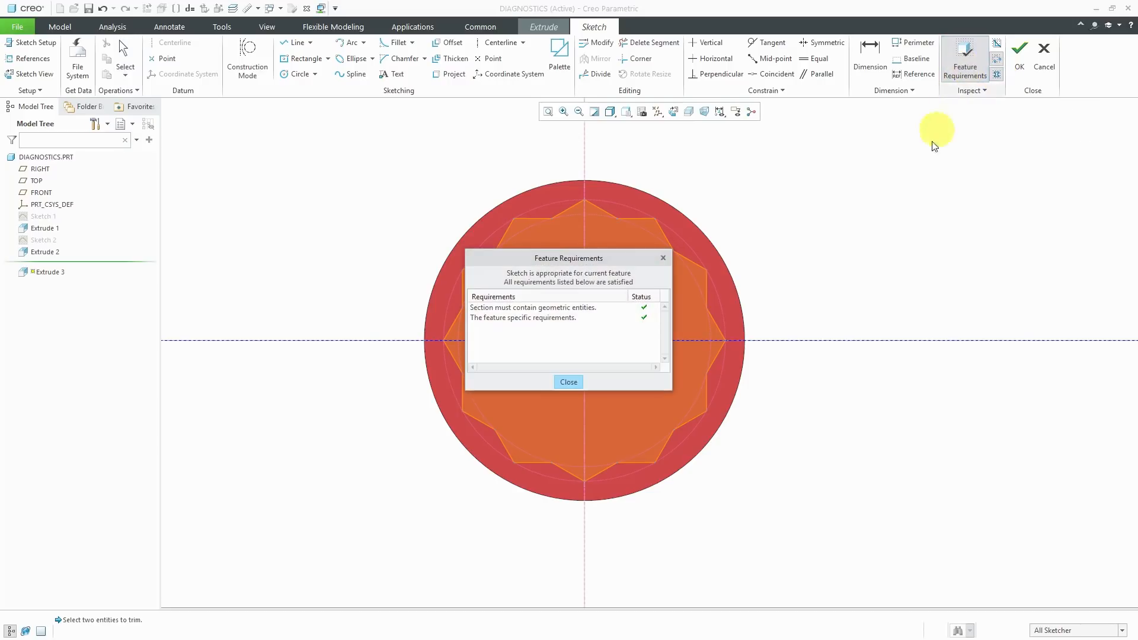
mouse_move(630, 341)
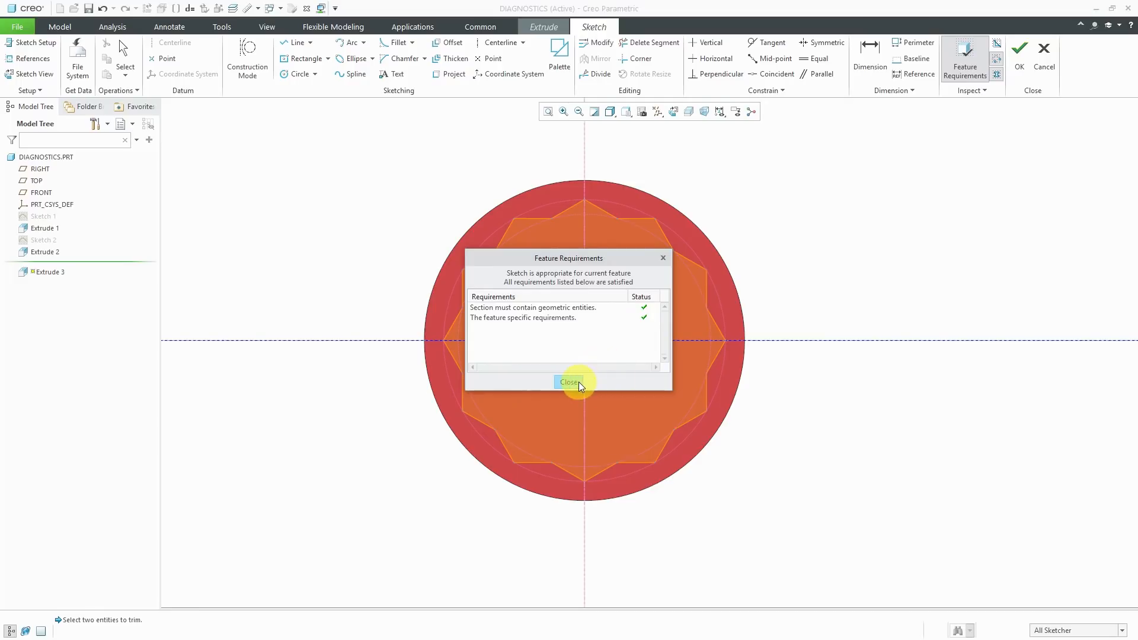
click(571, 381)
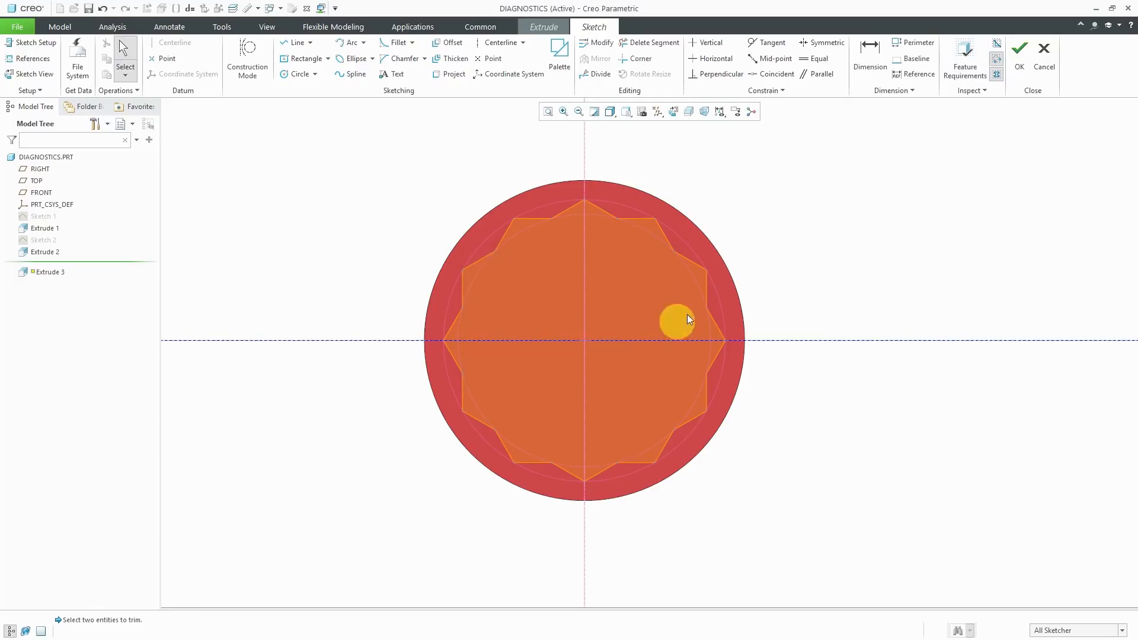
drag(686, 319, 421, 274)
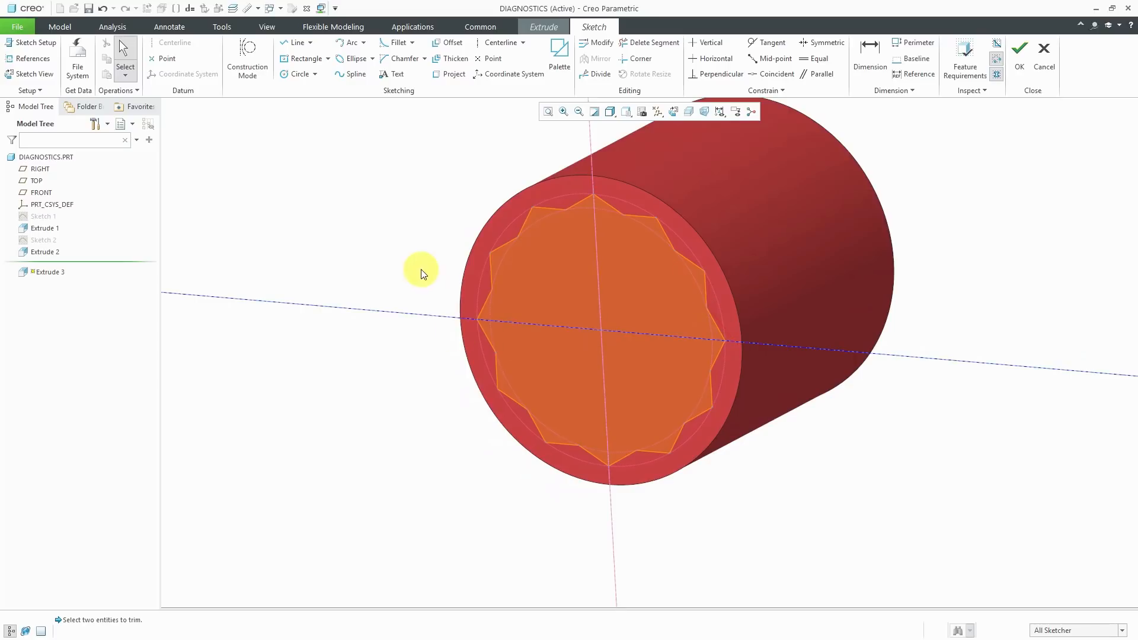
Step: Accept the star sketch and drag the extrusion to a 20.00-deep material-removing cut
right_click(420, 273)
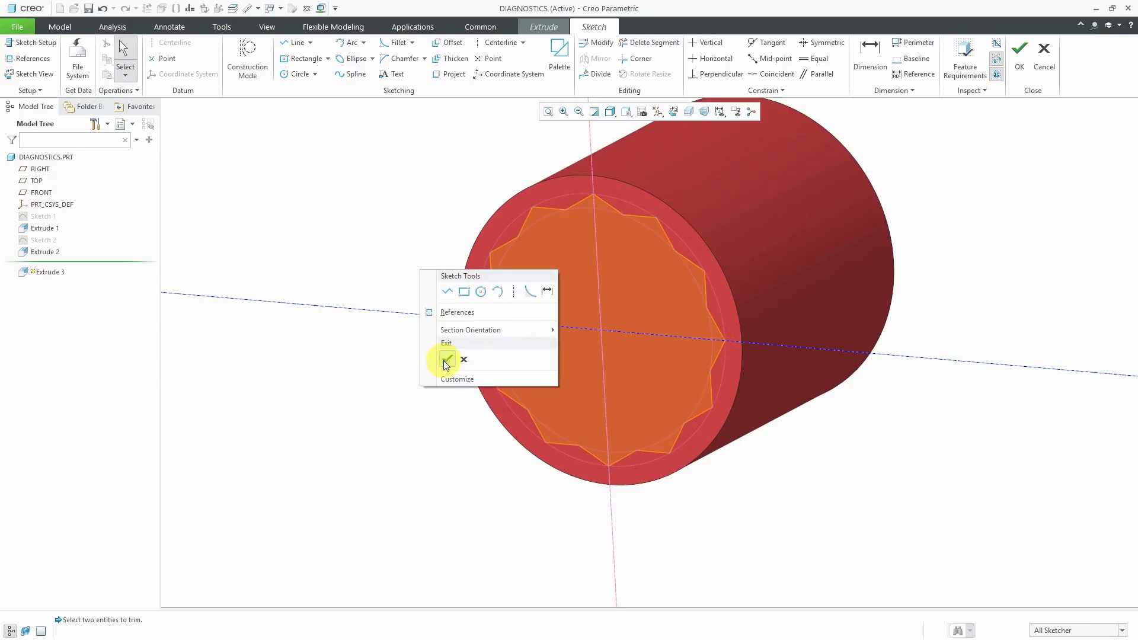
click(447, 360)
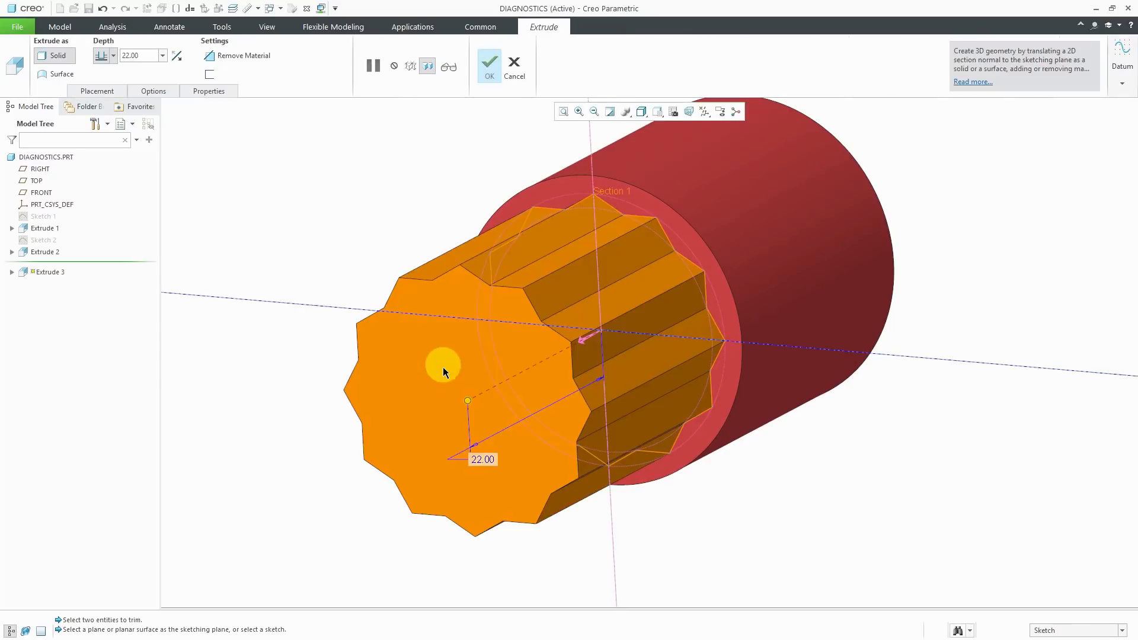
drag(443, 364, 649, 306)
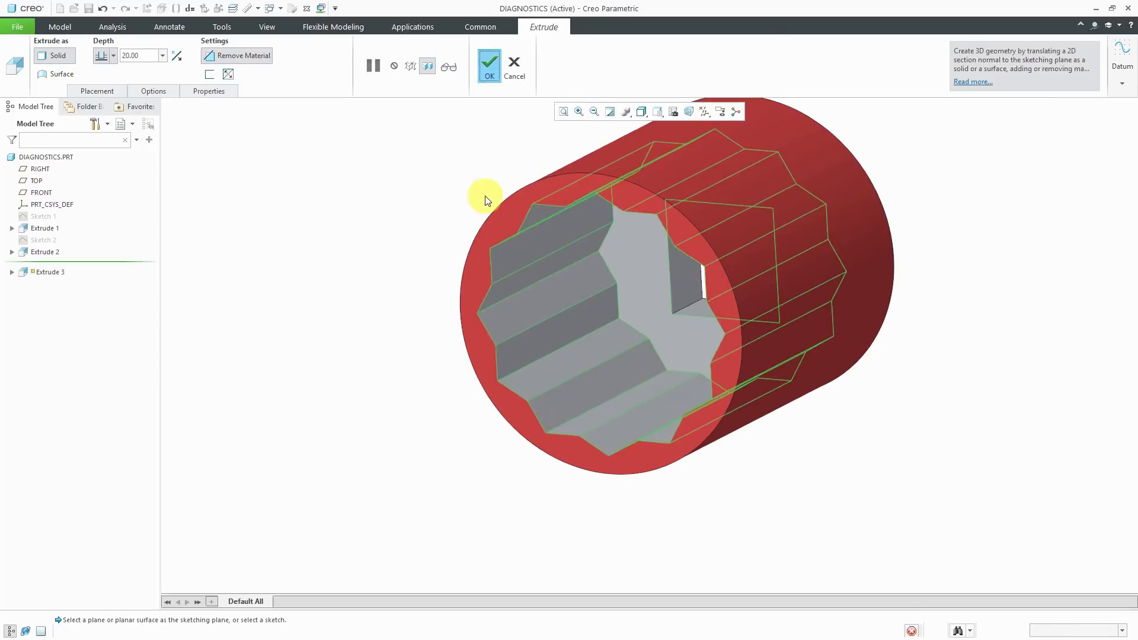
click(488, 61)
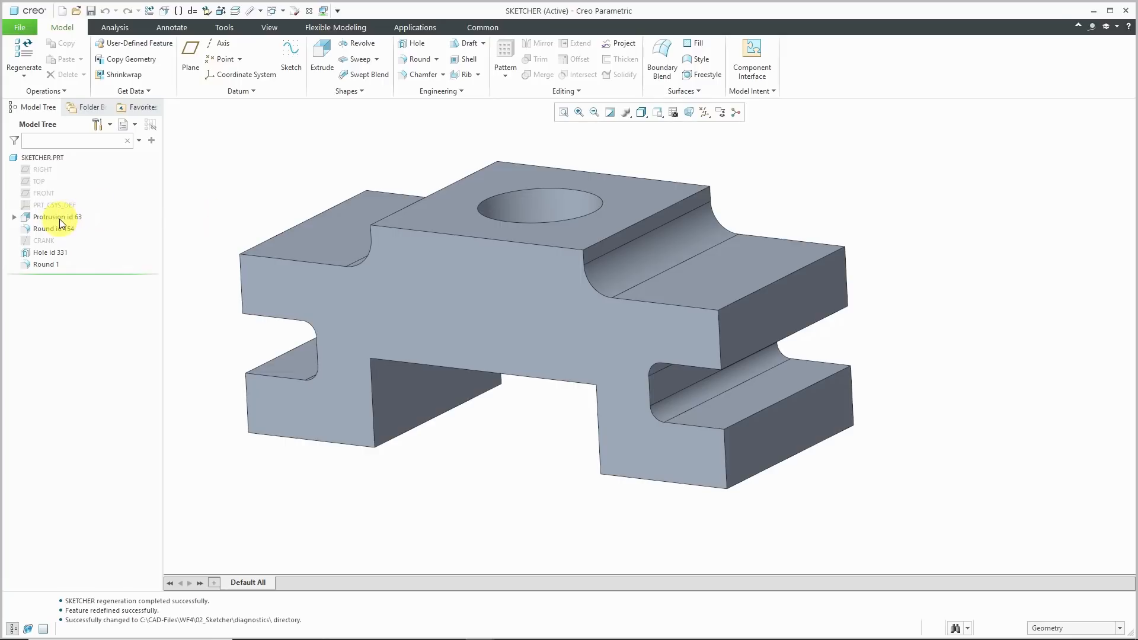
Step: Redefine Protrusion id 63 and bring its section sketch up face-on
click(55, 216)
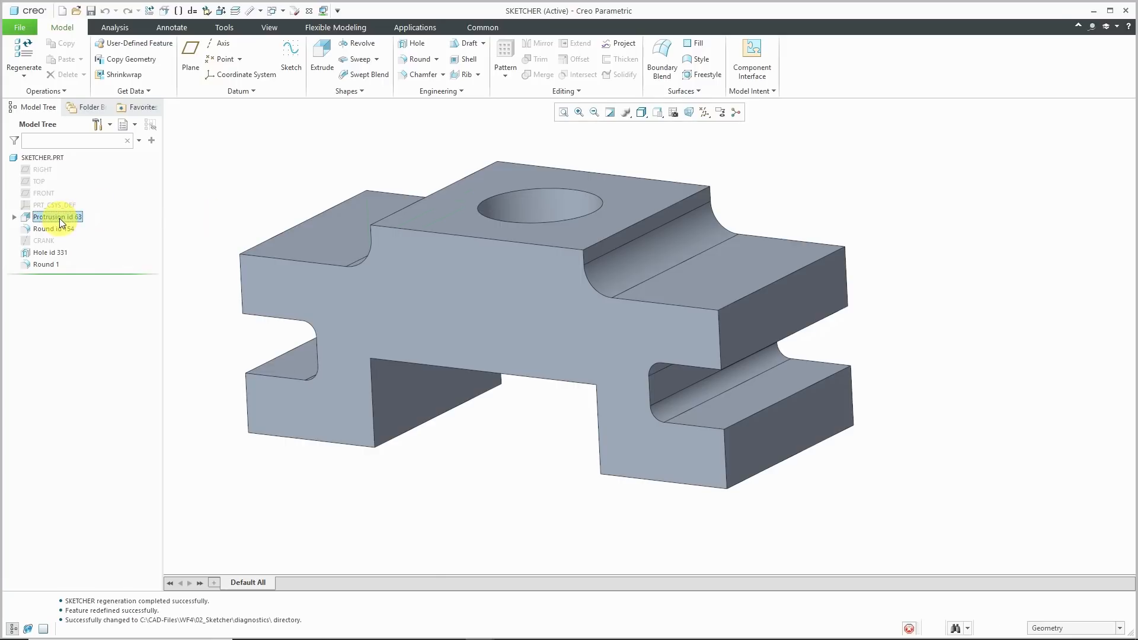
click(56, 216)
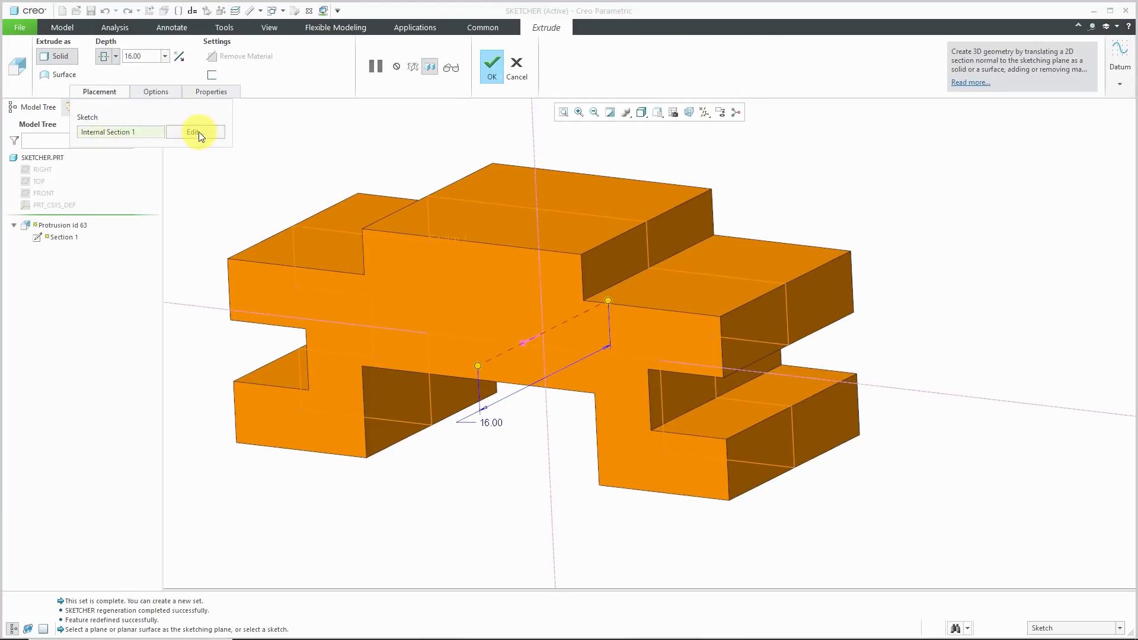
click(193, 132)
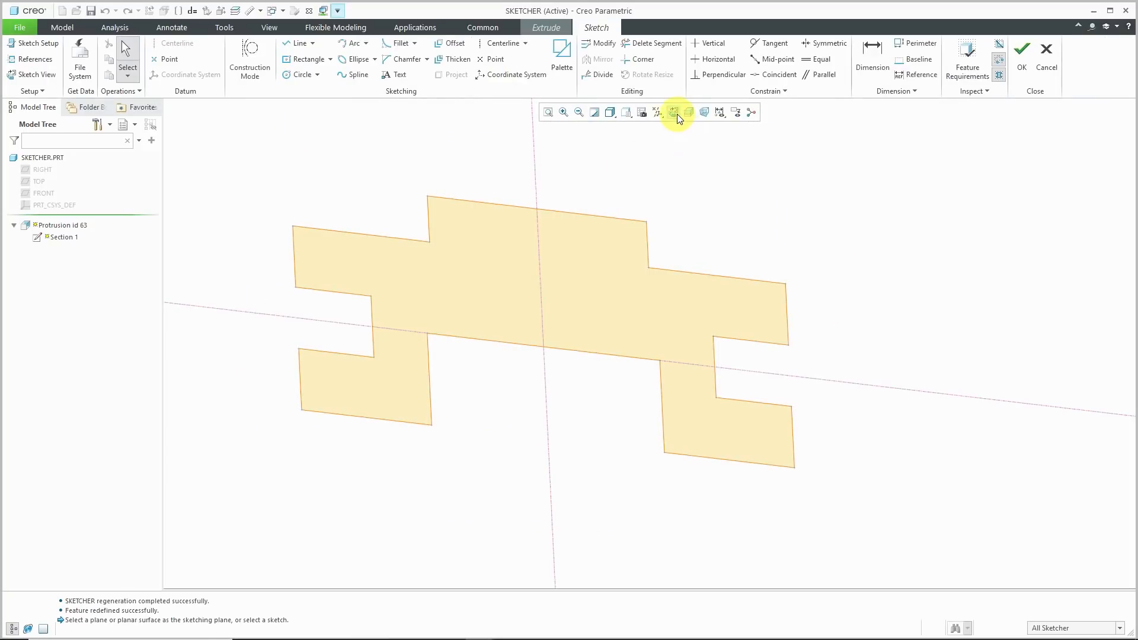
click(670, 111)
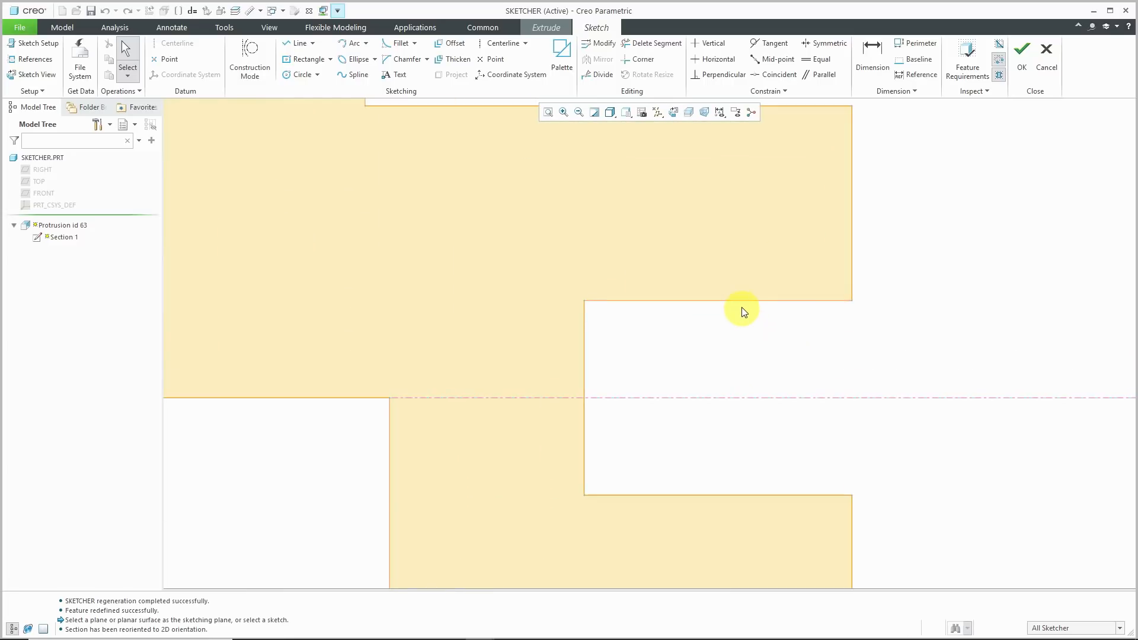
mouse_move(739, 303)
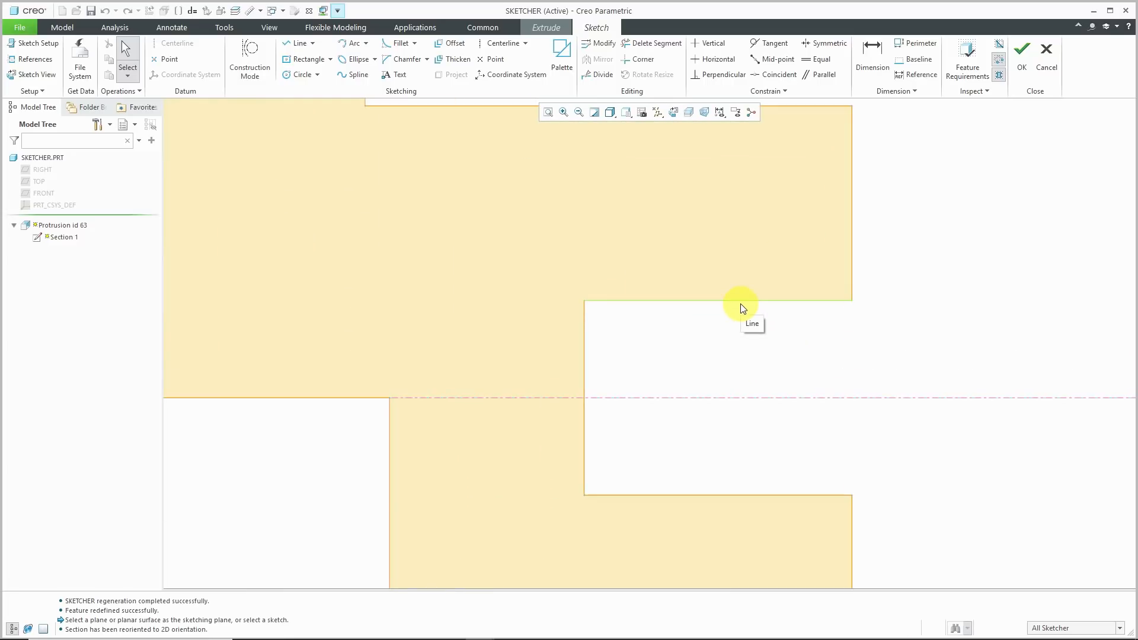
Step: Delete the right notch's straight top edge, draw an arc across it, and accept the sketch
click(740, 303)
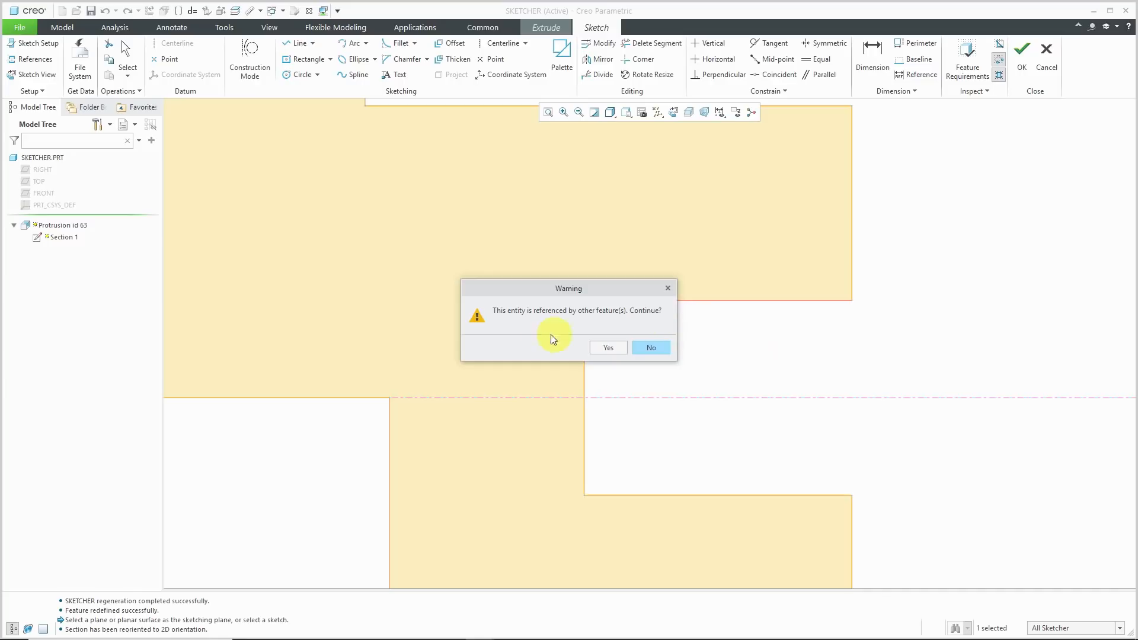
mouse_move(554, 327)
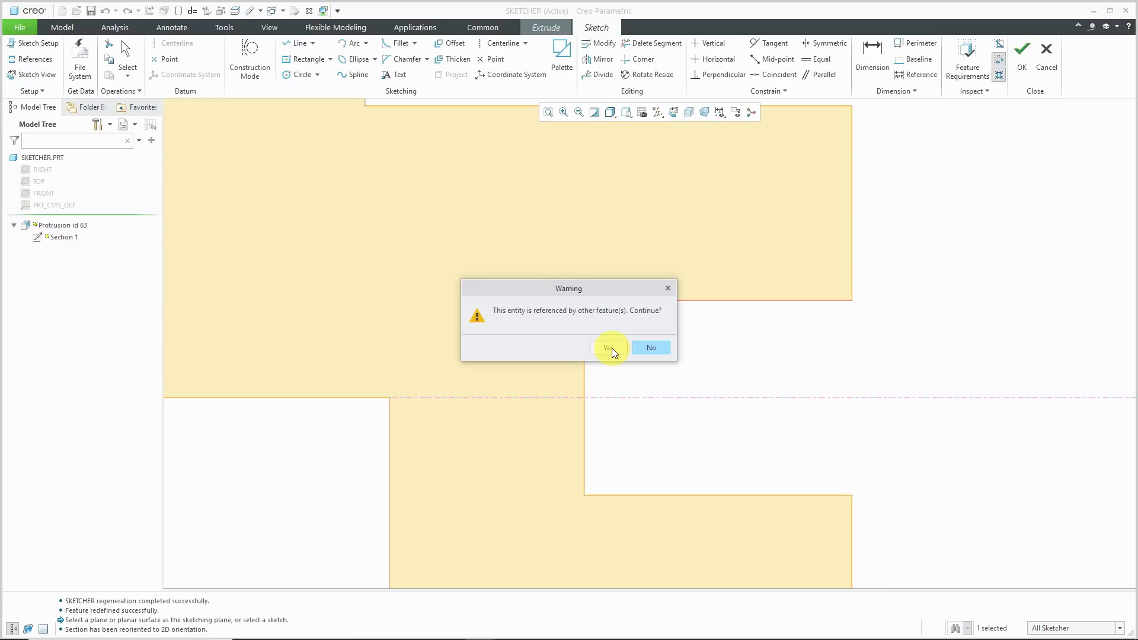
click(608, 348)
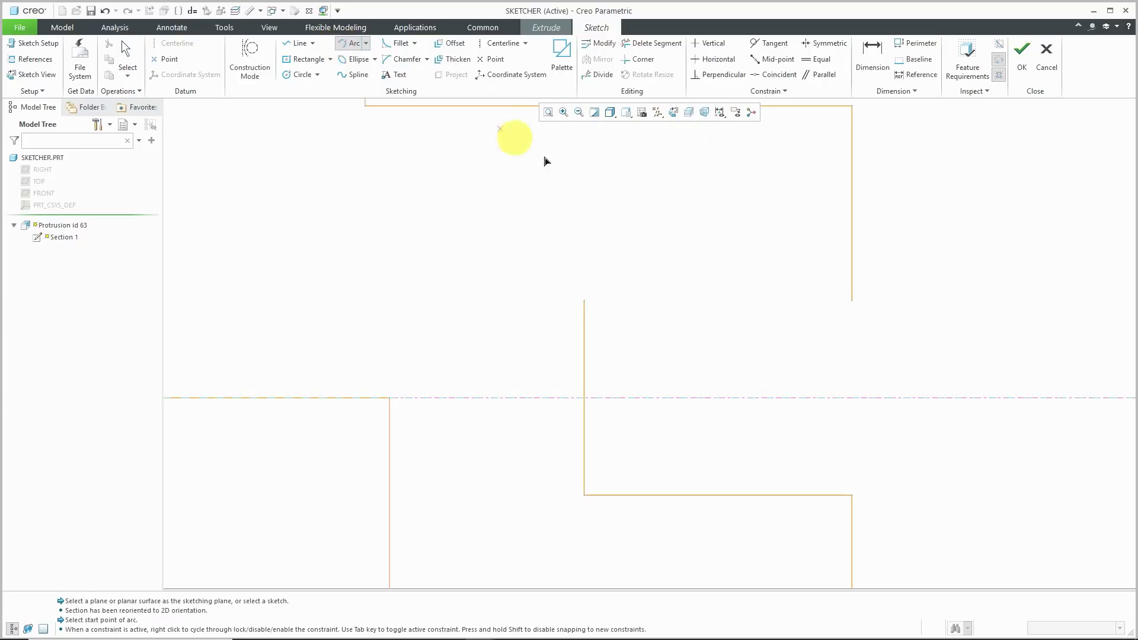
click(849, 303)
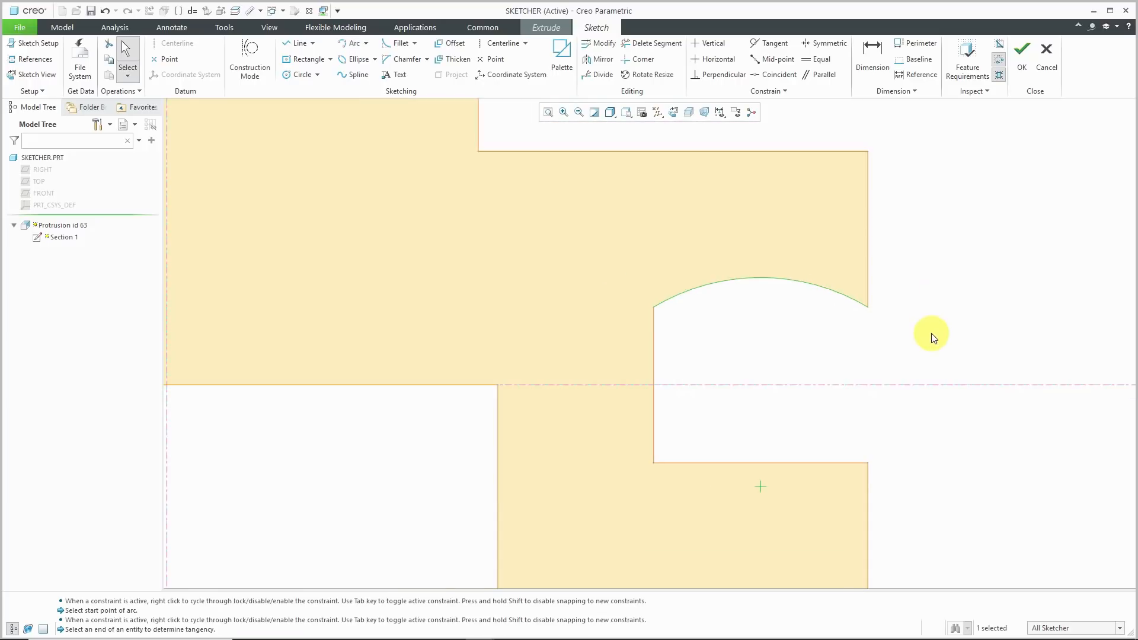
mouse_move(939, 261)
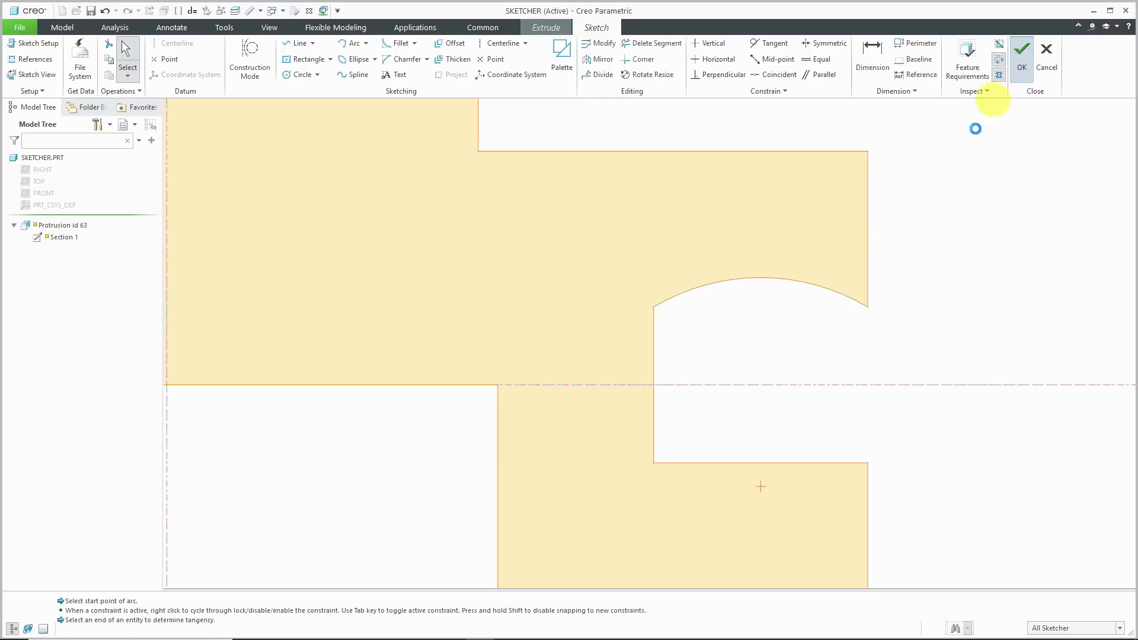
click(1020, 54)
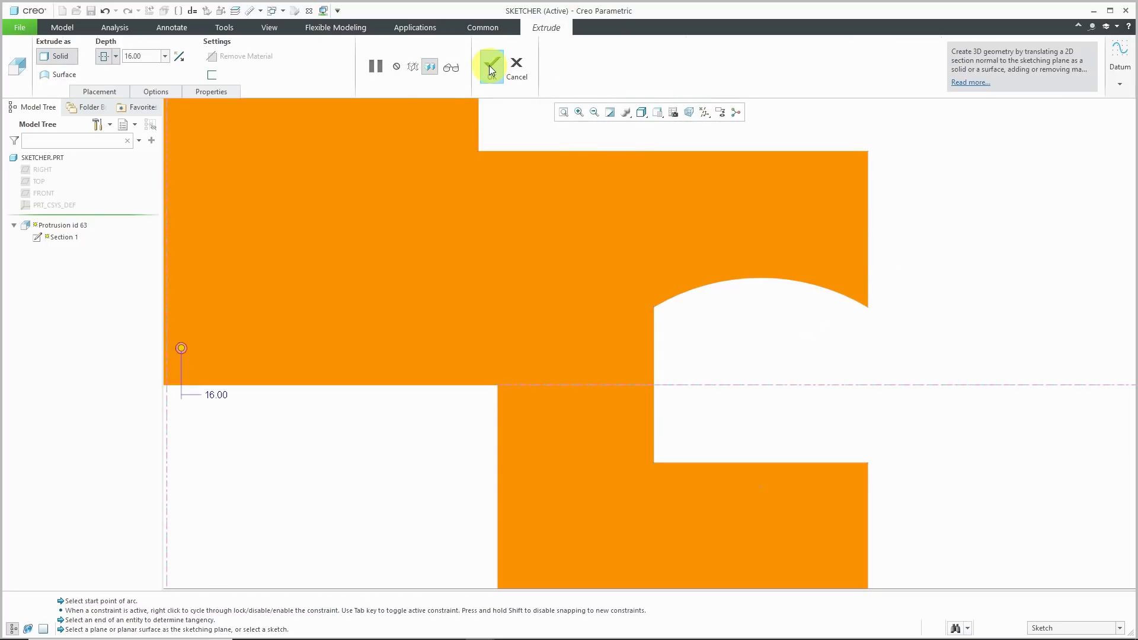
Step: Apply the protrusion, which fails to regenerate, then reopen Protrusion id 63's section sketch
click(489, 66)
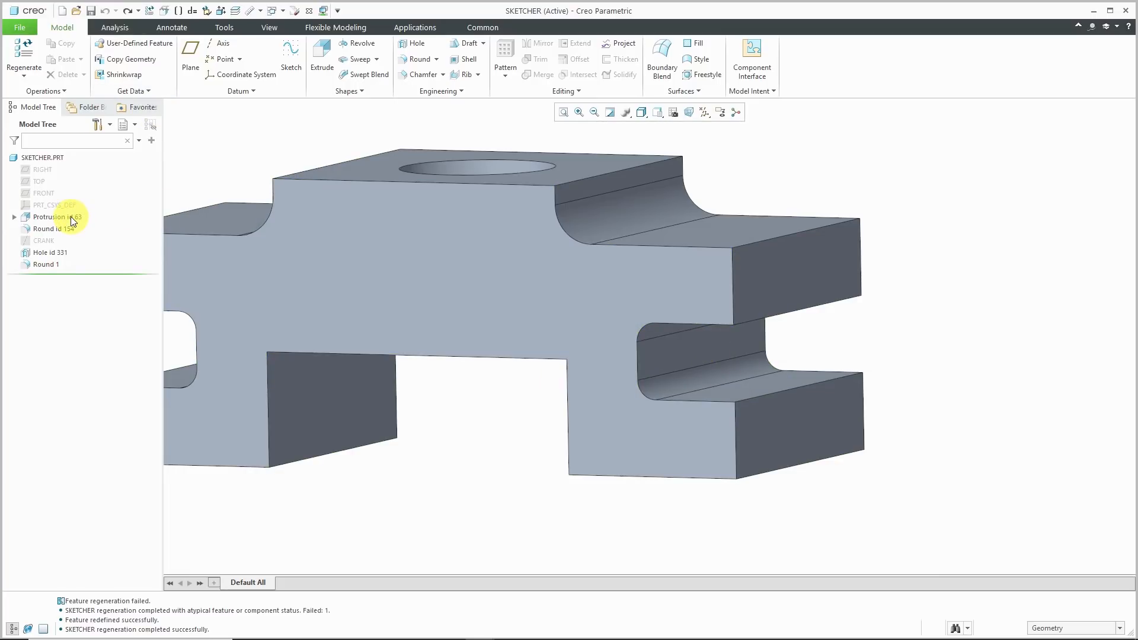
click(57, 215)
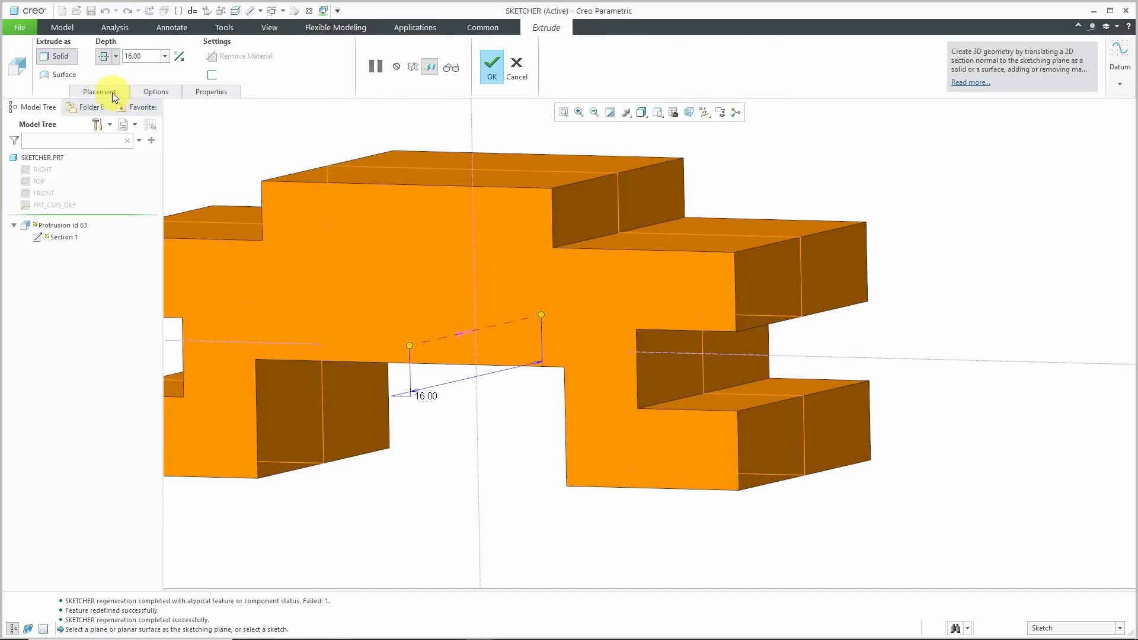
click(98, 91)
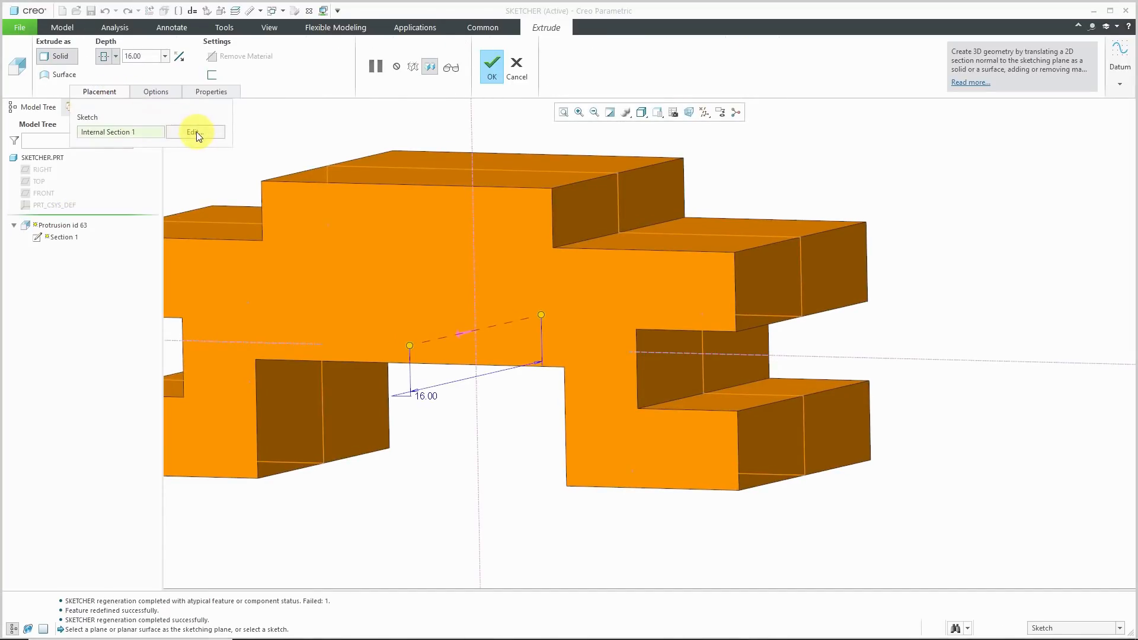
click(193, 131)
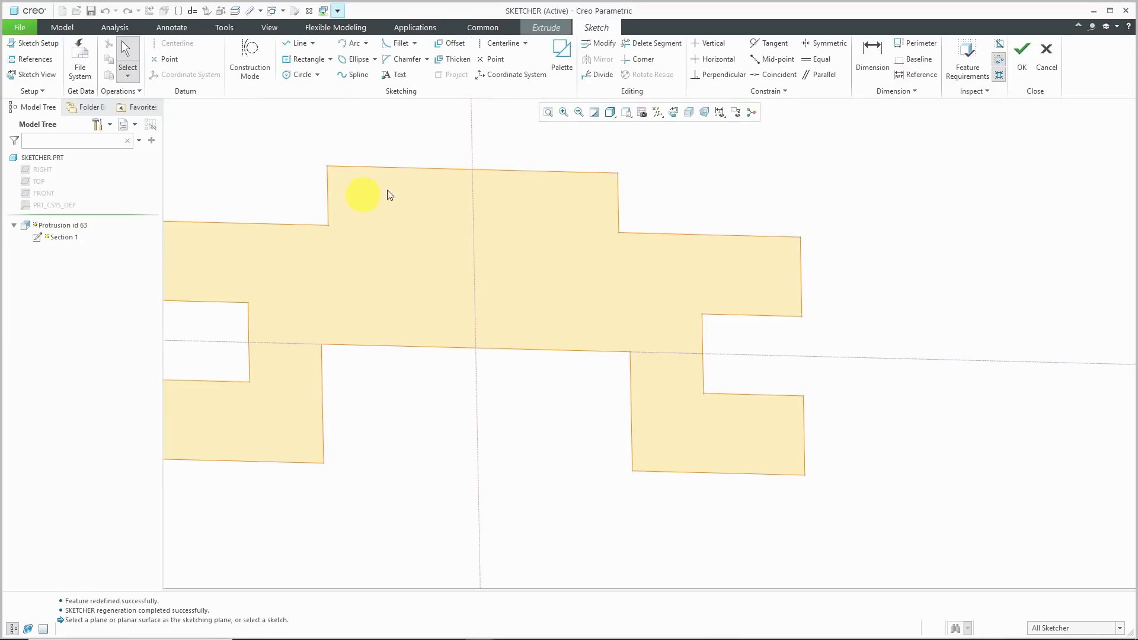
Step: Face the sketch flat and draw a 3-point arc spanning the right notch's top edge
click(671, 112)
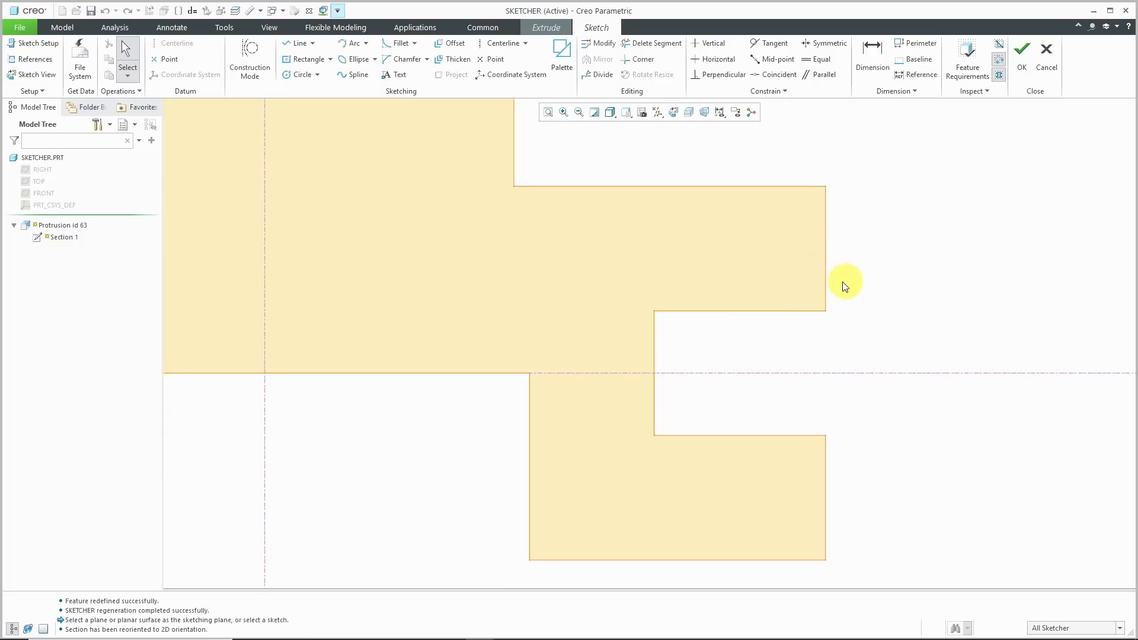
click(752, 315)
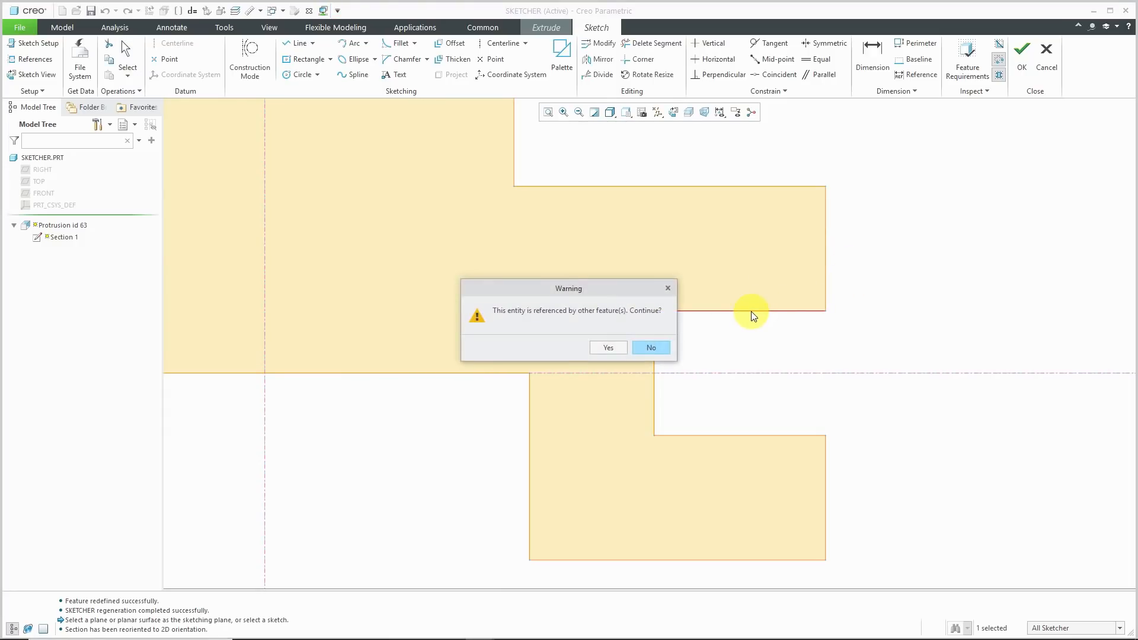
click(649, 347)
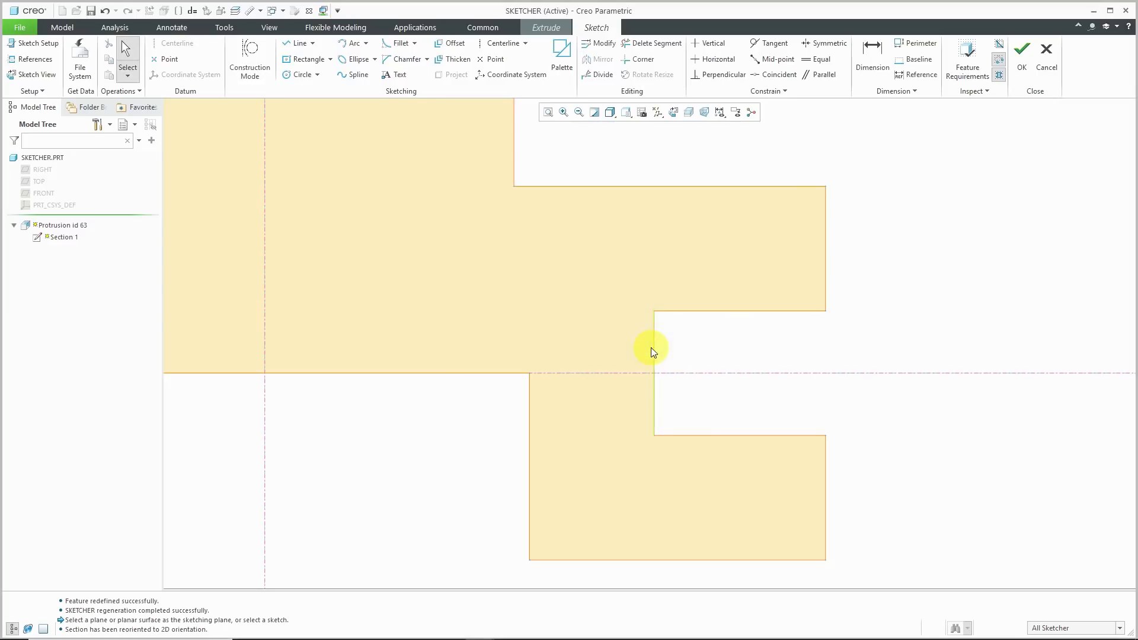
mouse_move(343, 121)
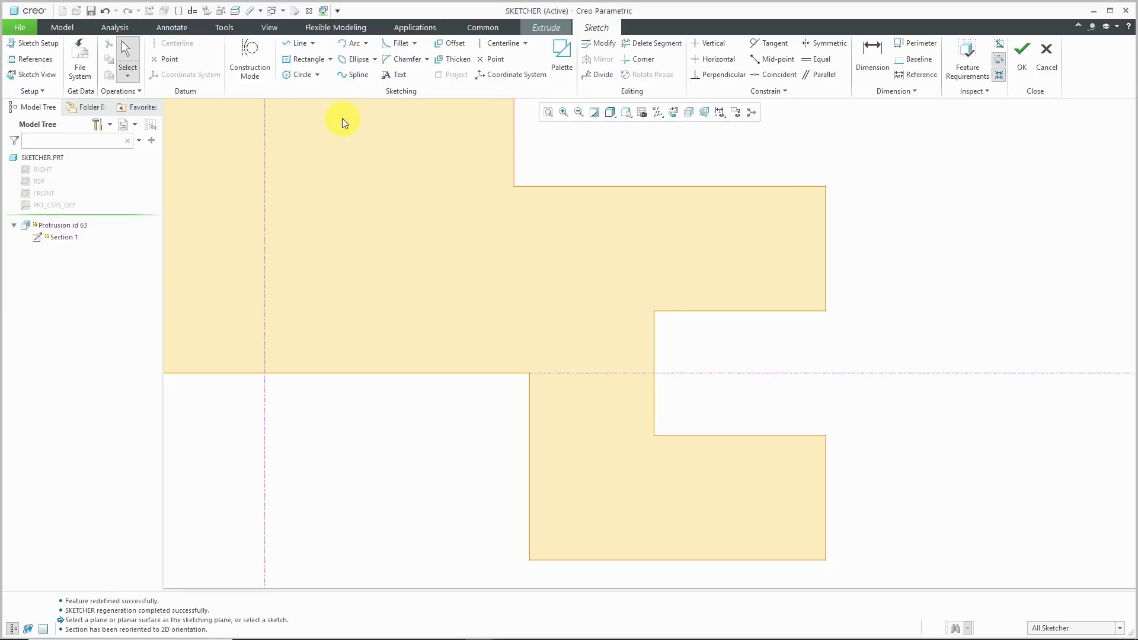
mouse_move(355, 66)
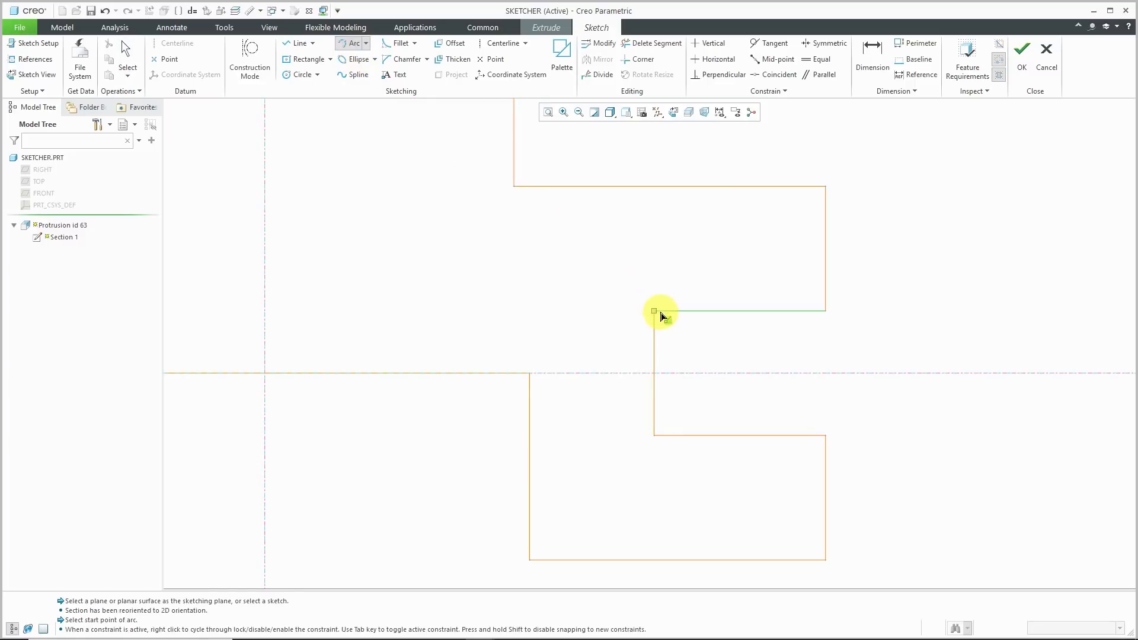
click(654, 311)
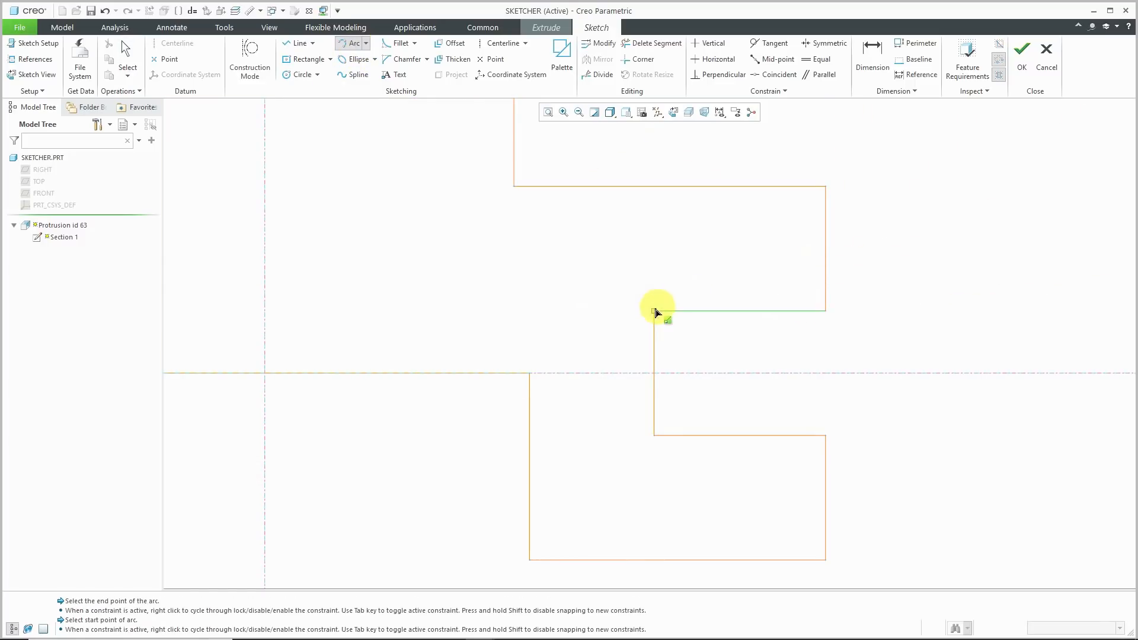
click(653, 312)
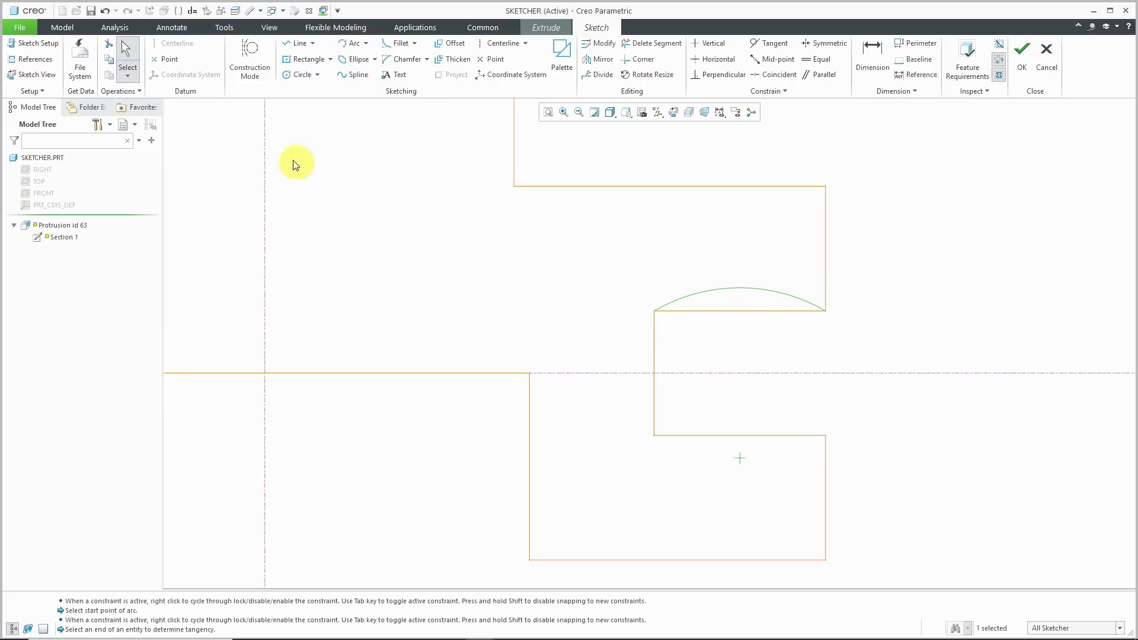
Step: Replace the old notch line with the new arc and finish the sketch
click(120, 92)
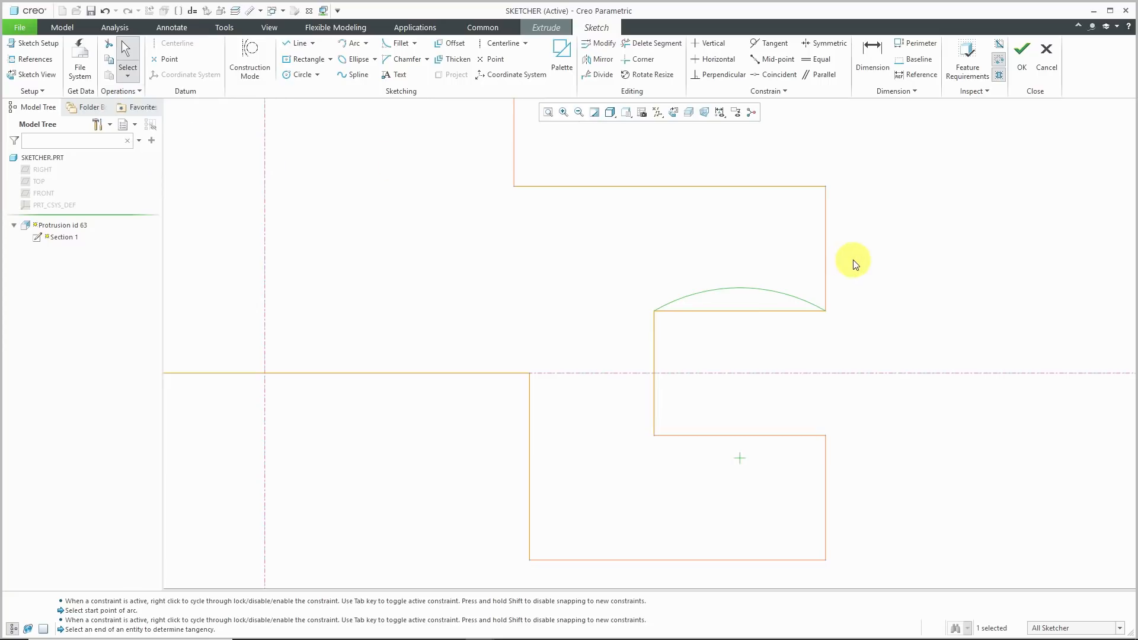
right_click(854, 263)
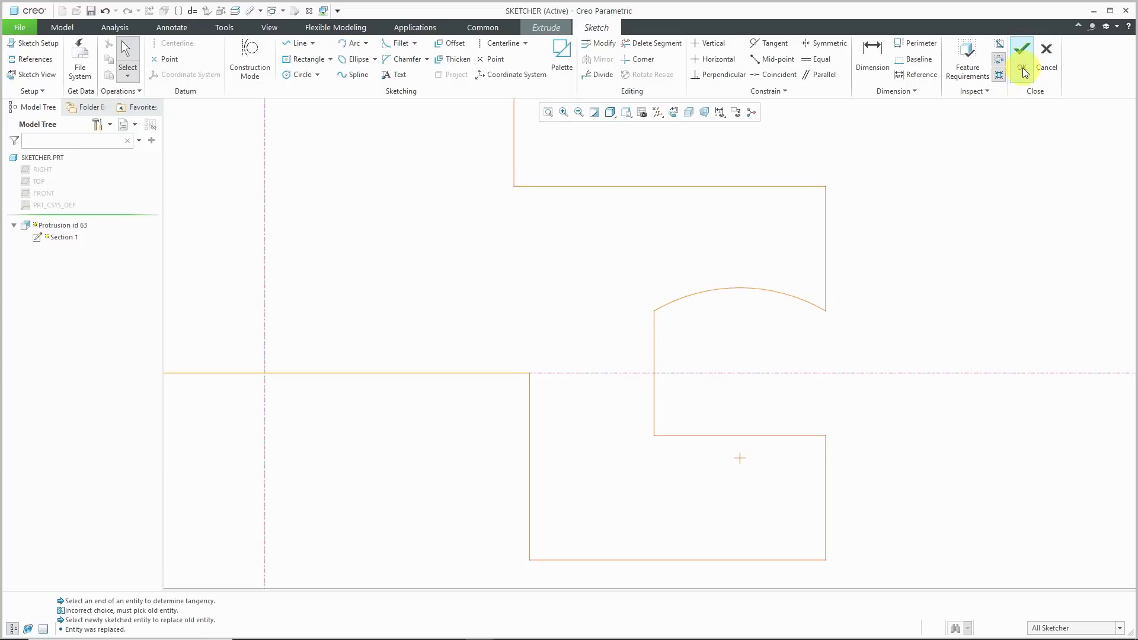
click(1023, 49)
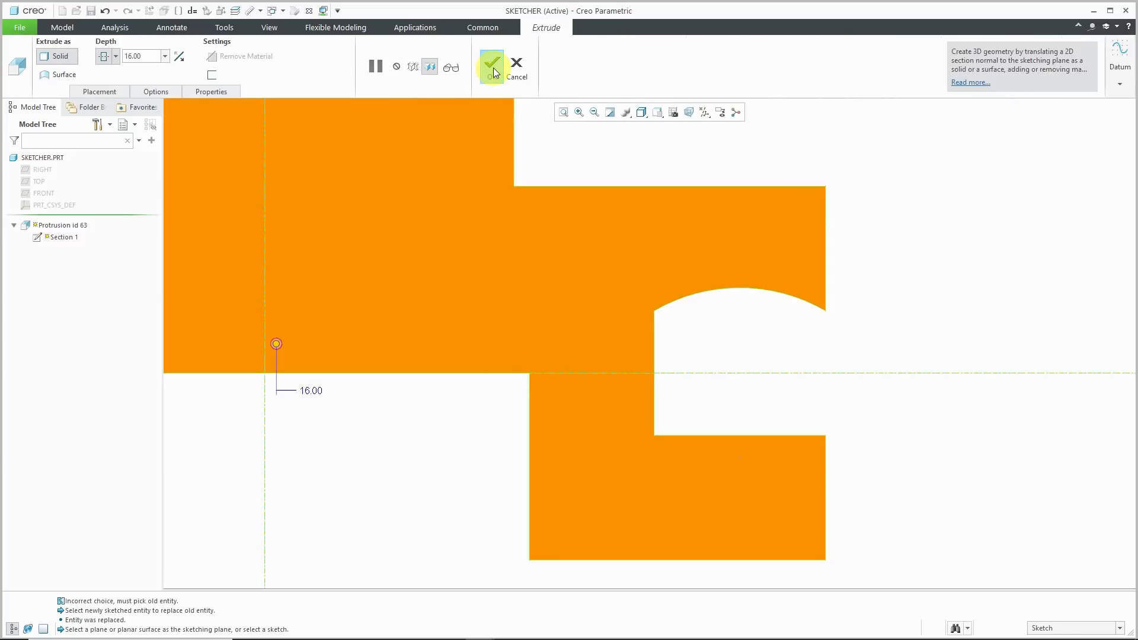
Step: Regenerate SKETCHER with the arched notch and move on to the SKETCHER-TIPS part
click(491, 61)
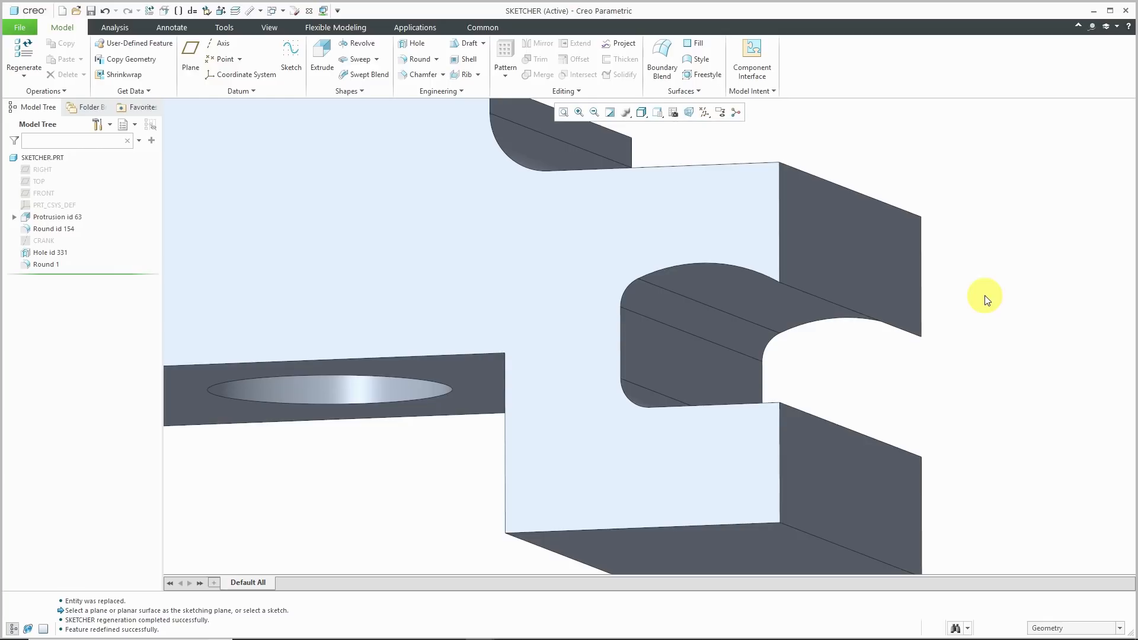
mouse_move(975, 276)
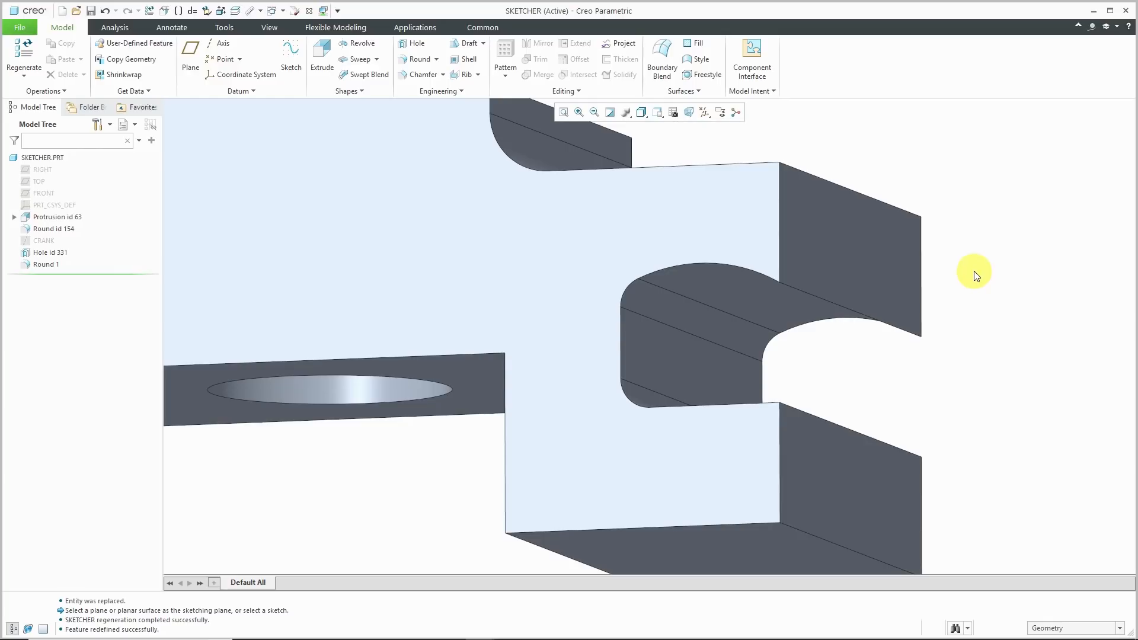
click(45, 264)
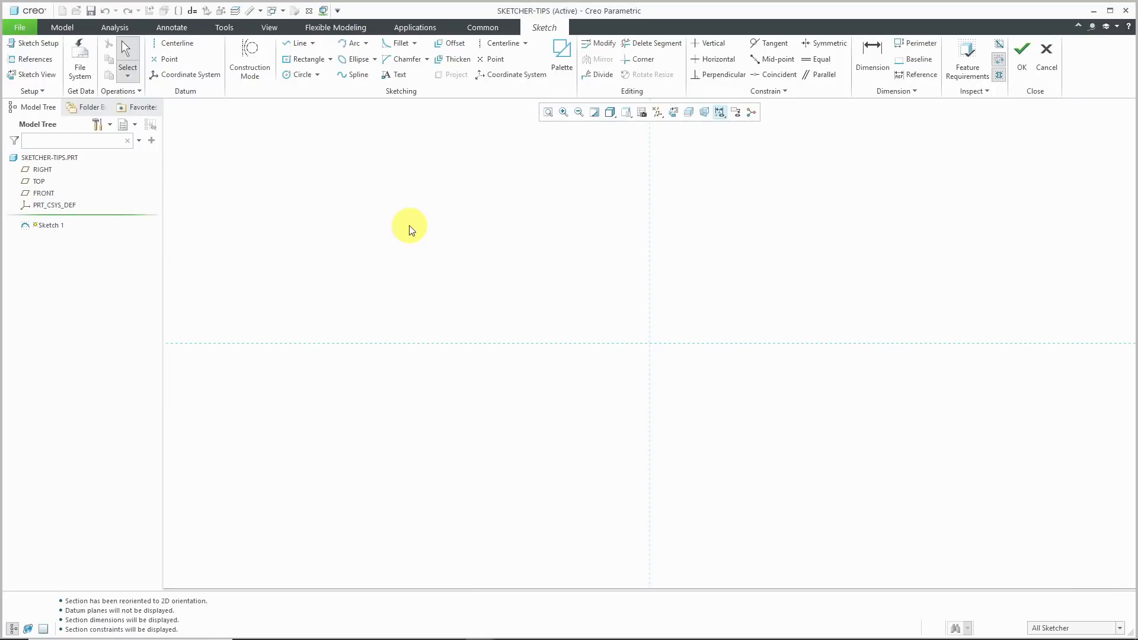
mouse_move(562, 61)
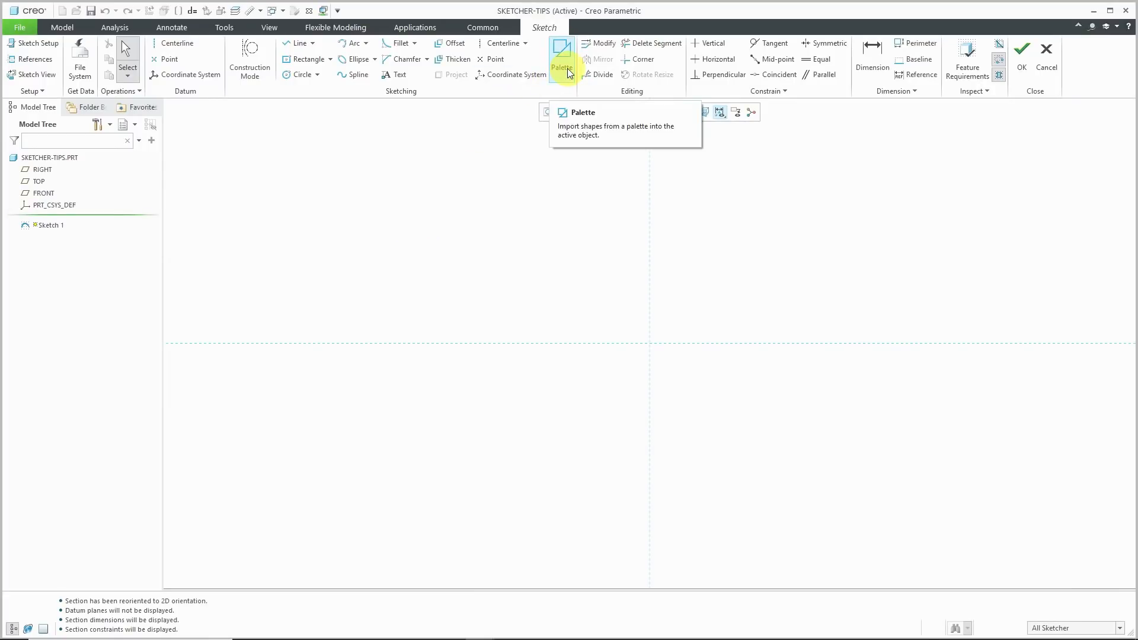
Step: Bring up the Sketcher Palette and browse its Polygons and Profiles shape libraries
click(562, 55)
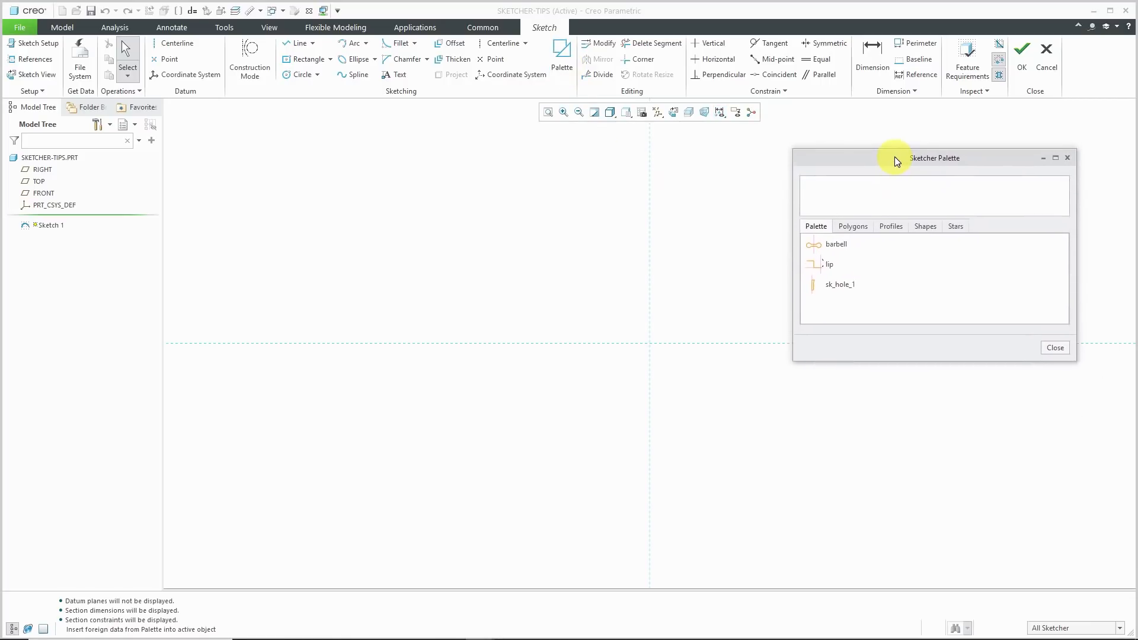
drag(934, 158, 920, 145)
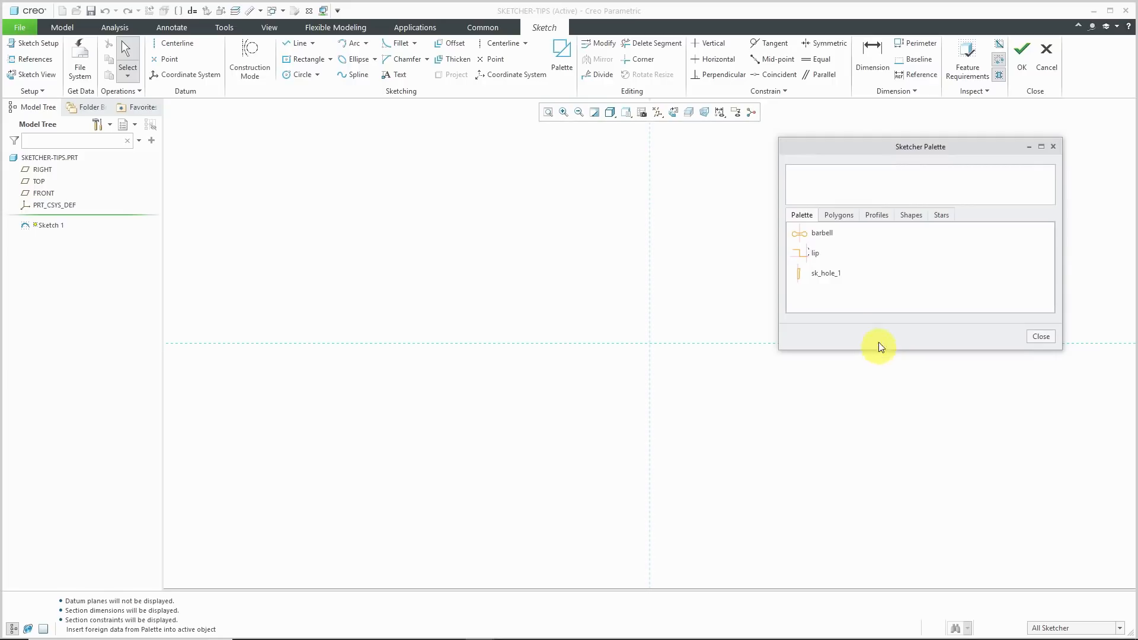
click(838, 215)
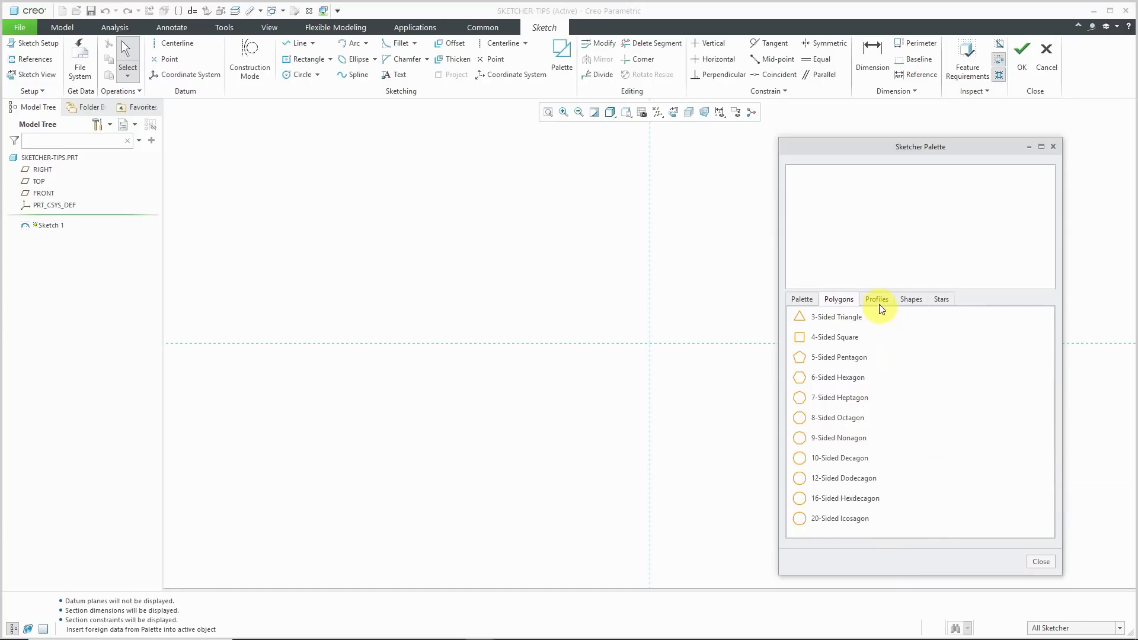
click(876, 298)
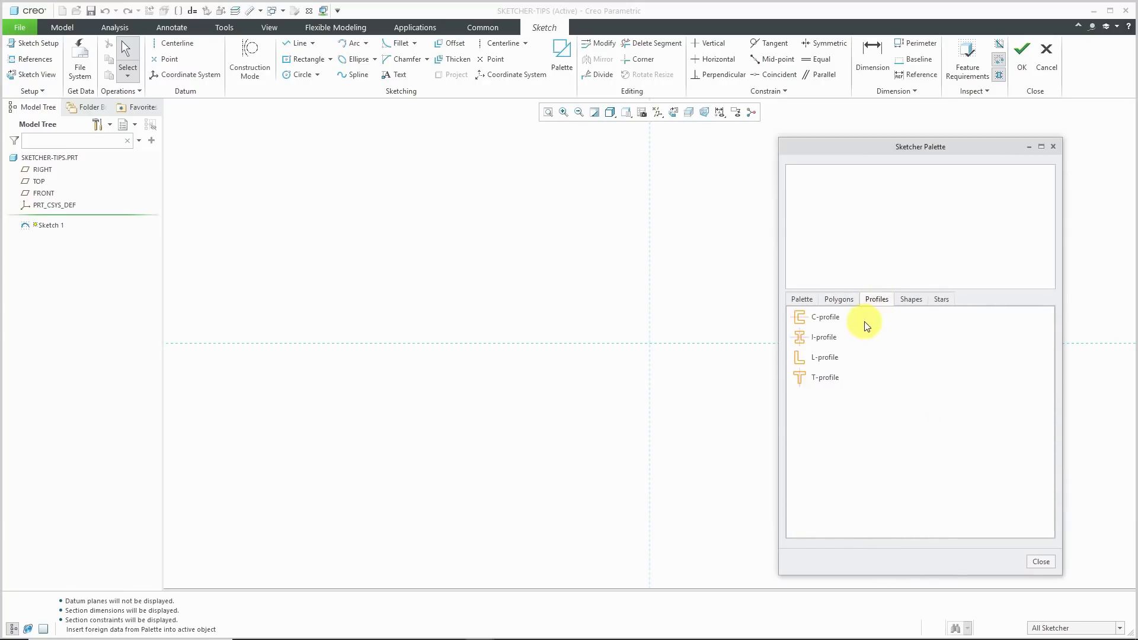
mouse_move(843, 366)
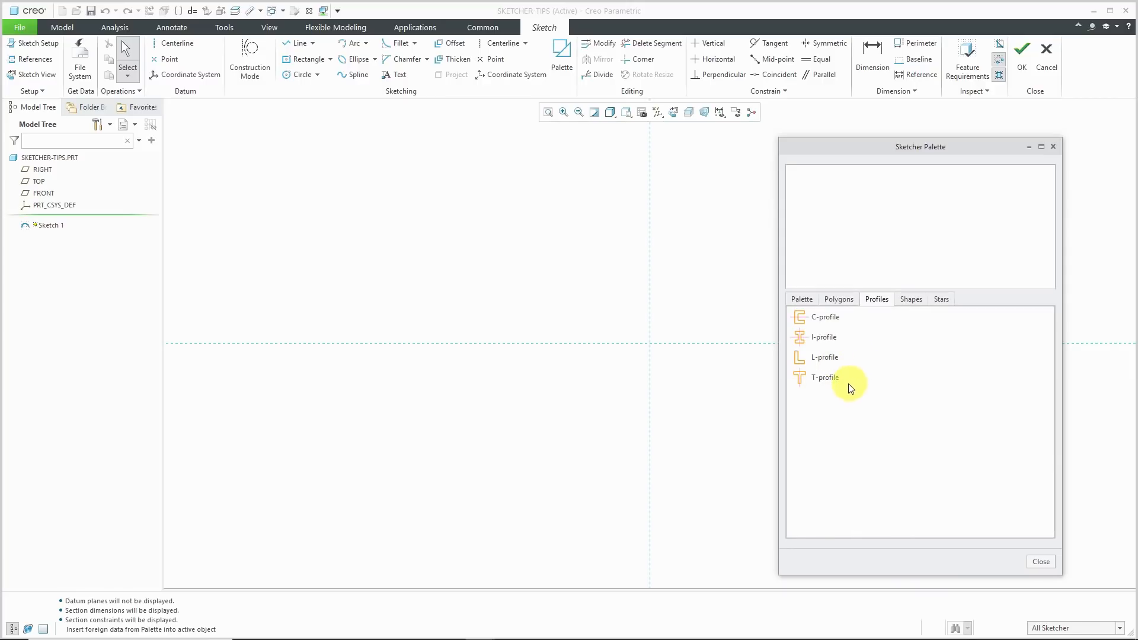
mouse_move(830, 319)
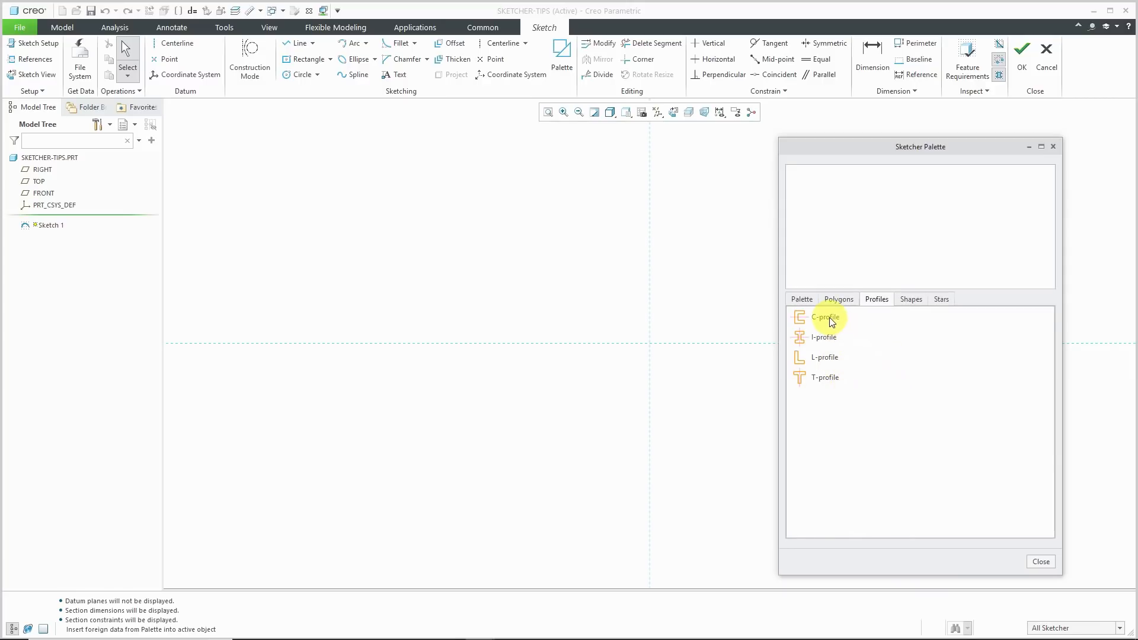
Step: Insert the C-profile at scale 40, anchored by its bottom corner on the sketch origin
click(825, 317)
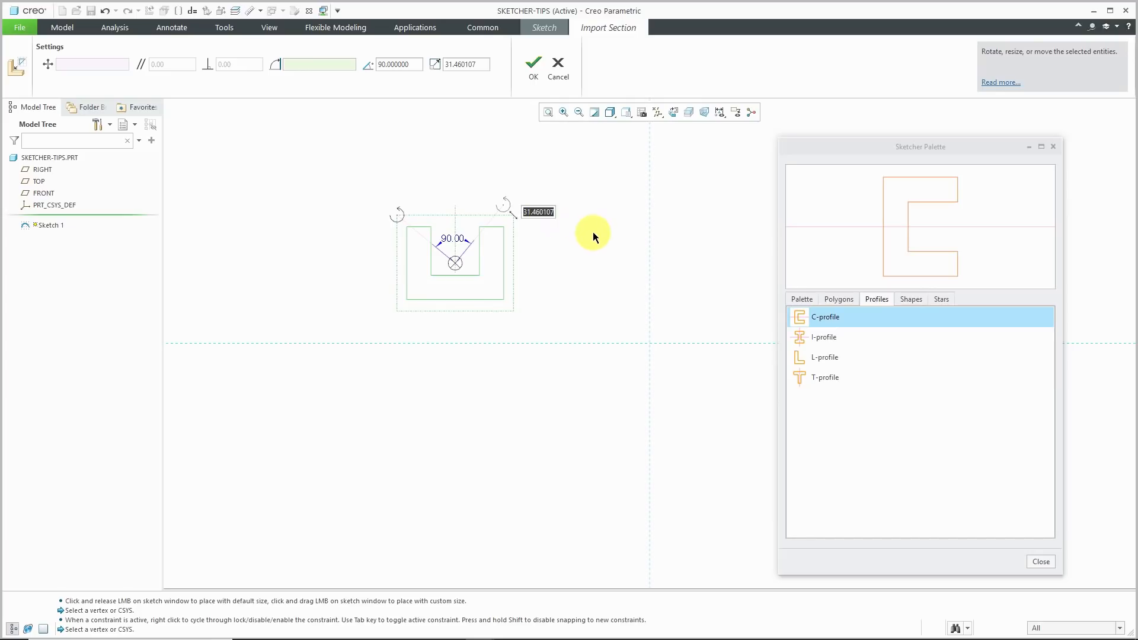
text(40.000000)
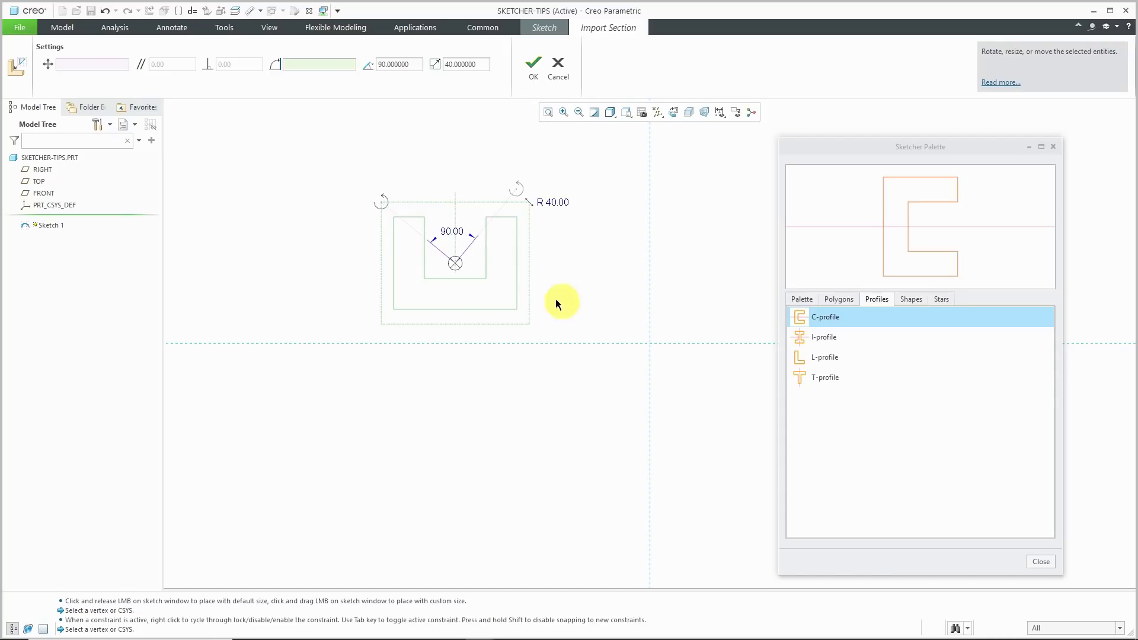
mouse_move(455, 270)
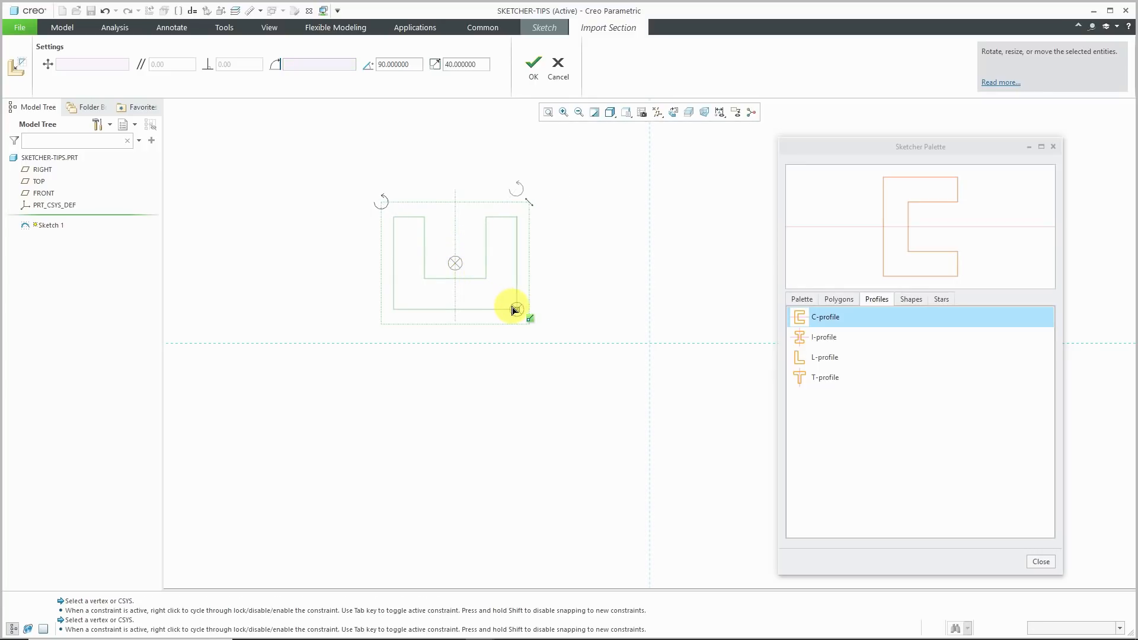
drag(513, 306, 519, 313)
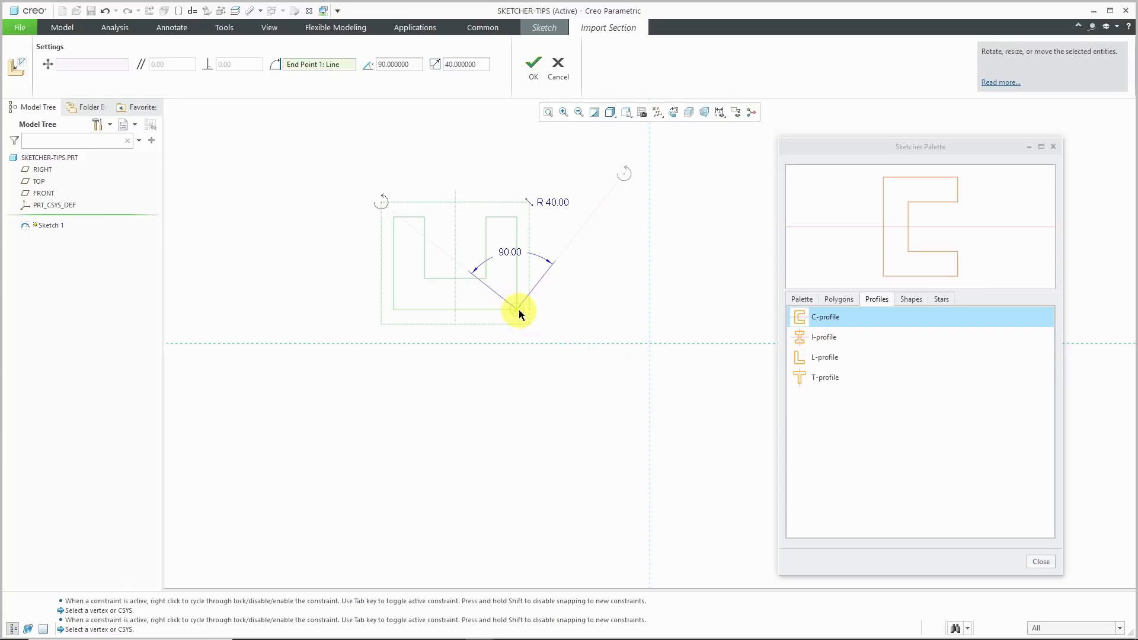
drag(519, 312, 629, 335)
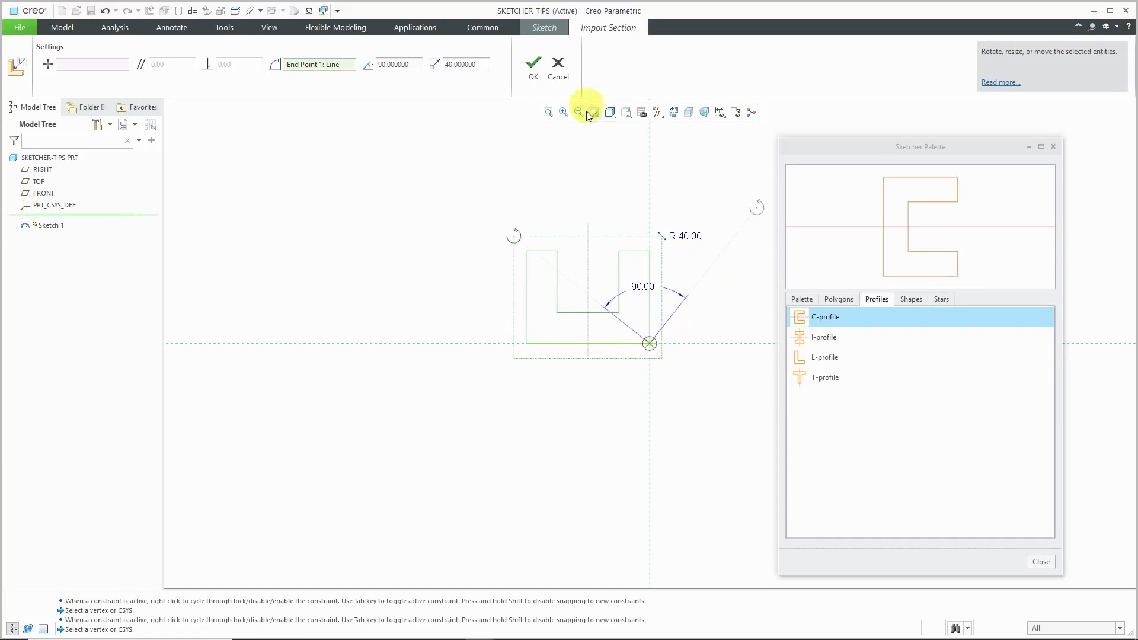
mouse_move(554, 150)
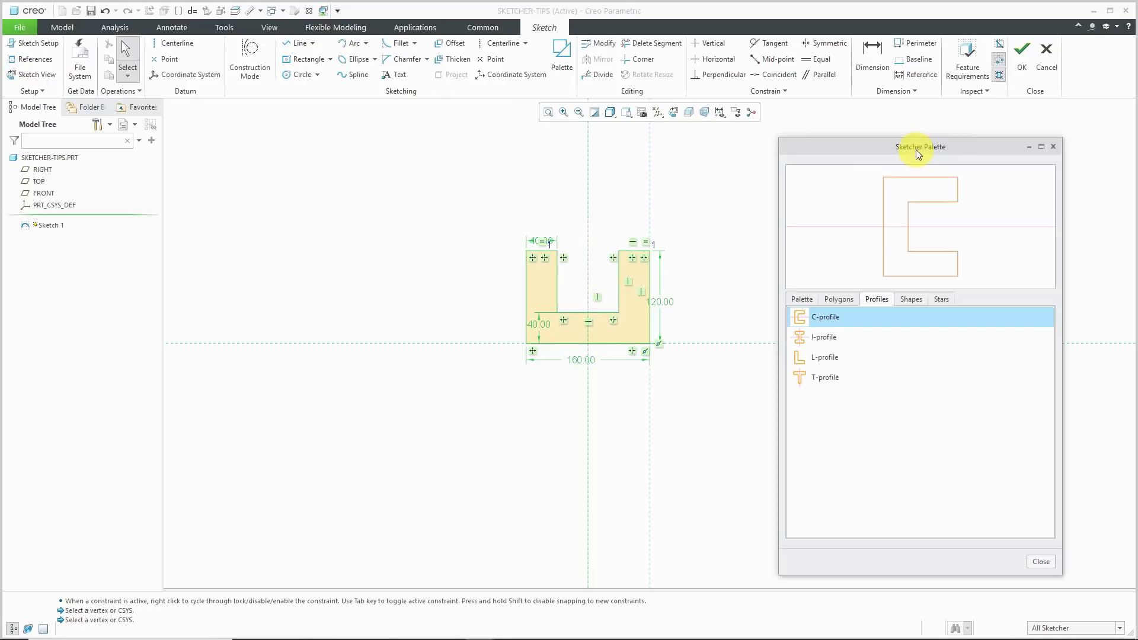
mouse_move(844, 183)
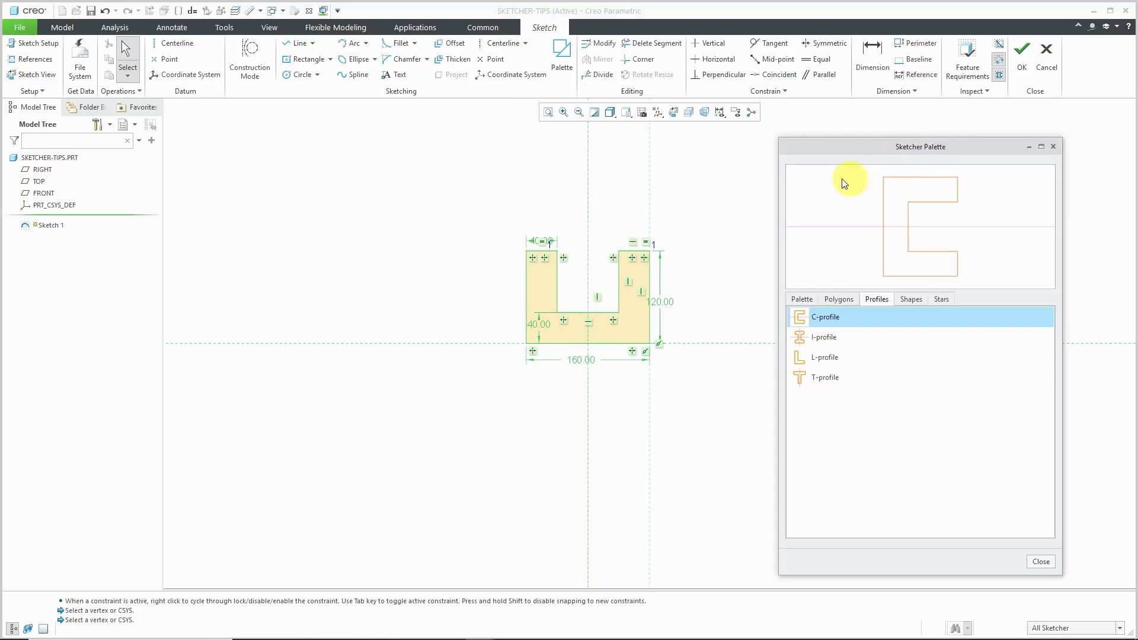
mouse_move(693, 248)
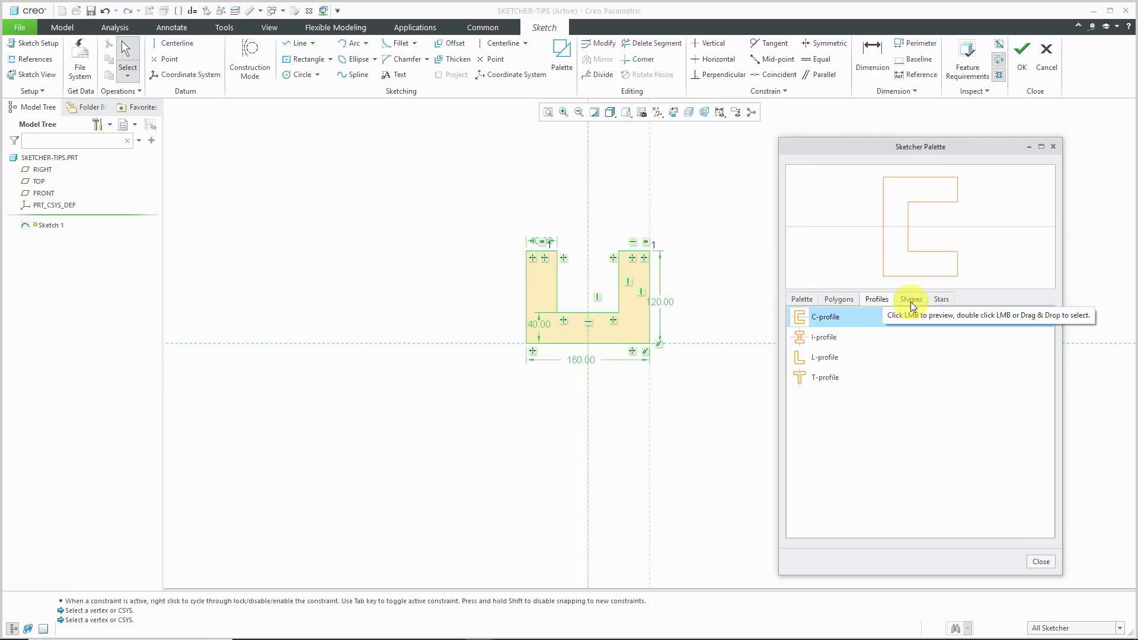
Step: Browse the palette's general shapes and stars, then return to the custom shapes barbell, lip and sk_hole_1
click(910, 299)
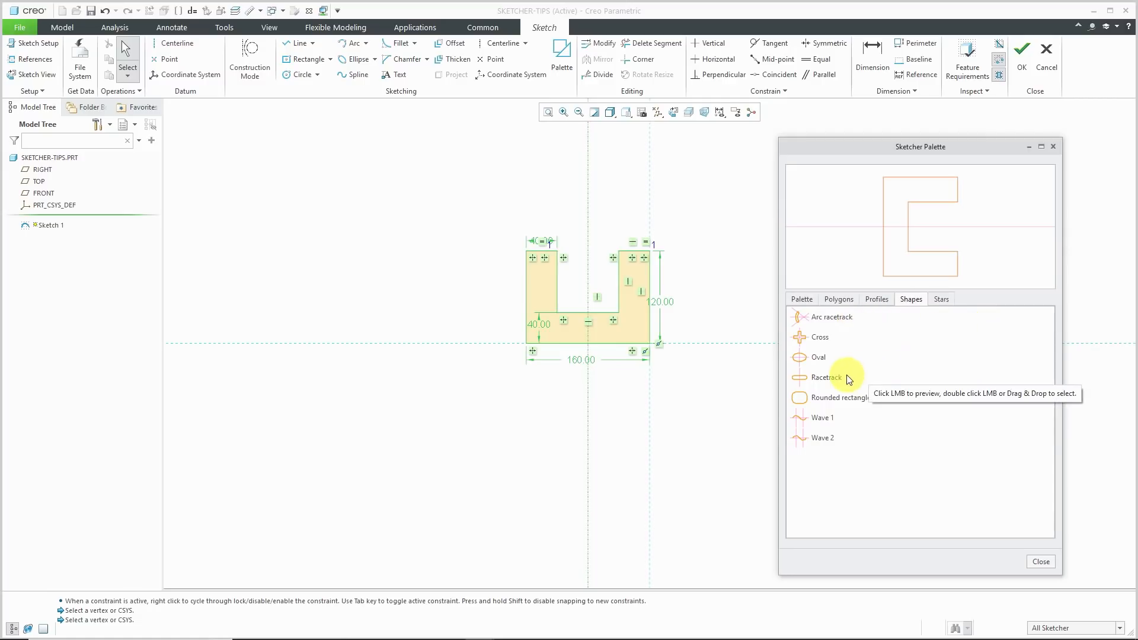
mouse_move(913, 342)
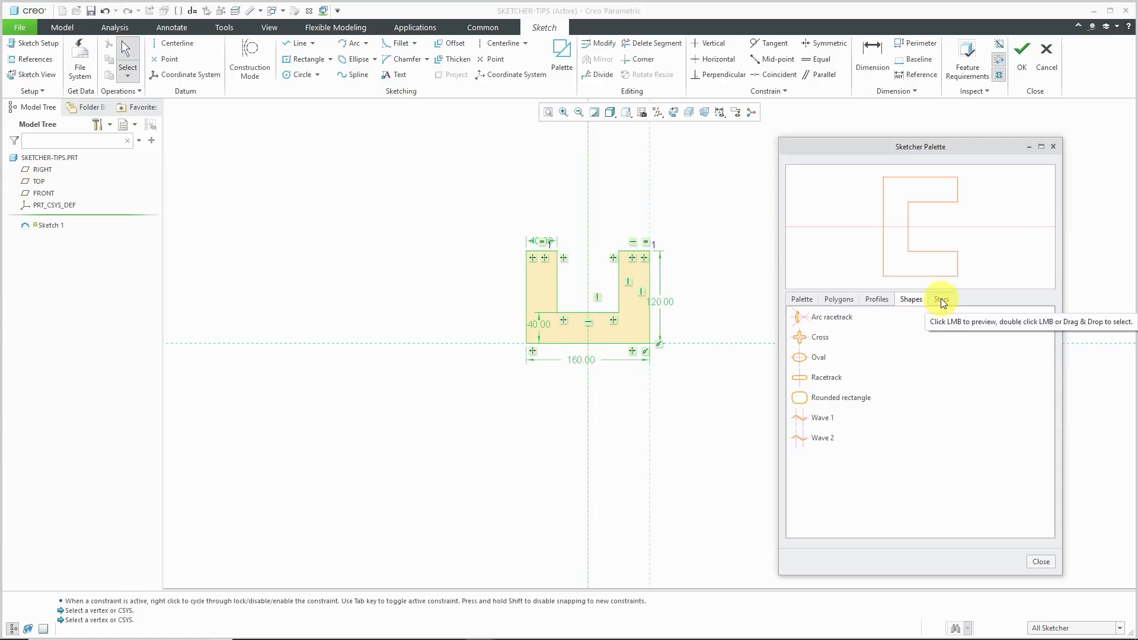
click(940, 299)
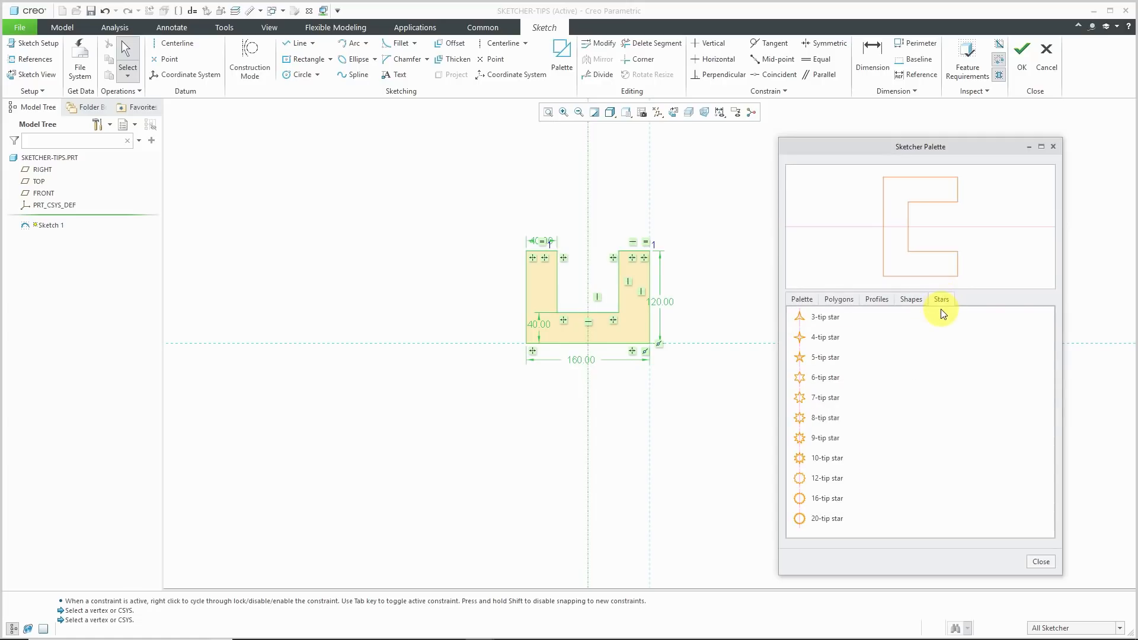
mouse_move(849, 327)
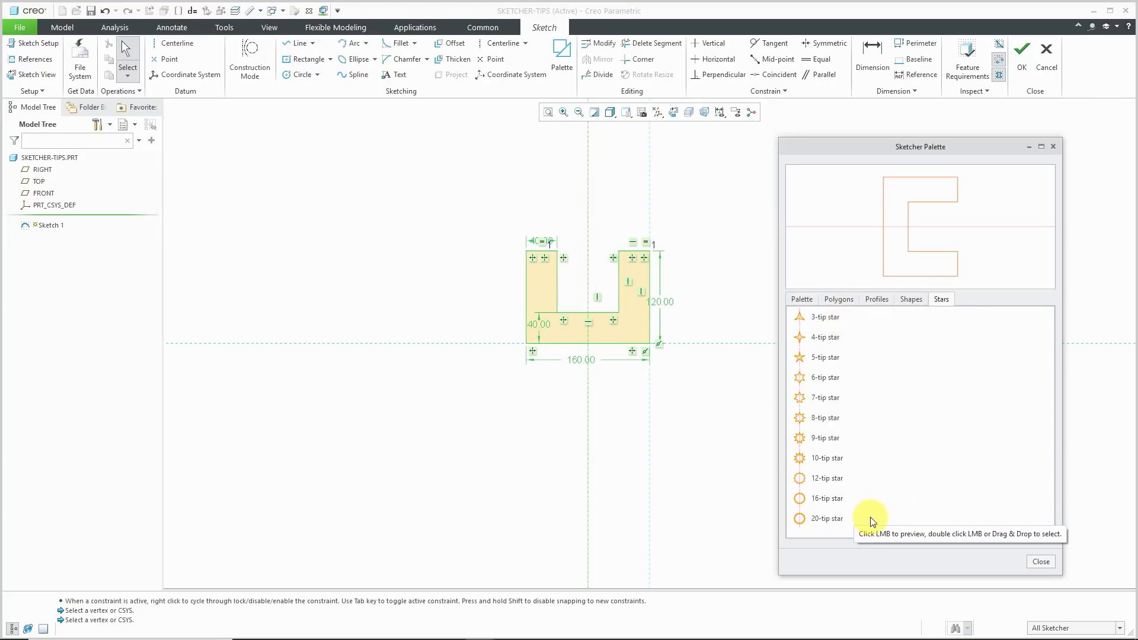
click(801, 298)
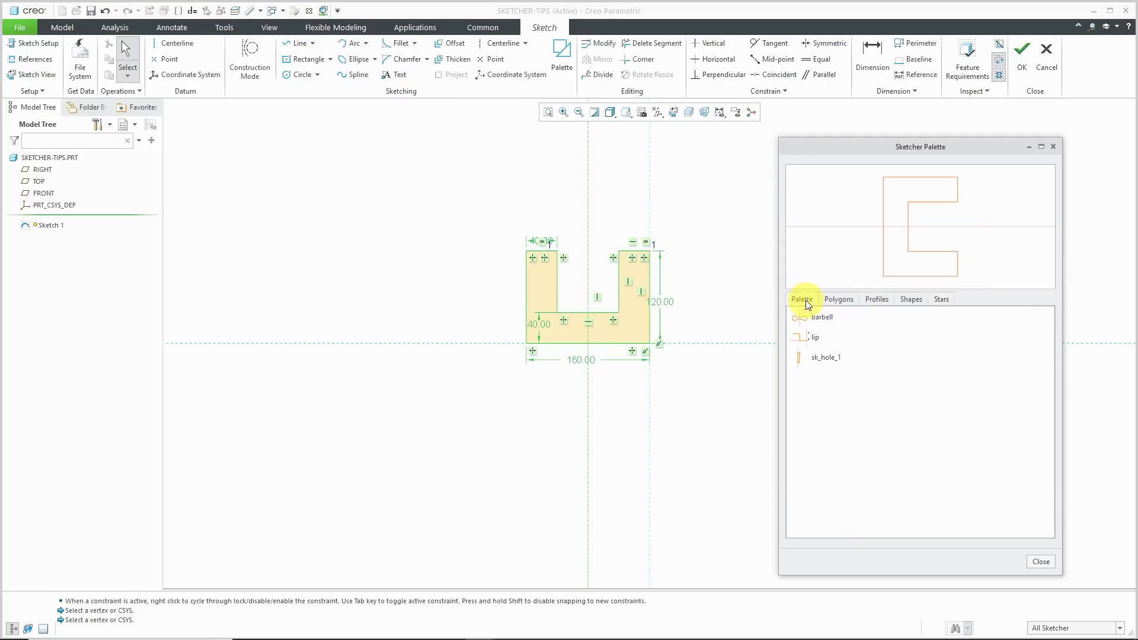
mouse_move(909, 360)
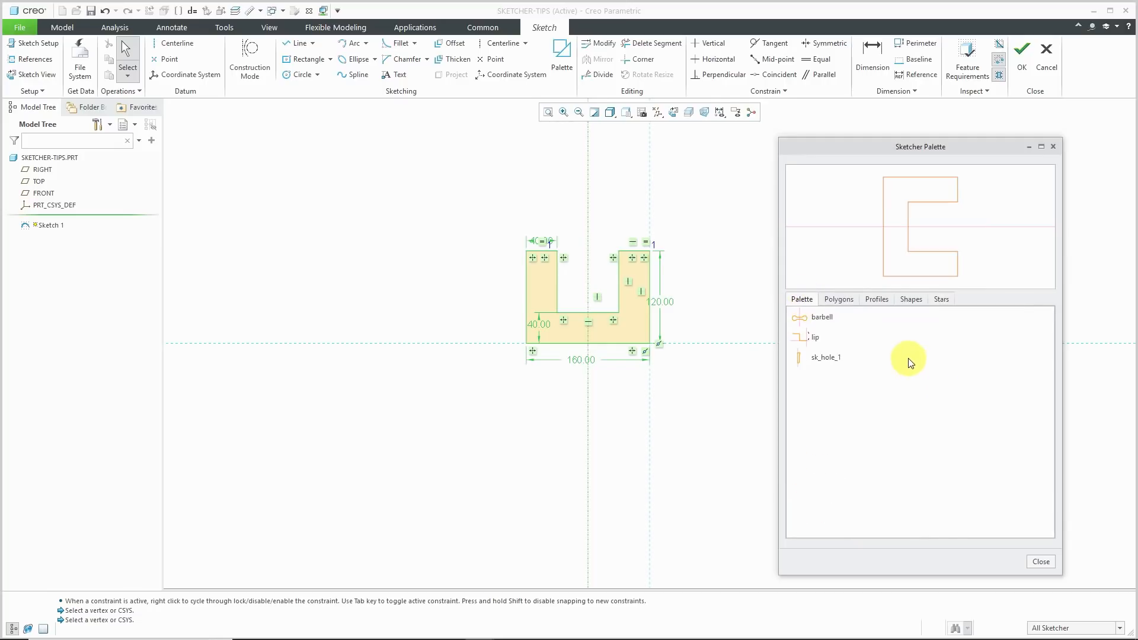
mouse_move(837, 339)
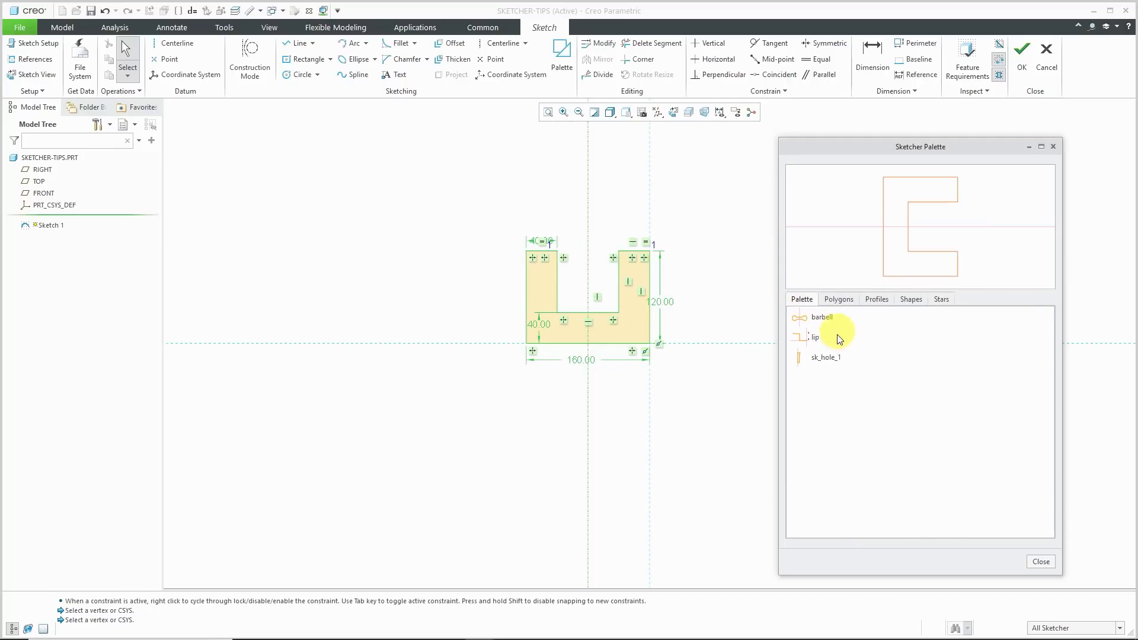
mouse_move(860, 357)
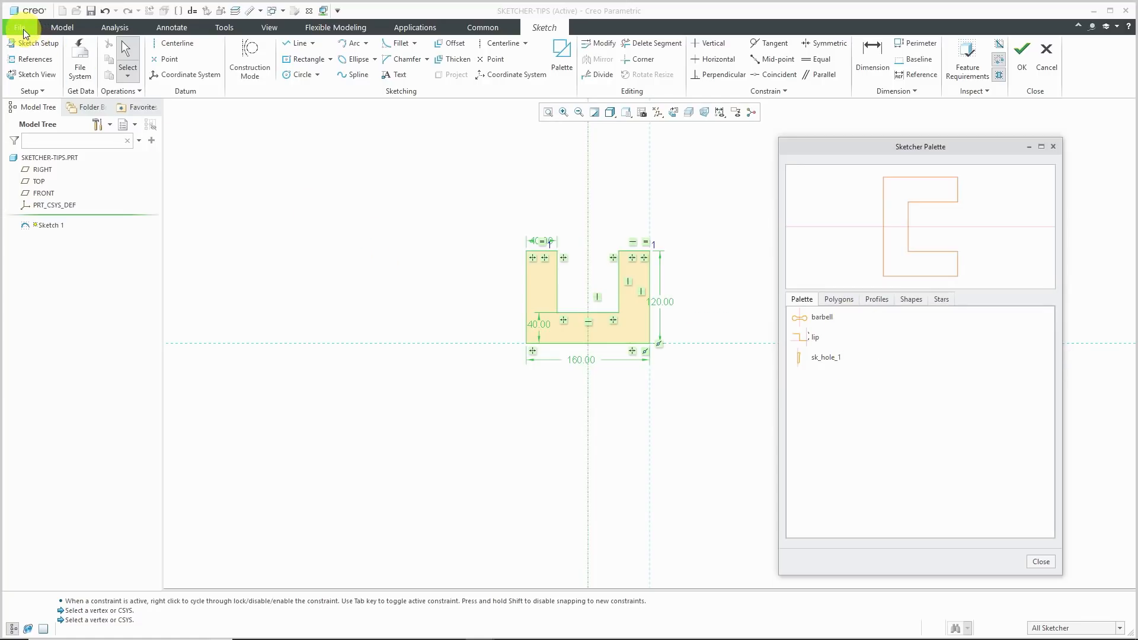
Step: Show the configuration editor scrolled to sketcher_palette_path set to C:\Creo\Palette
click(21, 27)
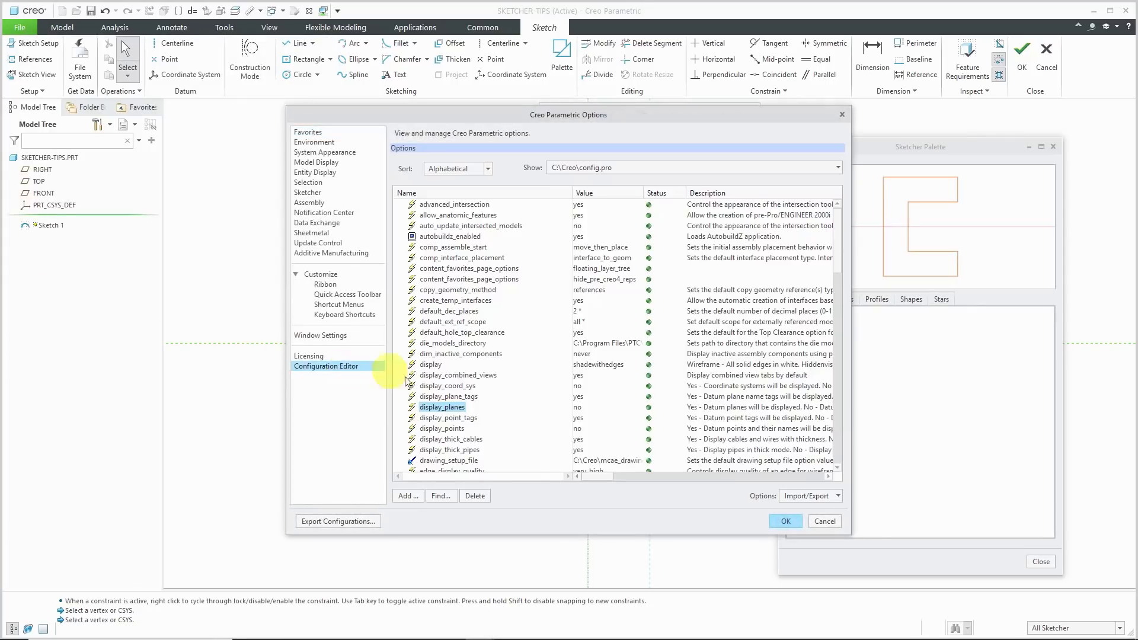
scroll(down, 3)
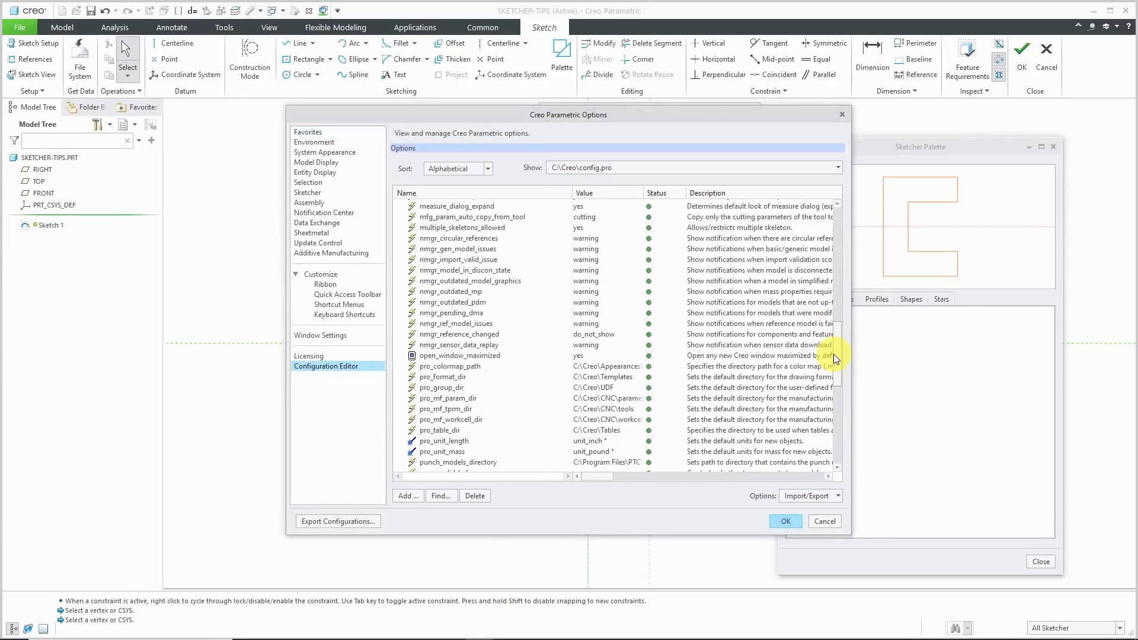
scroll(down, 3)
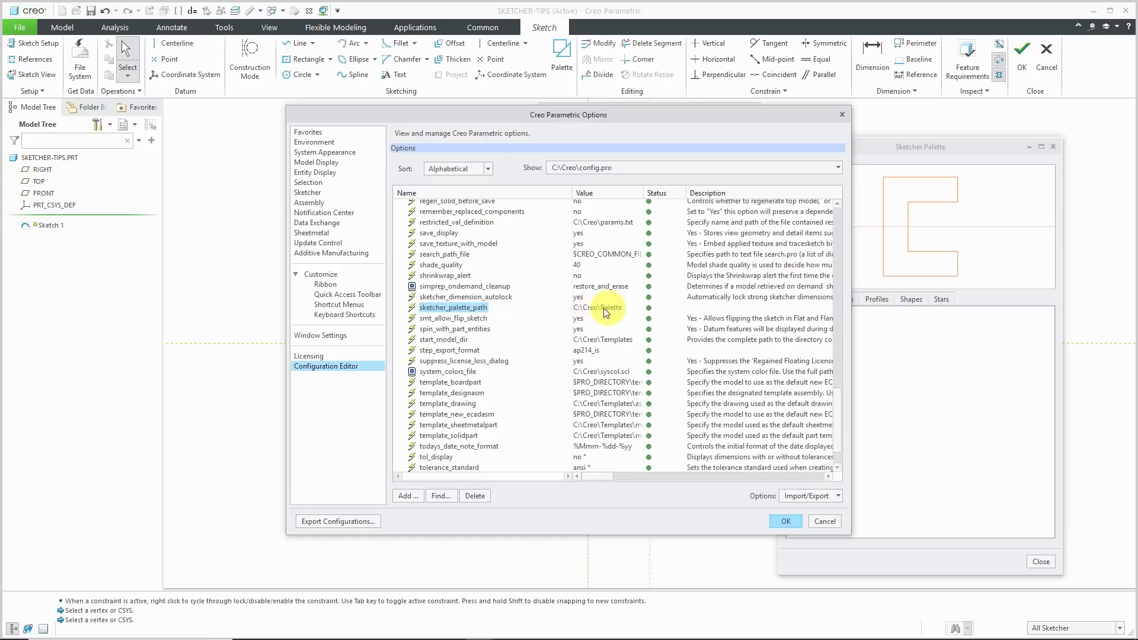
mouse_move(692, 122)
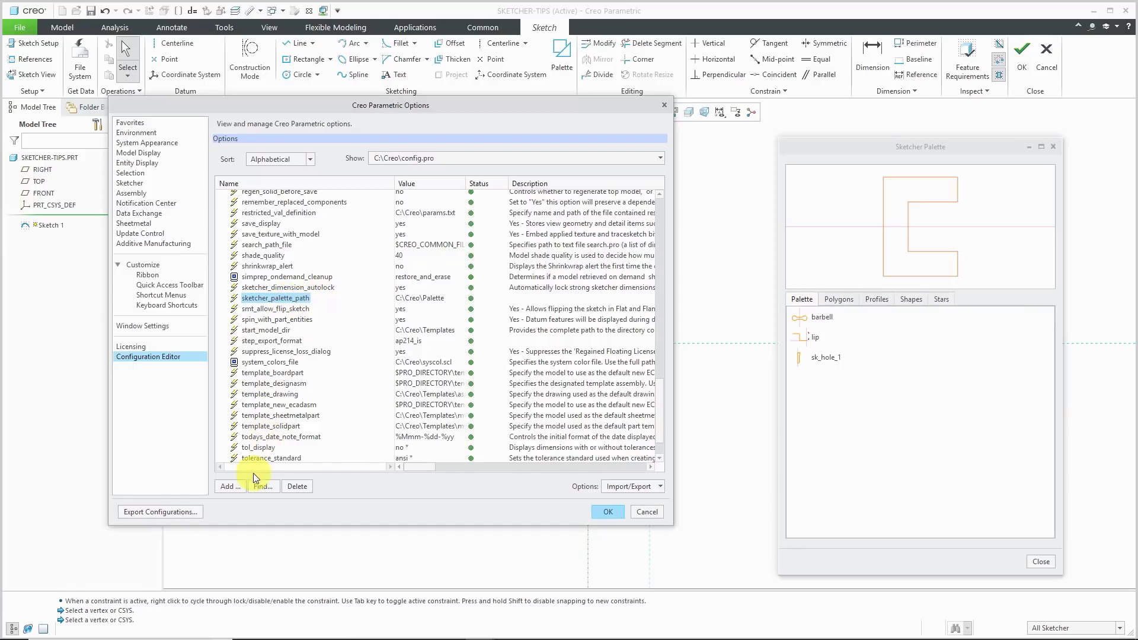
mouse_move(263, 486)
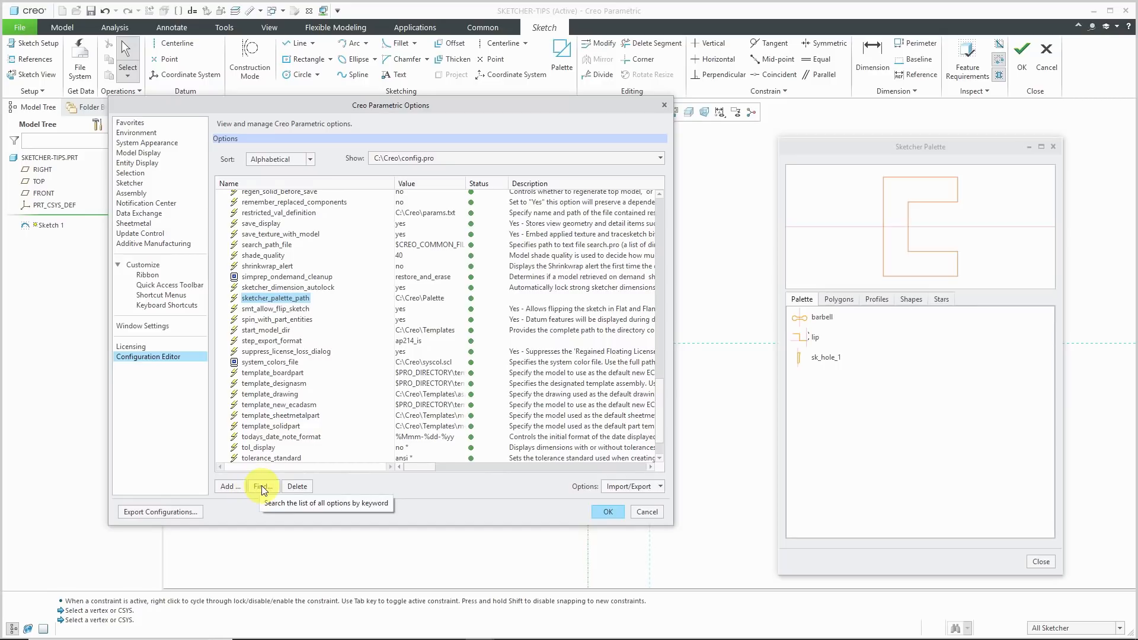
Step: Search the options for '2D' to check 2d_palette_path, then close the settings
click(262, 486)
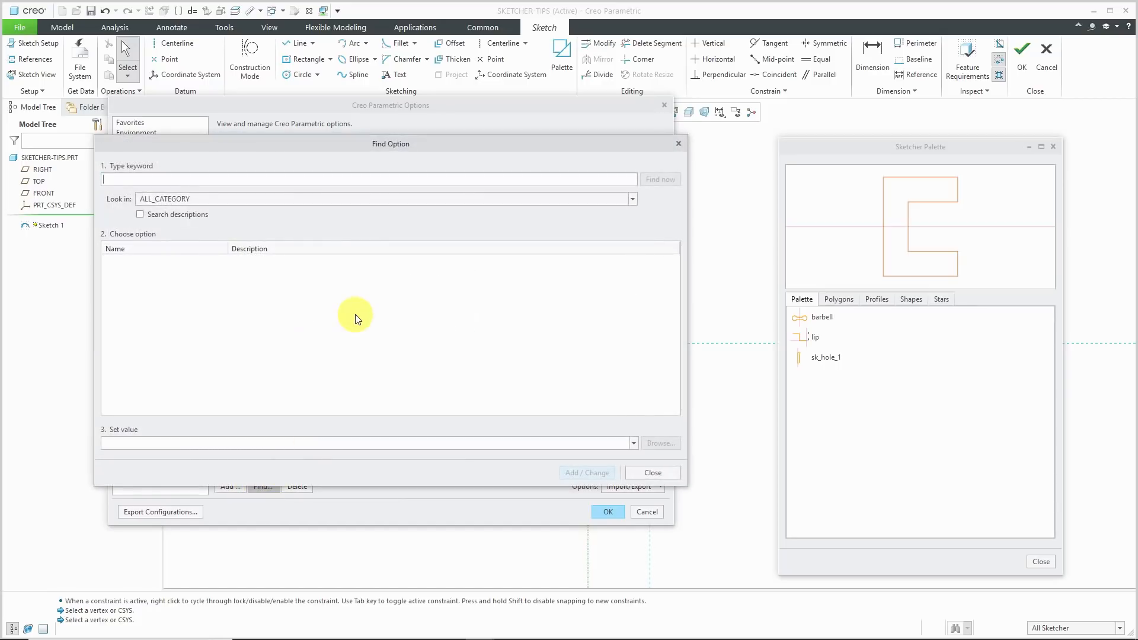
text(2D)
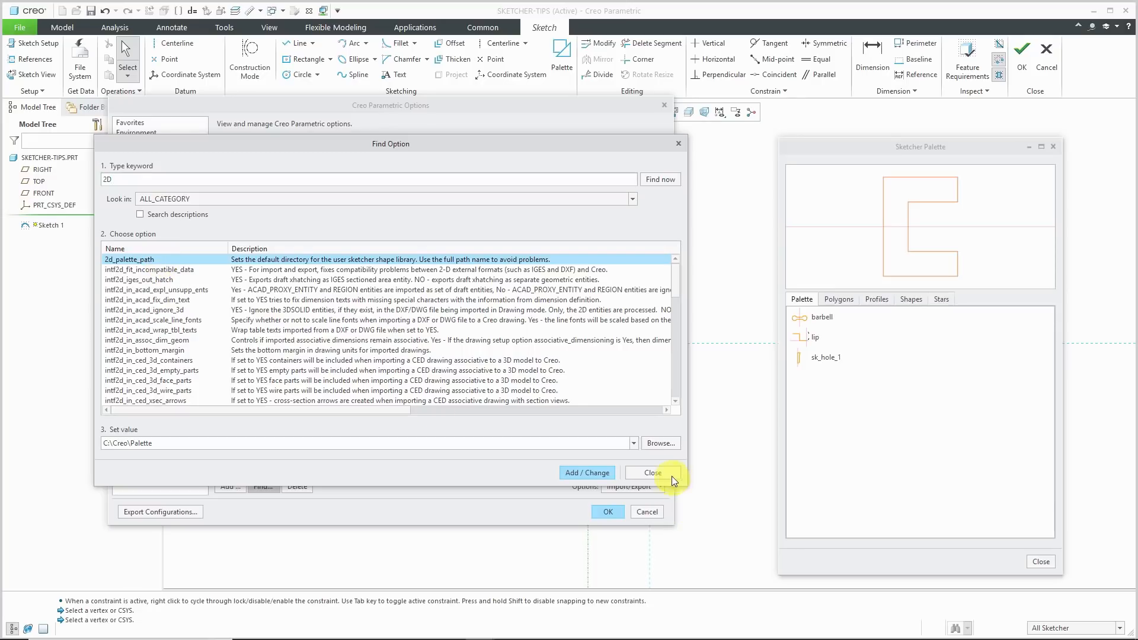
click(647, 473)
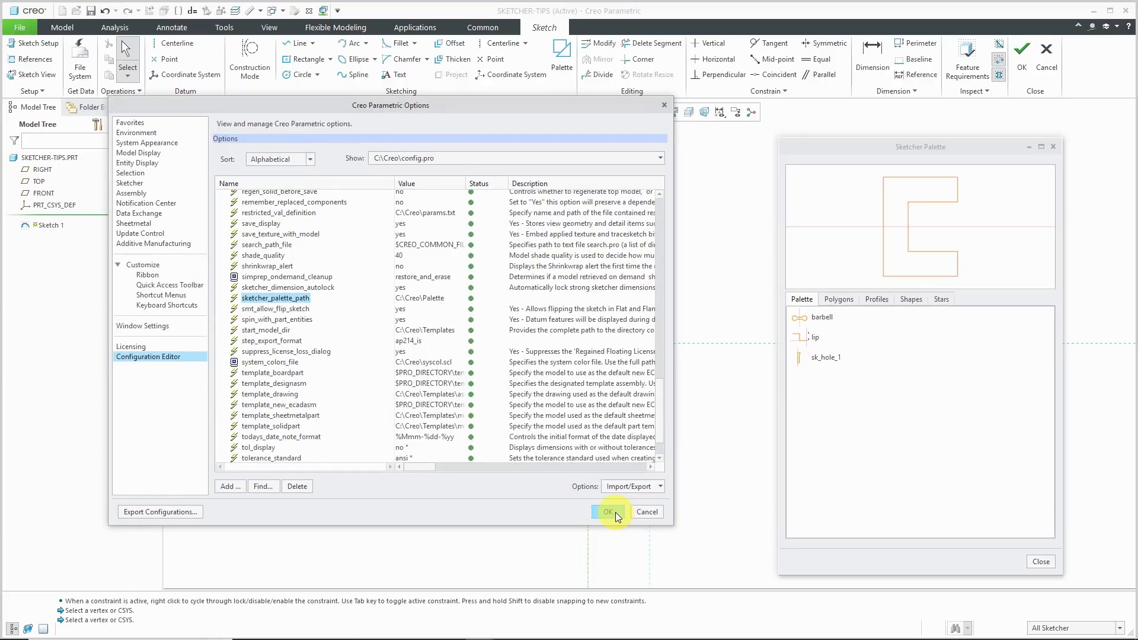
click(608, 512)
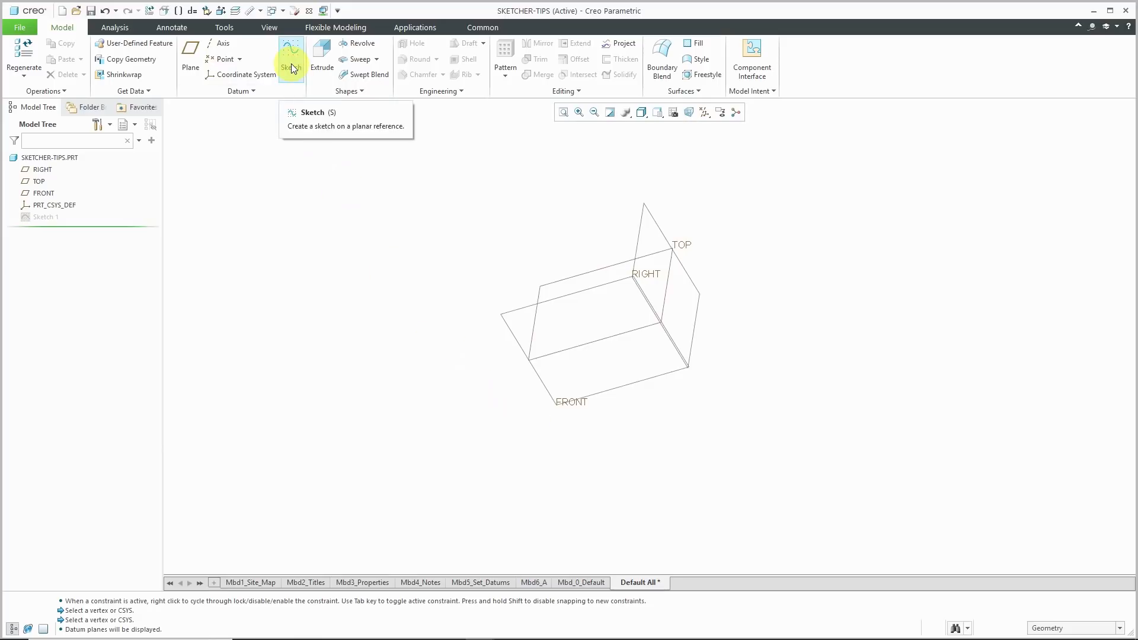
Step: Start Sketch 2, review its properties, and place it on the FRONT plane referencing RIGHT
click(291, 57)
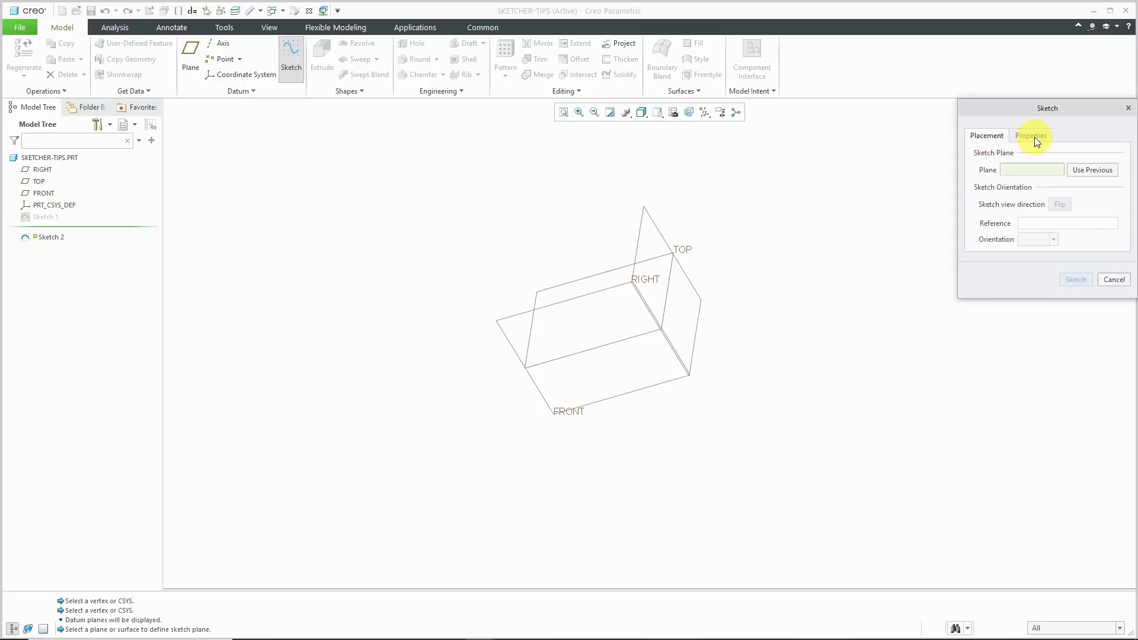
click(1029, 135)
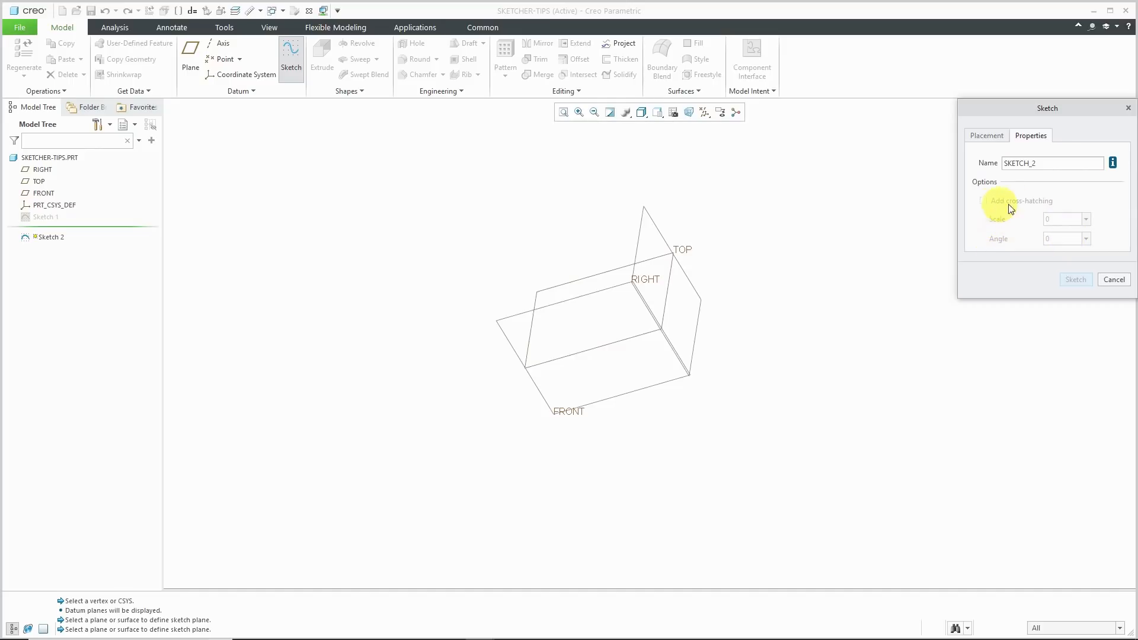
mouse_move(1006, 223)
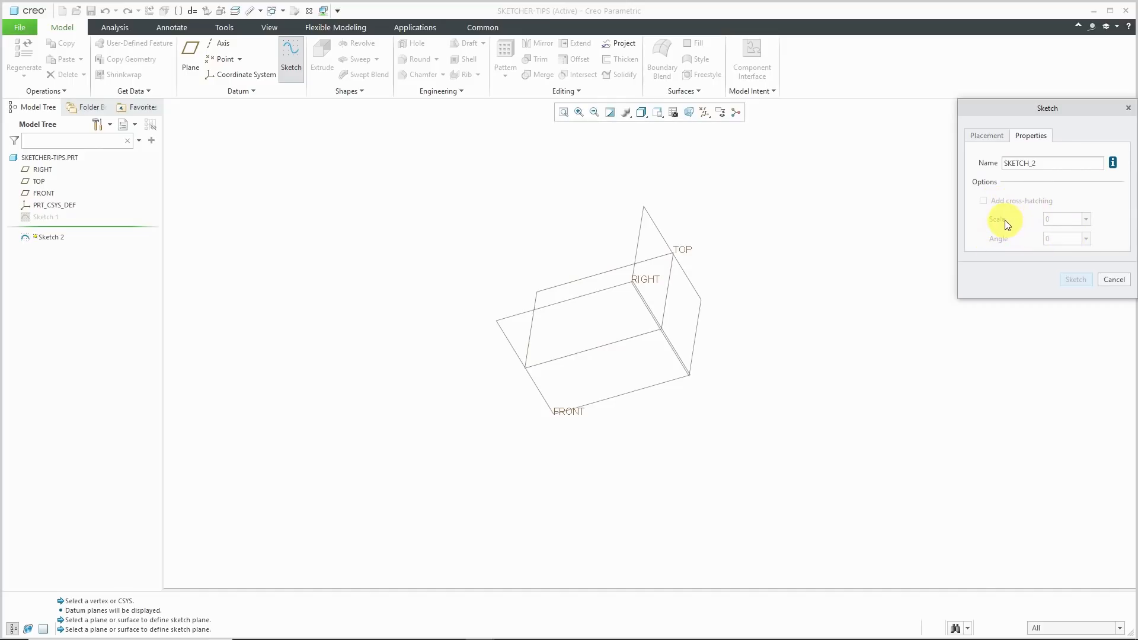
mouse_move(997, 233)
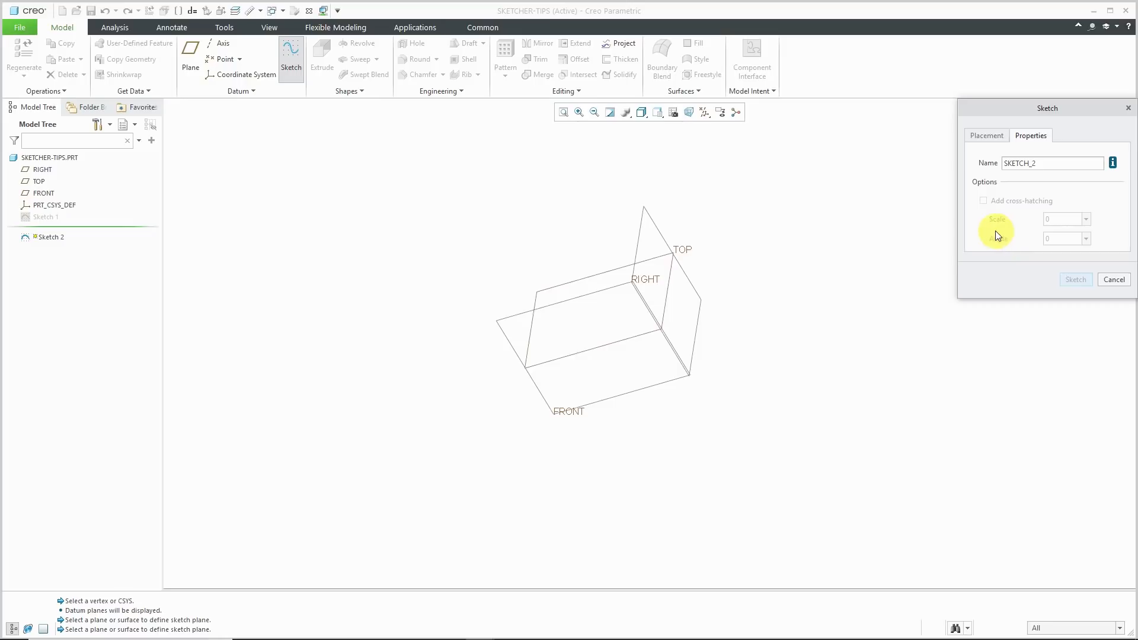
mouse_move(1002, 234)
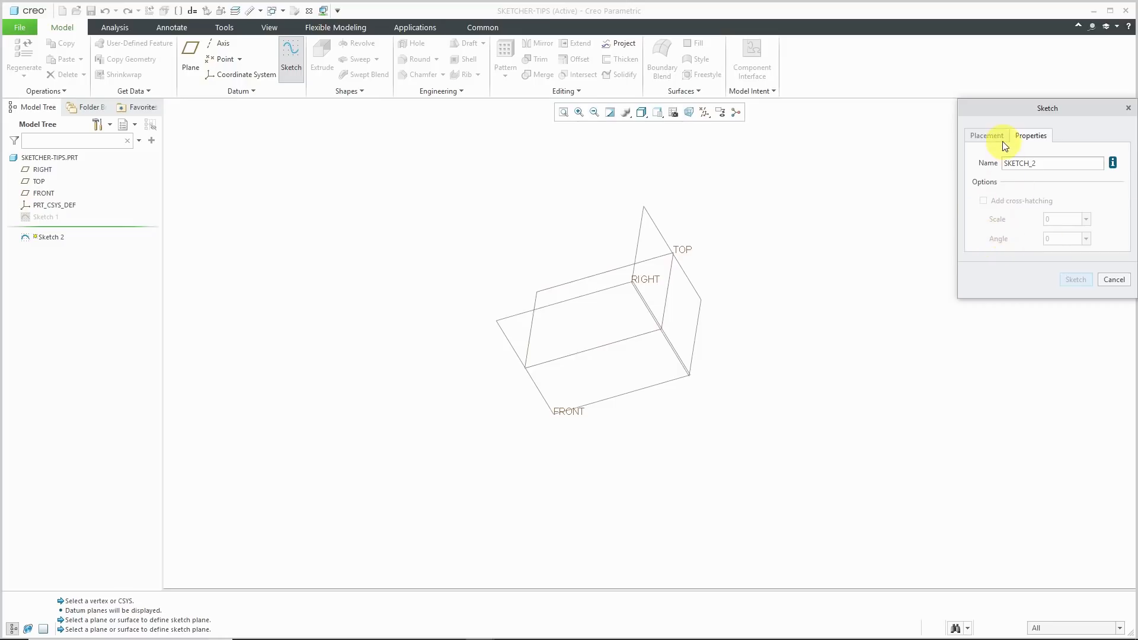
click(570, 410)
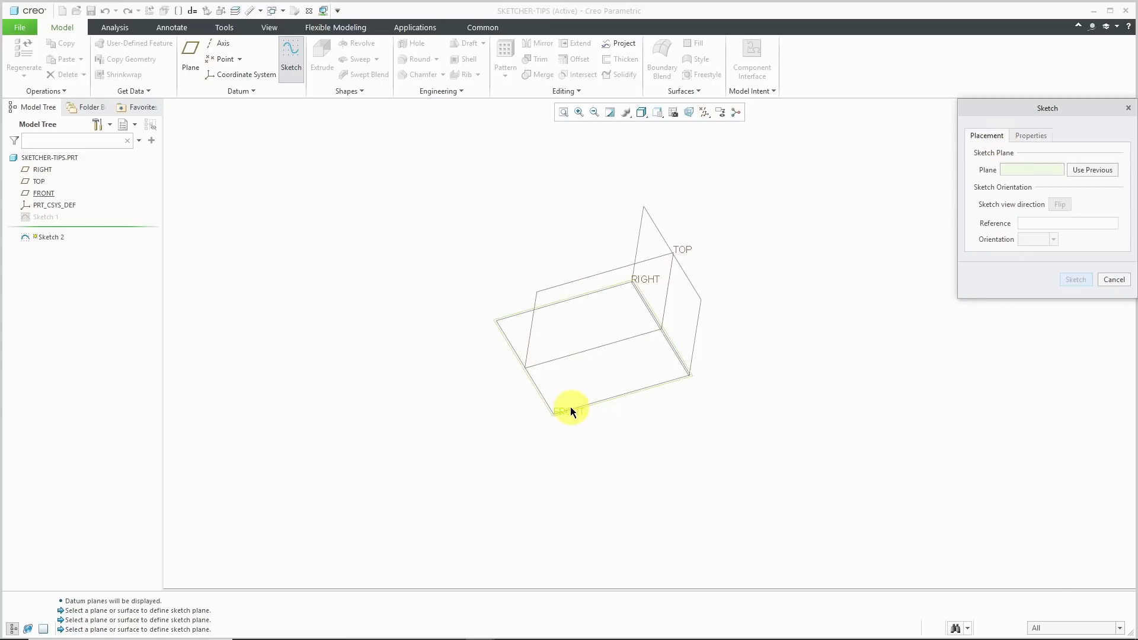
click(571, 410)
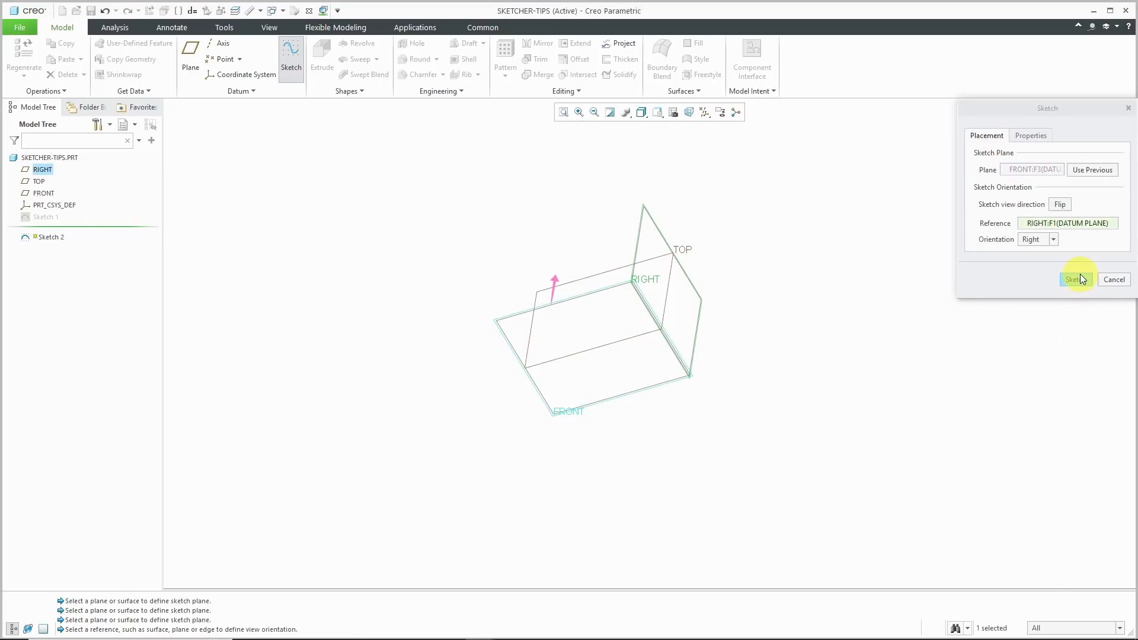
Step: Enter the sketch facing FRONT straight on and turn on the grid display
click(1076, 280)
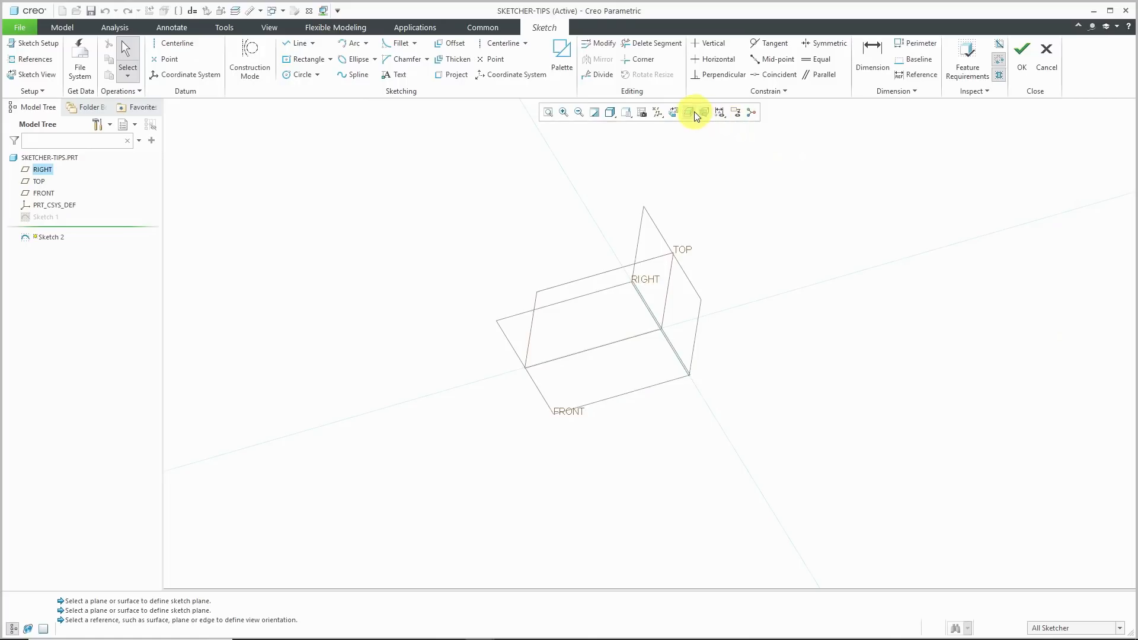
click(674, 112)
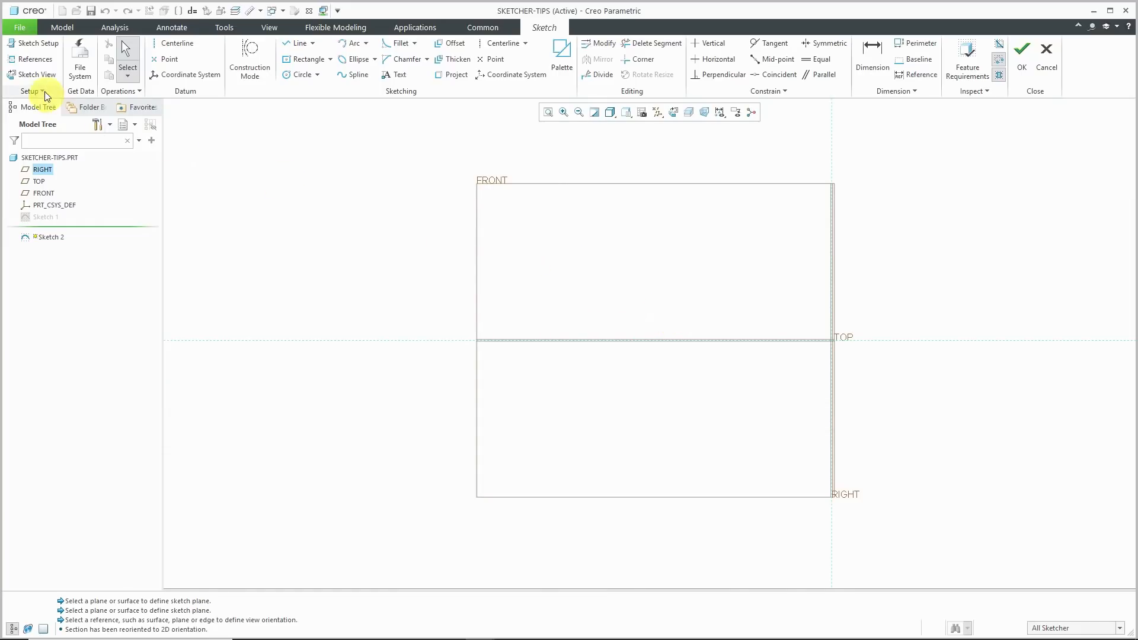
click(32, 91)
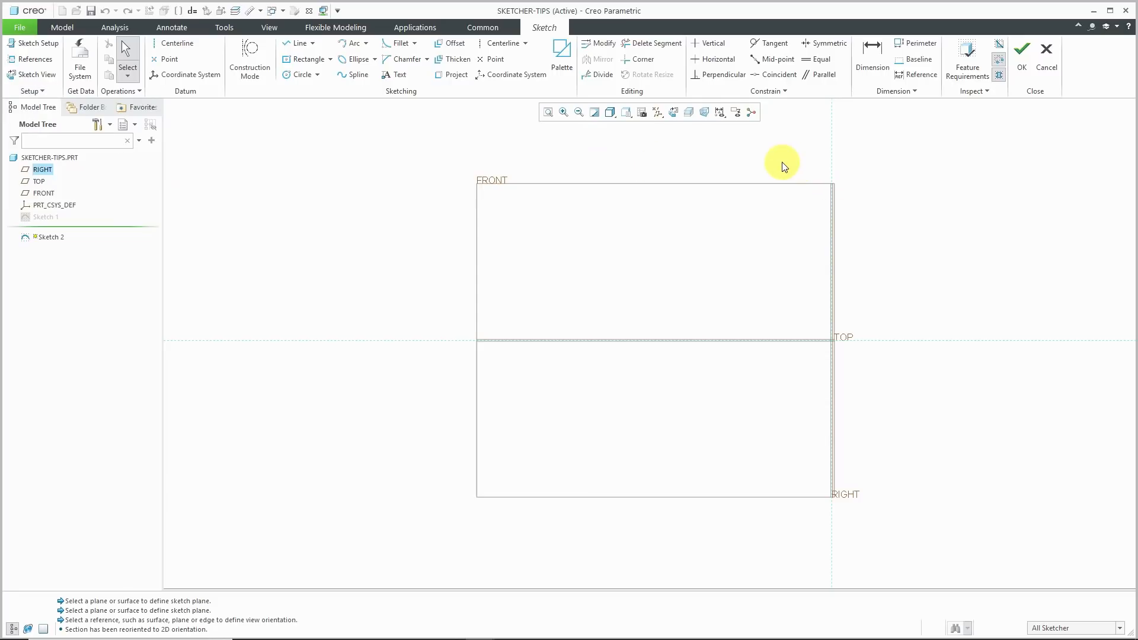
click(718, 111)
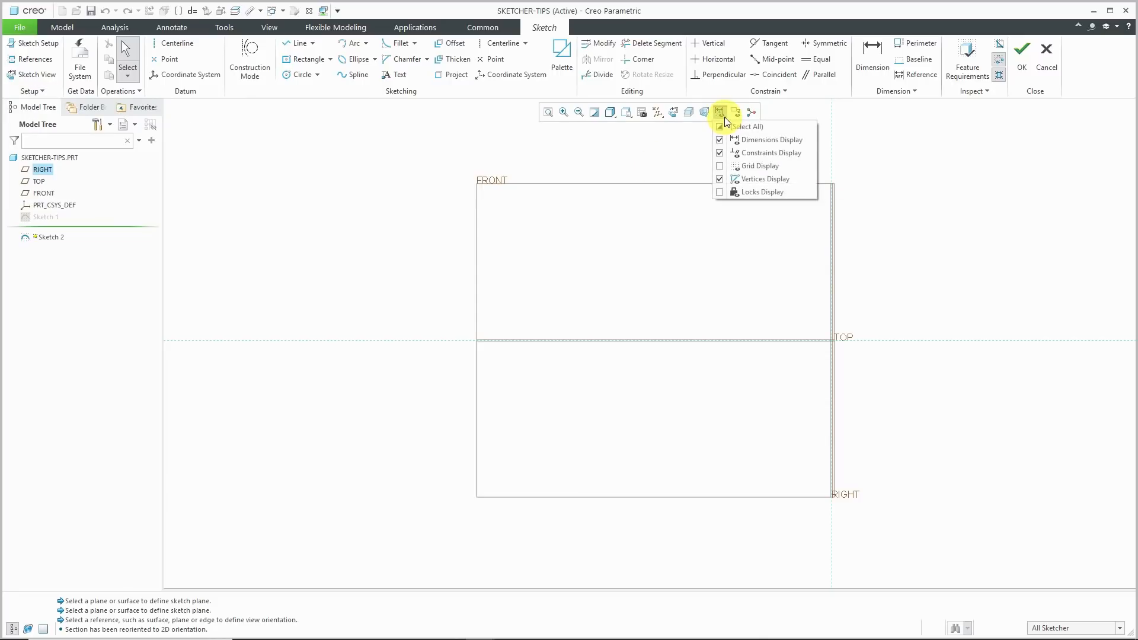
click(719, 166)
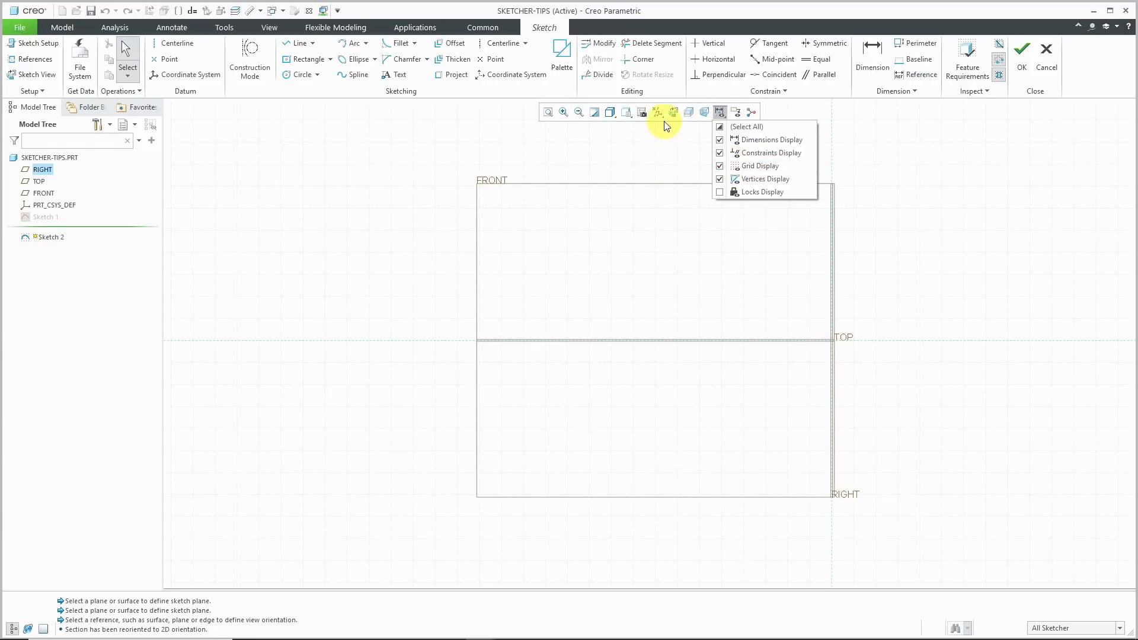
Step: Hide the datum planes via the datum display filters
click(656, 112)
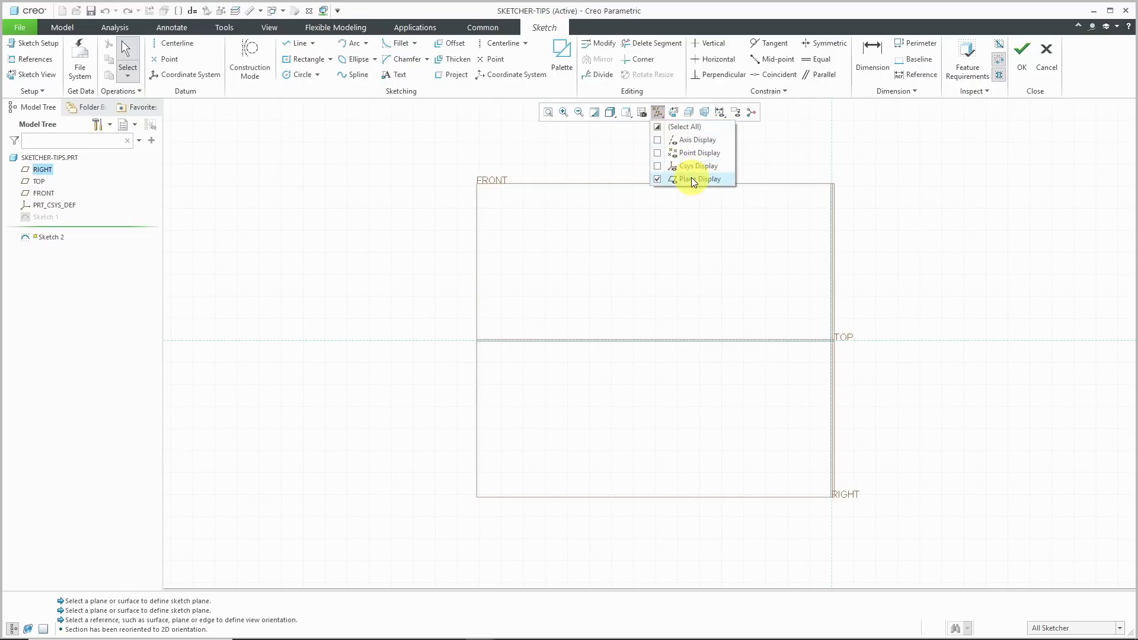
click(700, 179)
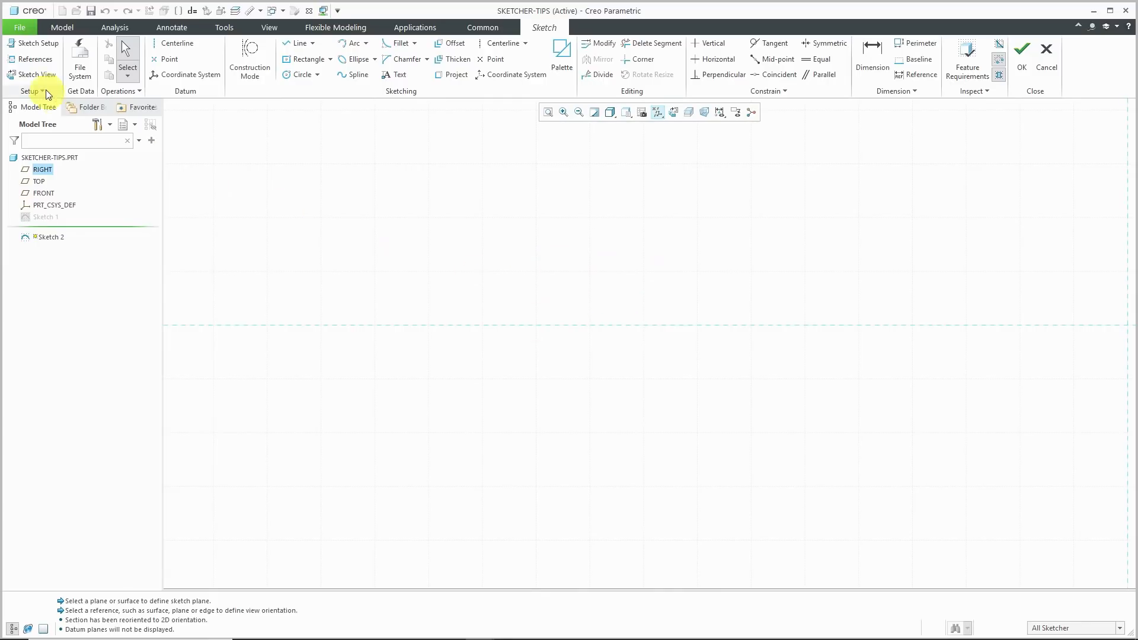
click(32, 91)
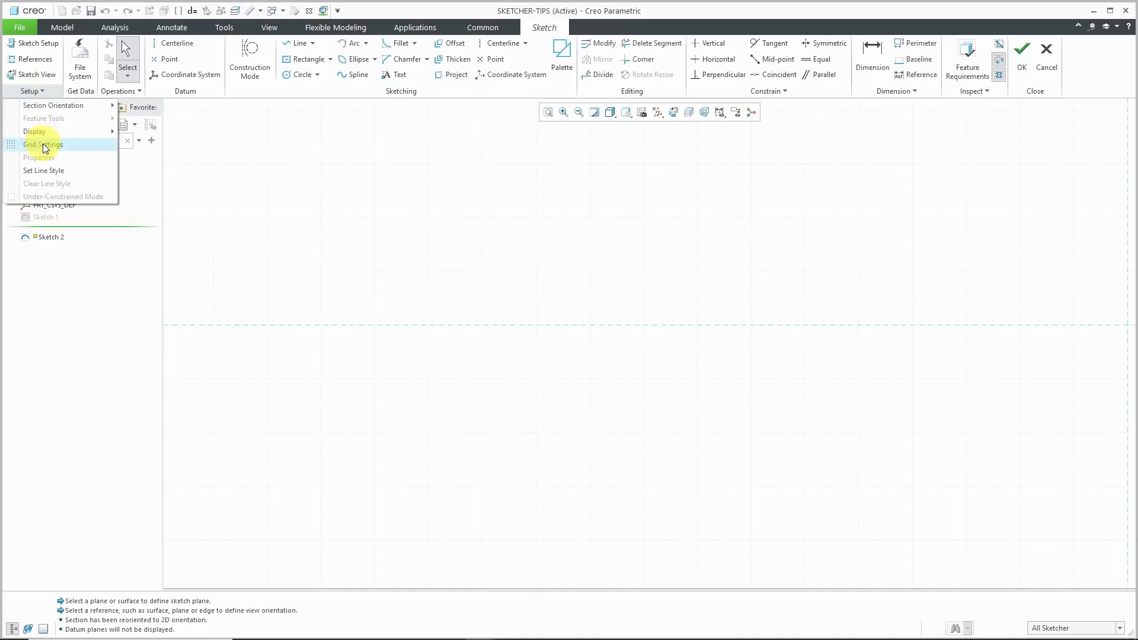
Step: Set the grid to static spacing, try a 15 degree angle, then restore it to 0.000000
click(42, 145)
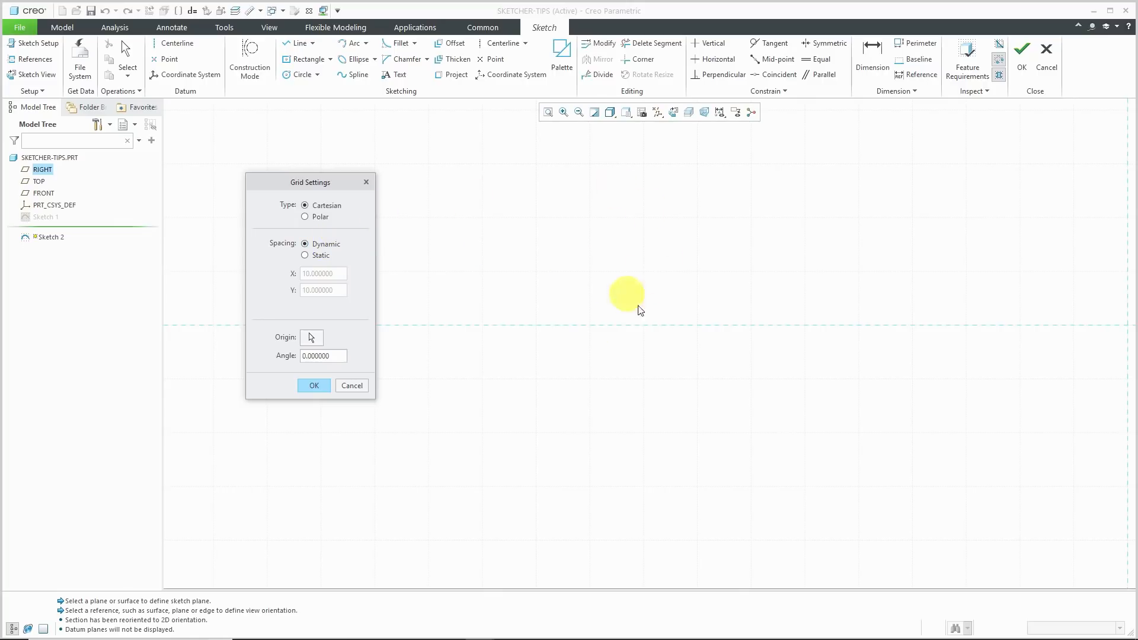
mouse_move(537, 254)
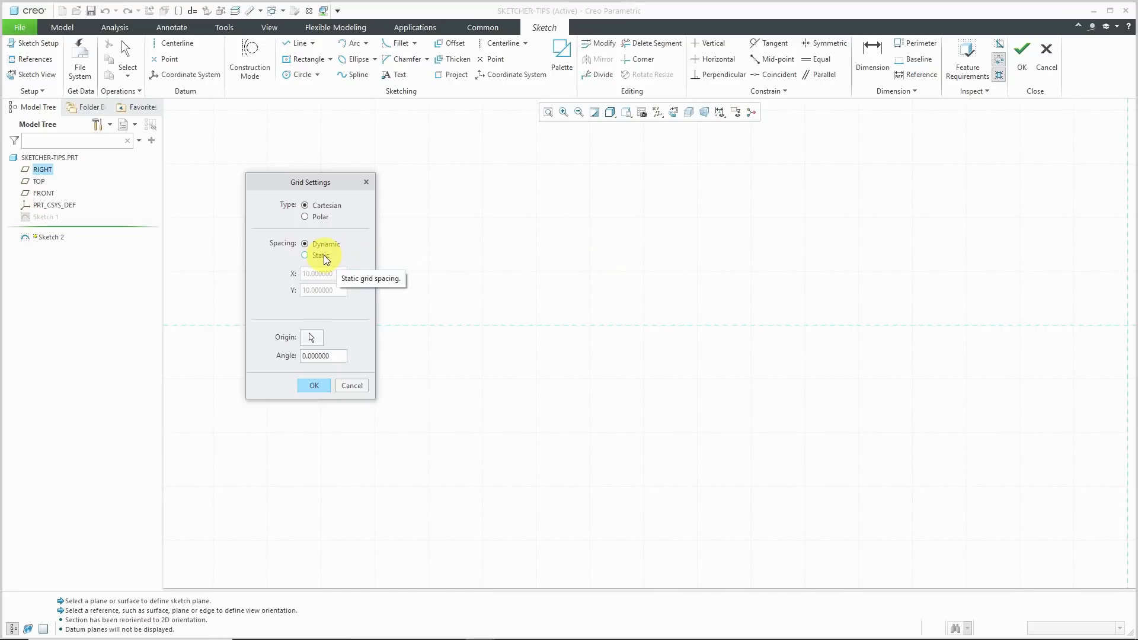
click(305, 256)
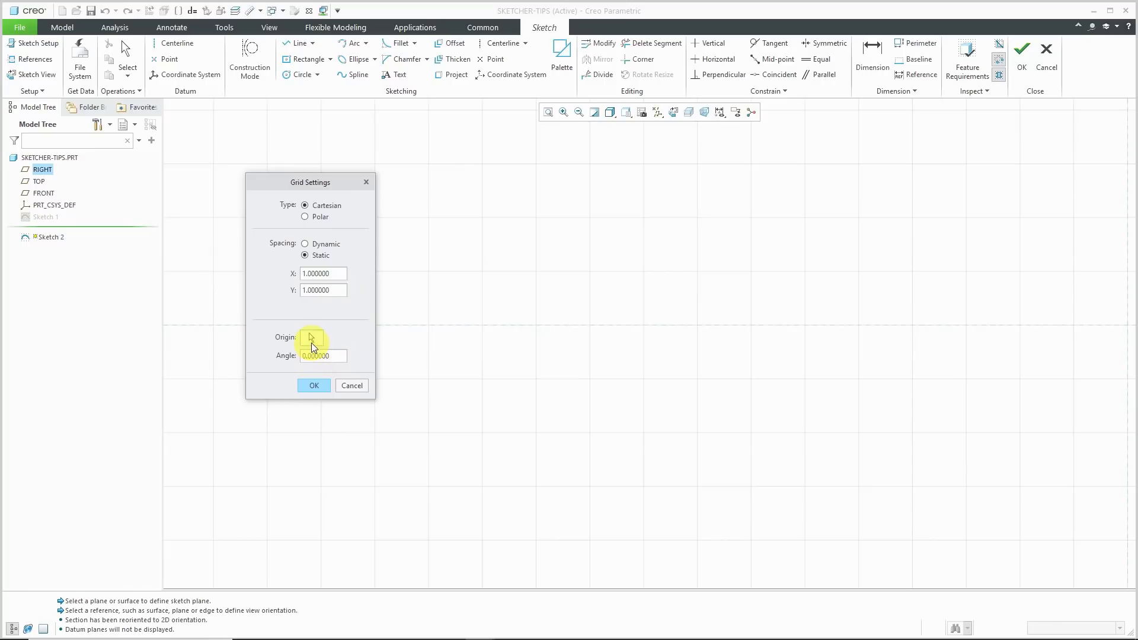
click(323, 338)
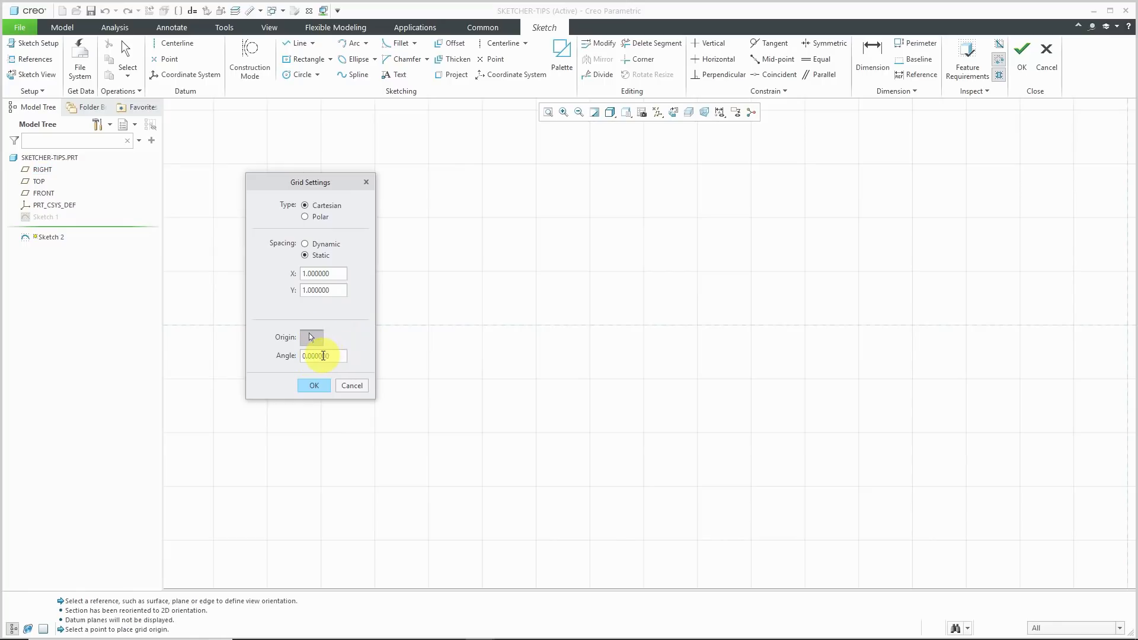
text(15)
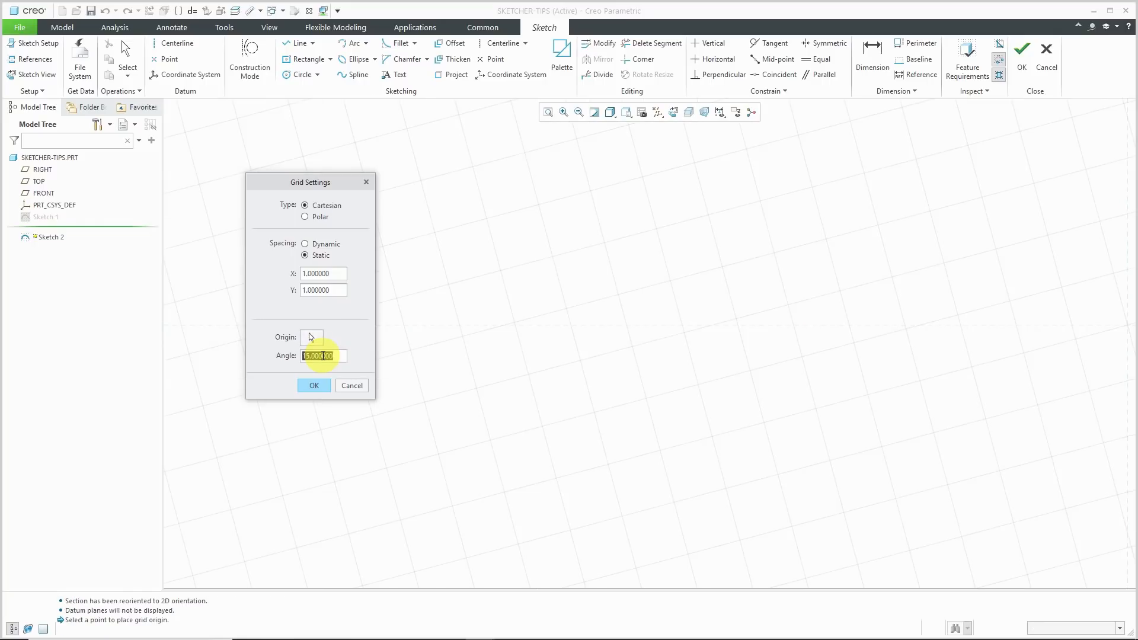
text(0.000000)
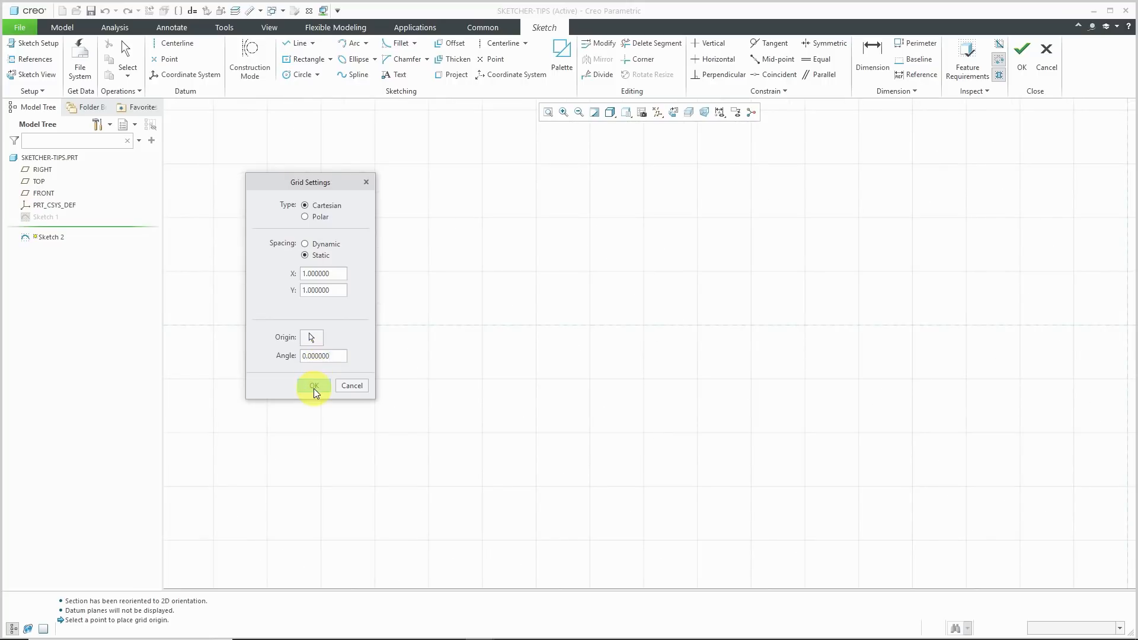
Step: Apply the static 1.0-spacing grid at 0 degrees to the sketch
click(313, 386)
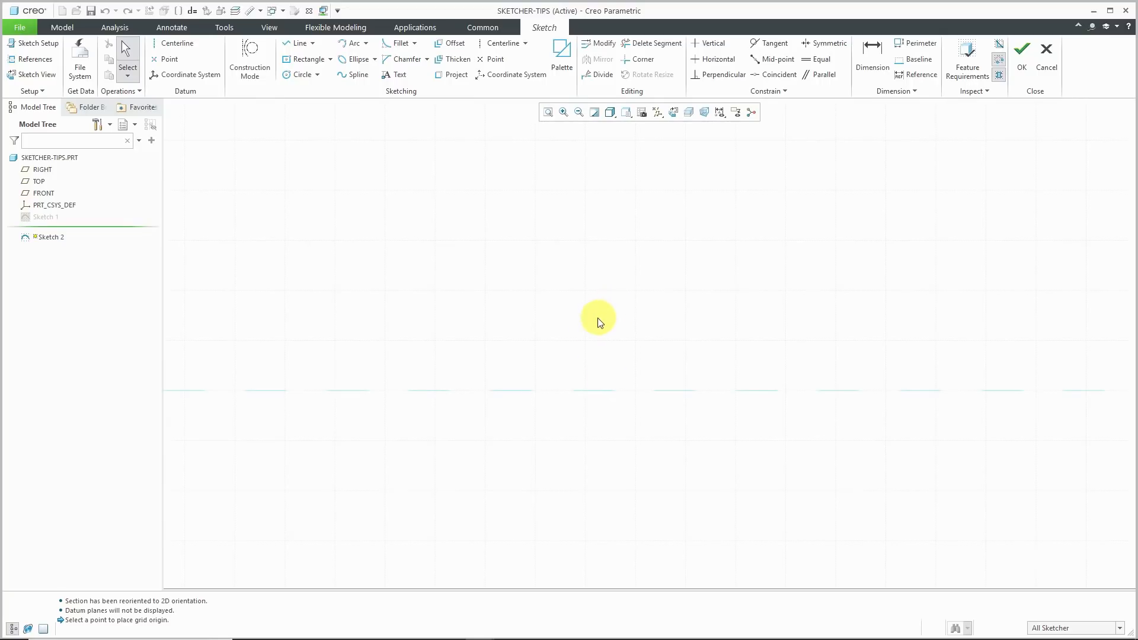
mouse_move(572, 308)
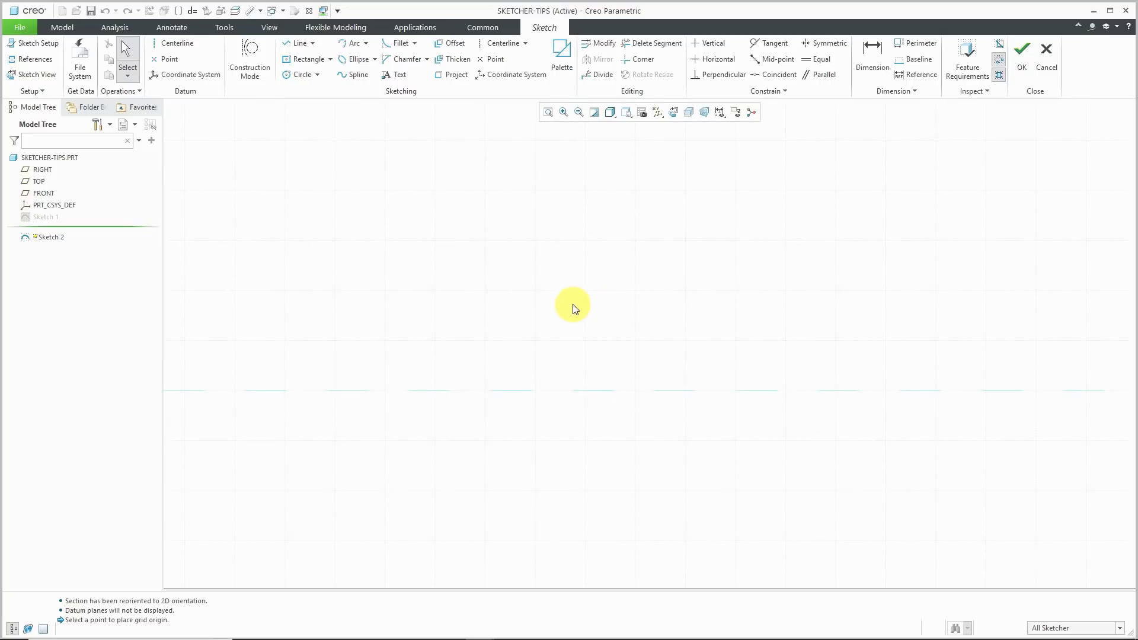
mouse_move(480, 281)
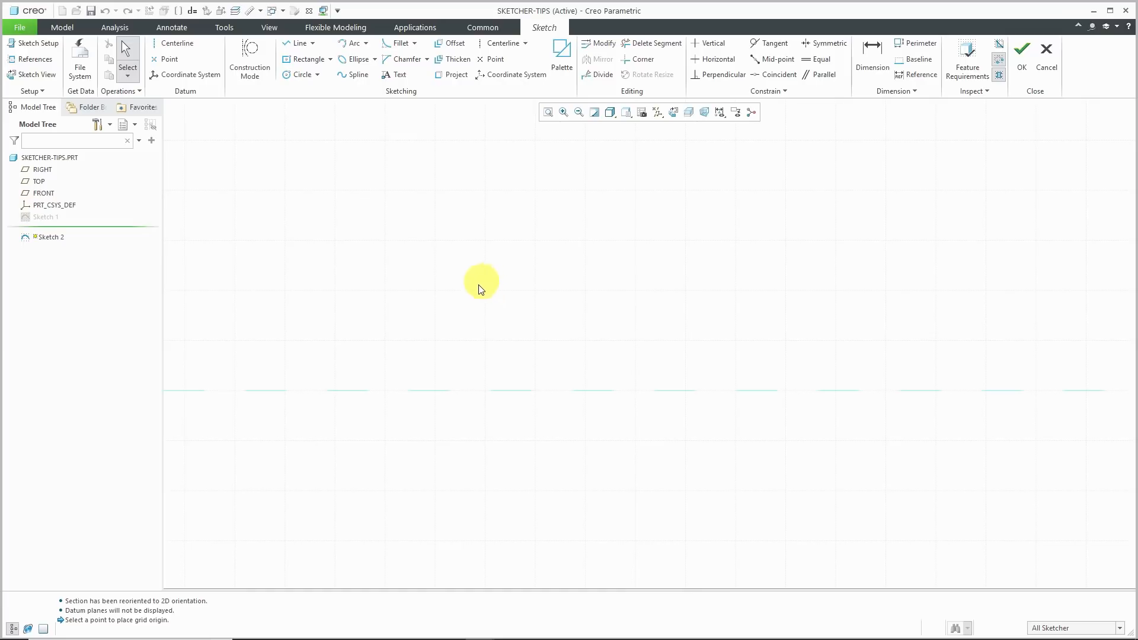
mouse_move(341, 240)
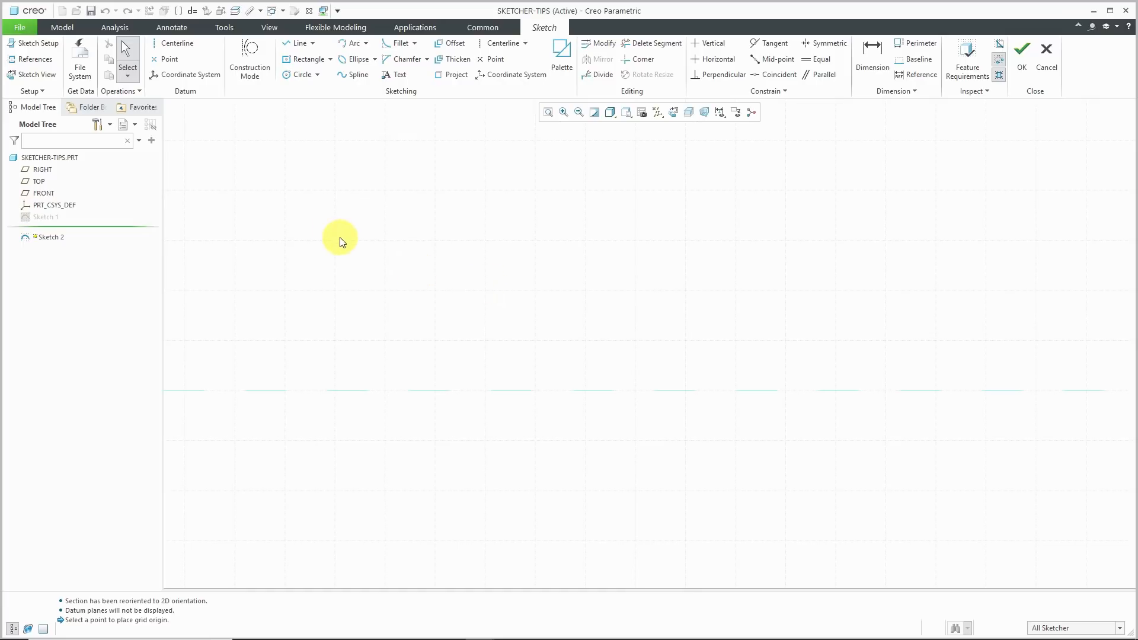
mouse_move(330, 235)
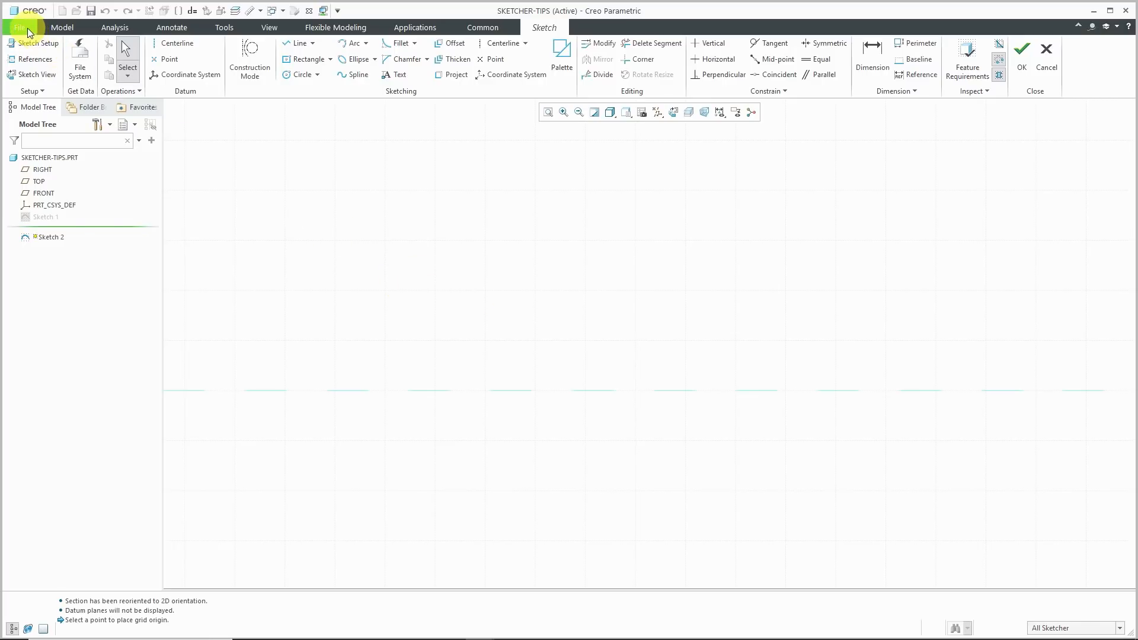
Step: Enable Snap to grid in the Sketcher options without saving a configuration file
click(20, 27)
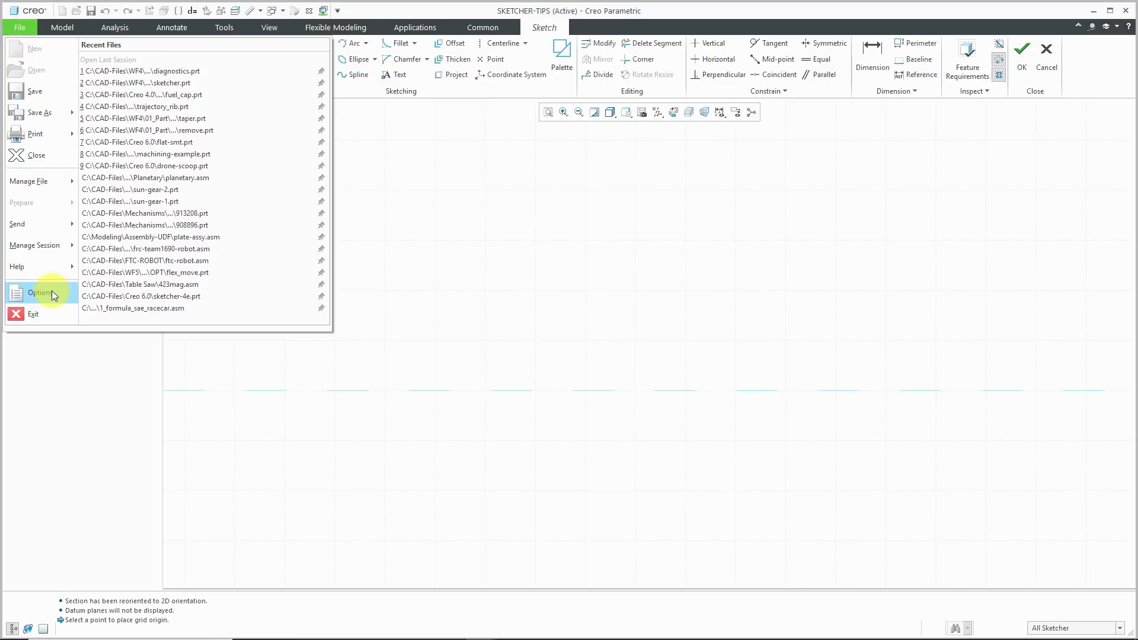
click(40, 293)
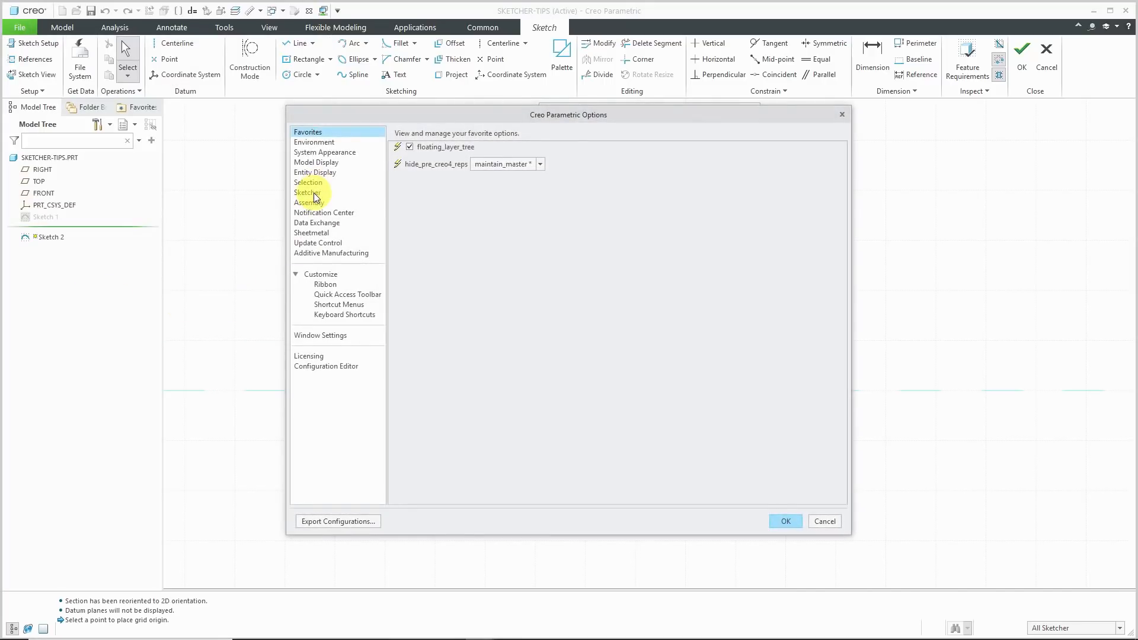
click(307, 191)
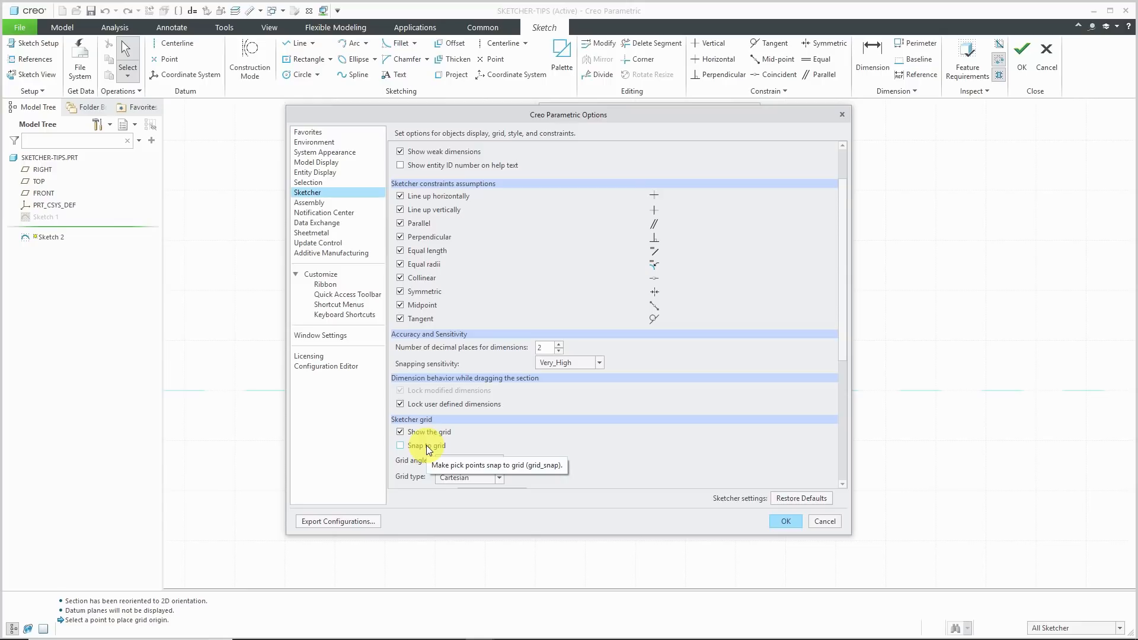
click(400, 444)
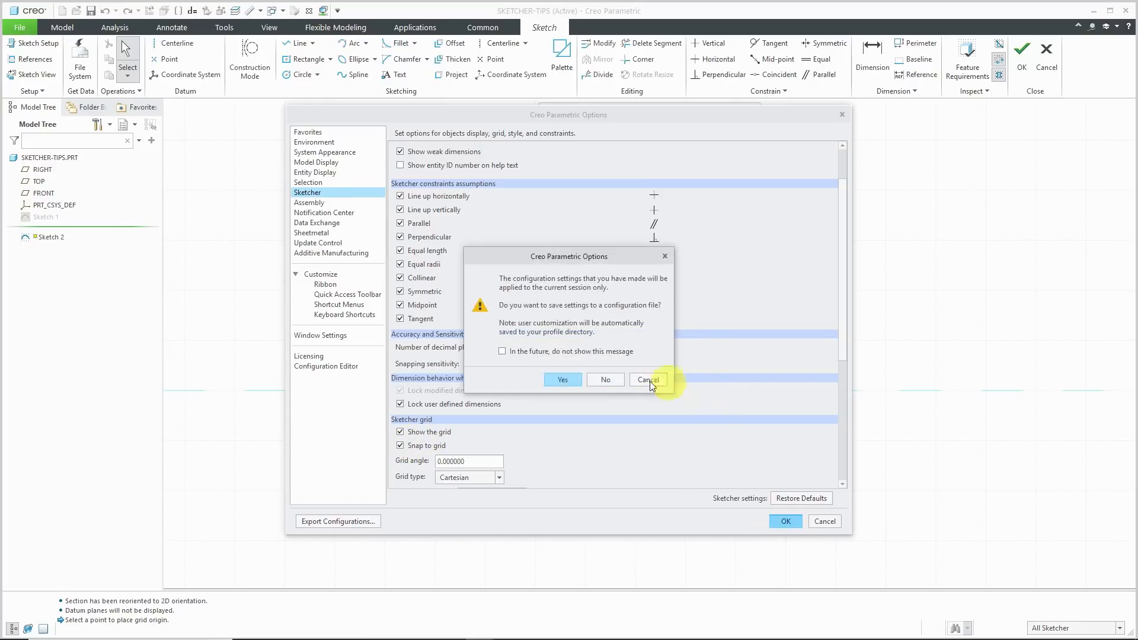
click(647, 380)
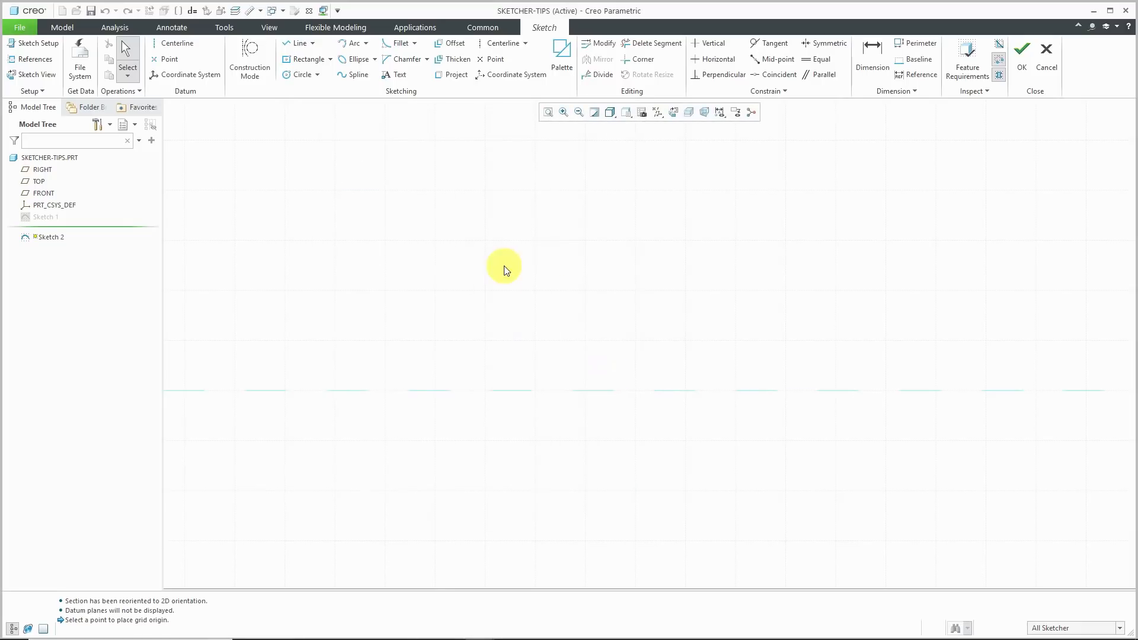
click(299, 43)
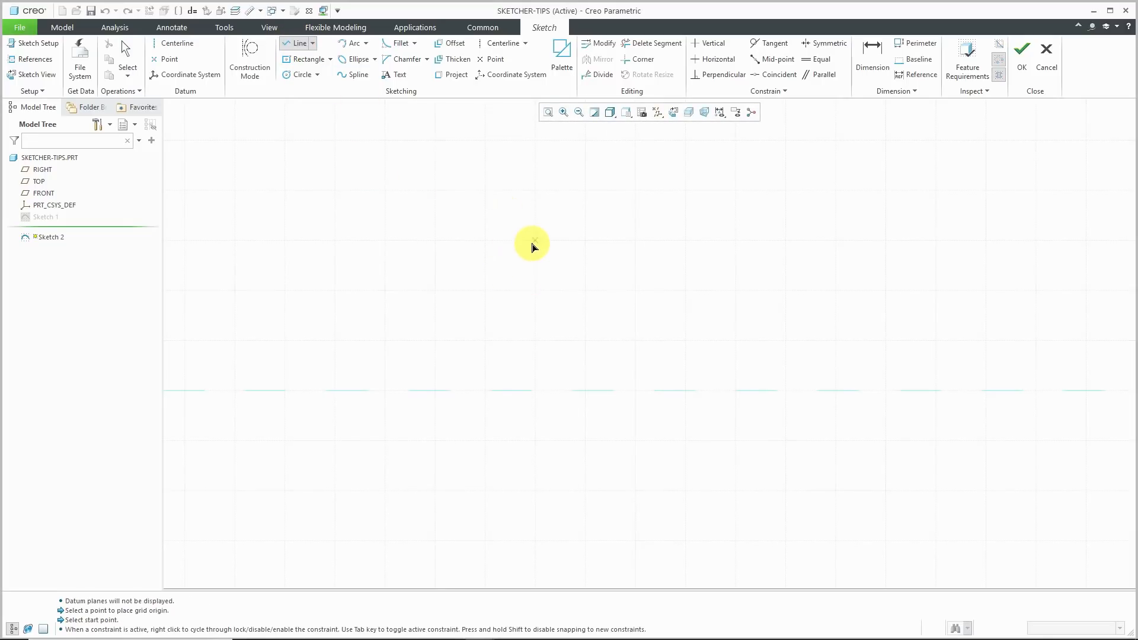
mouse_move(670, 286)
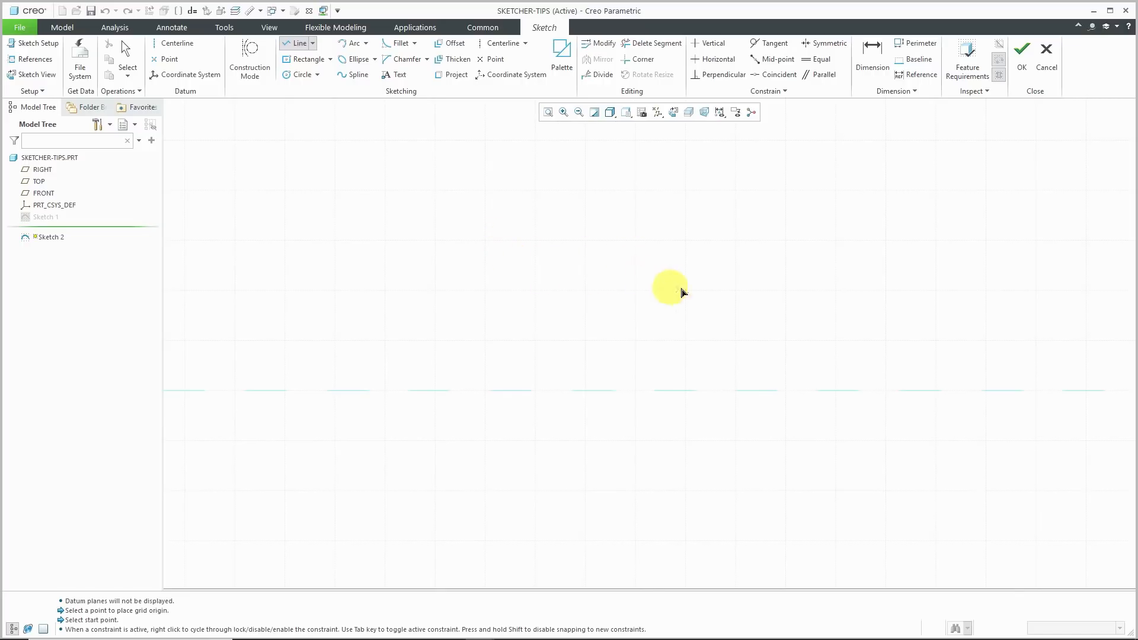
mouse_move(321, 205)
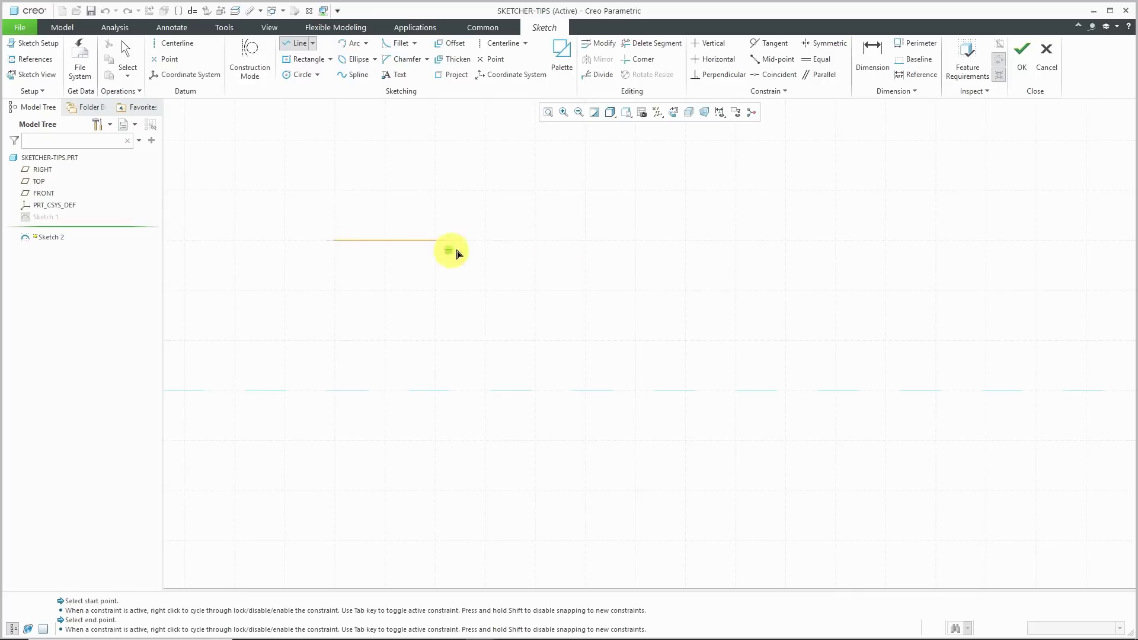
click(666, 261)
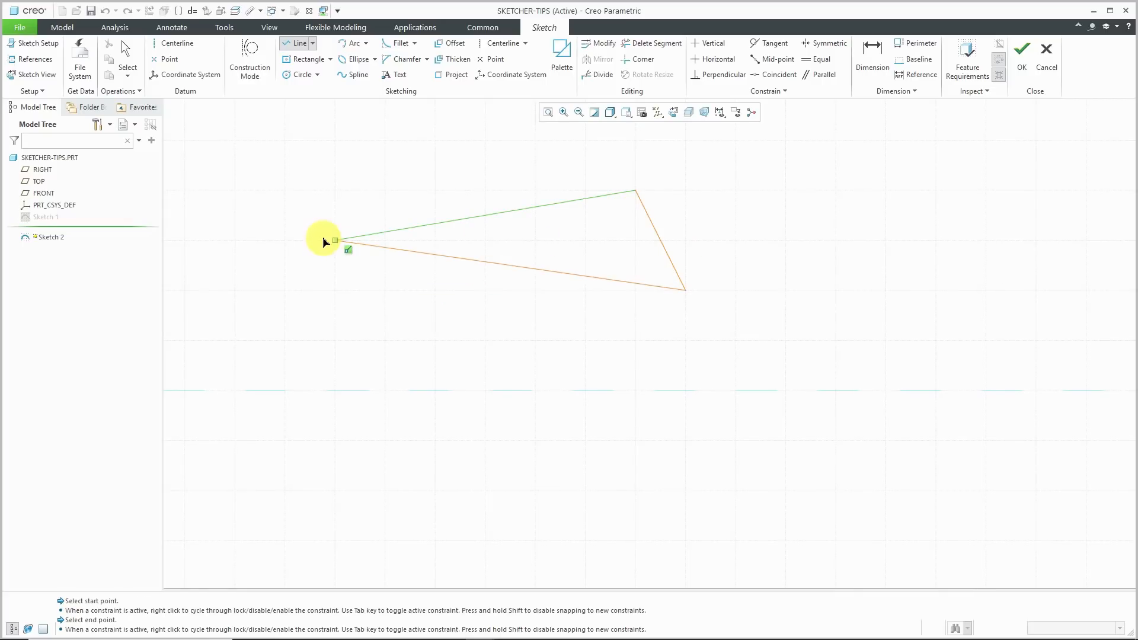
click(334, 241)
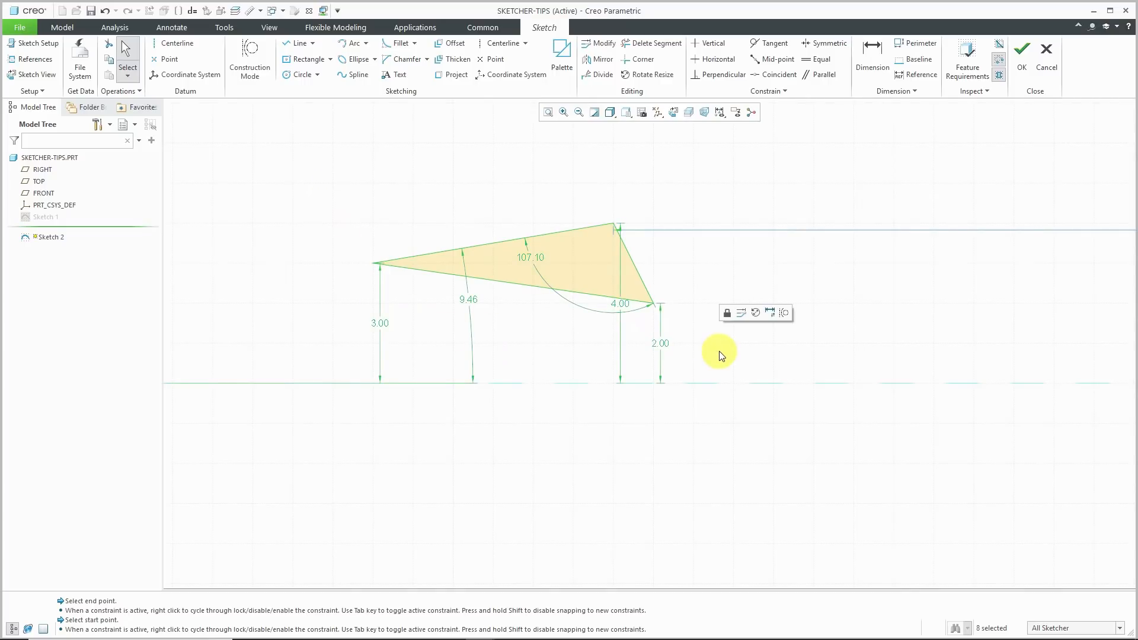
click(38, 75)
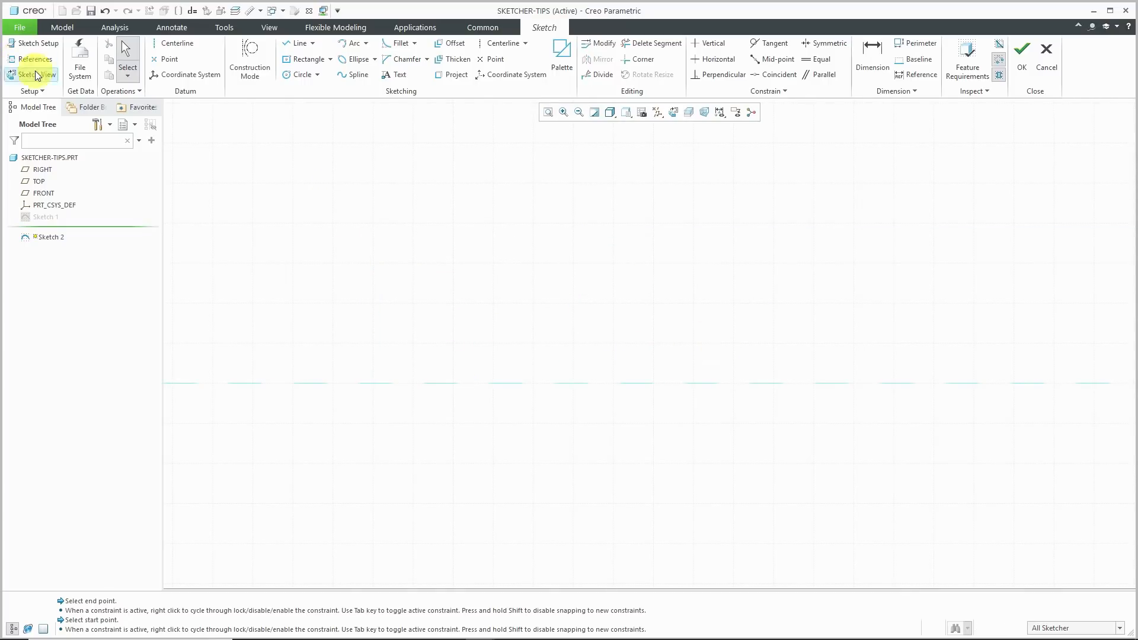
Step: Make the grid polar with 45-degree angular spacing and the radial line count edited, then confirm
click(30, 91)
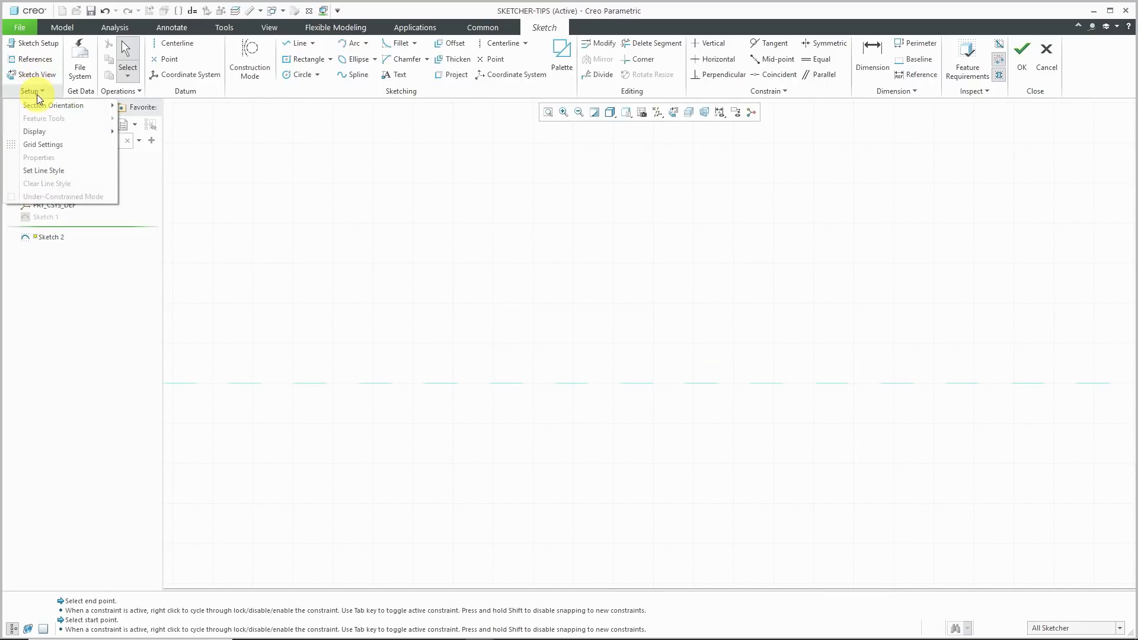
click(43, 144)
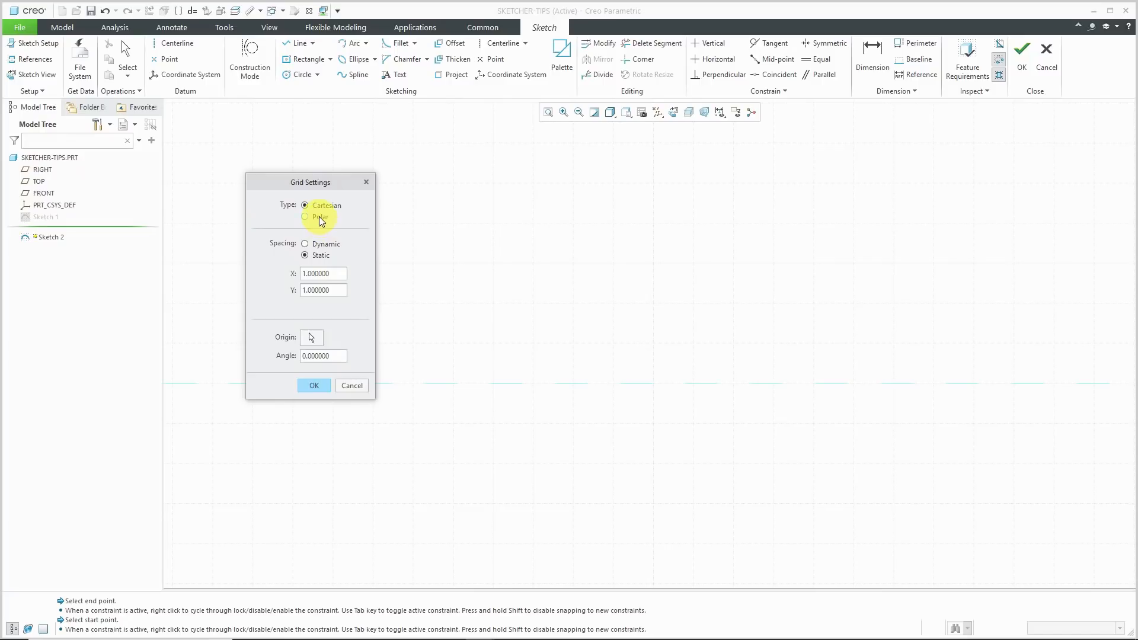
click(304, 217)
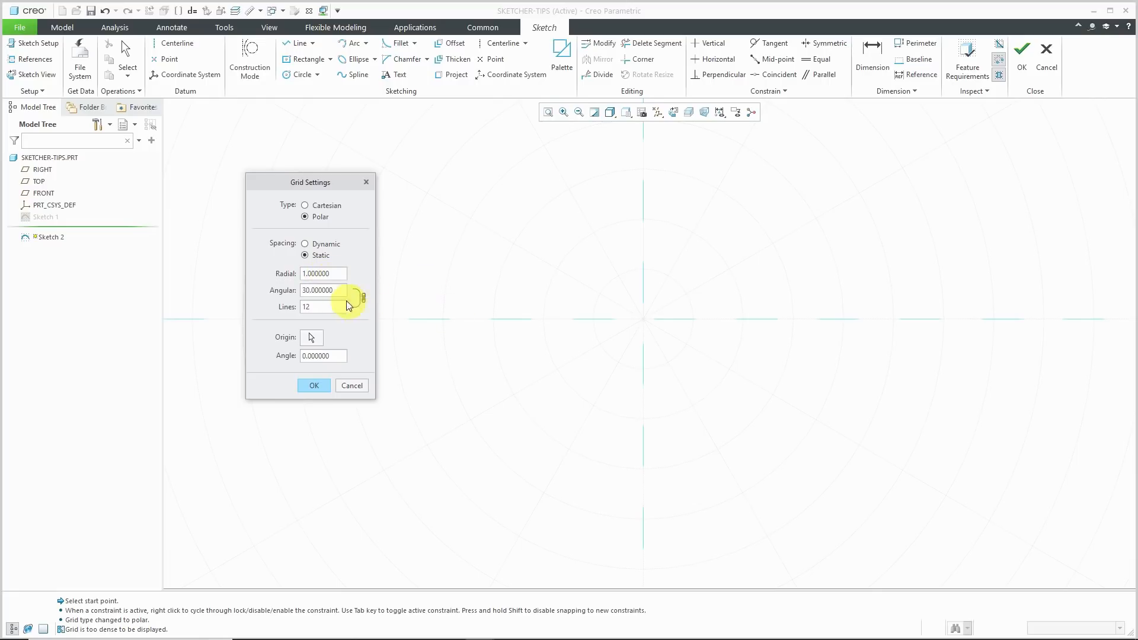
mouse_move(366, 336)
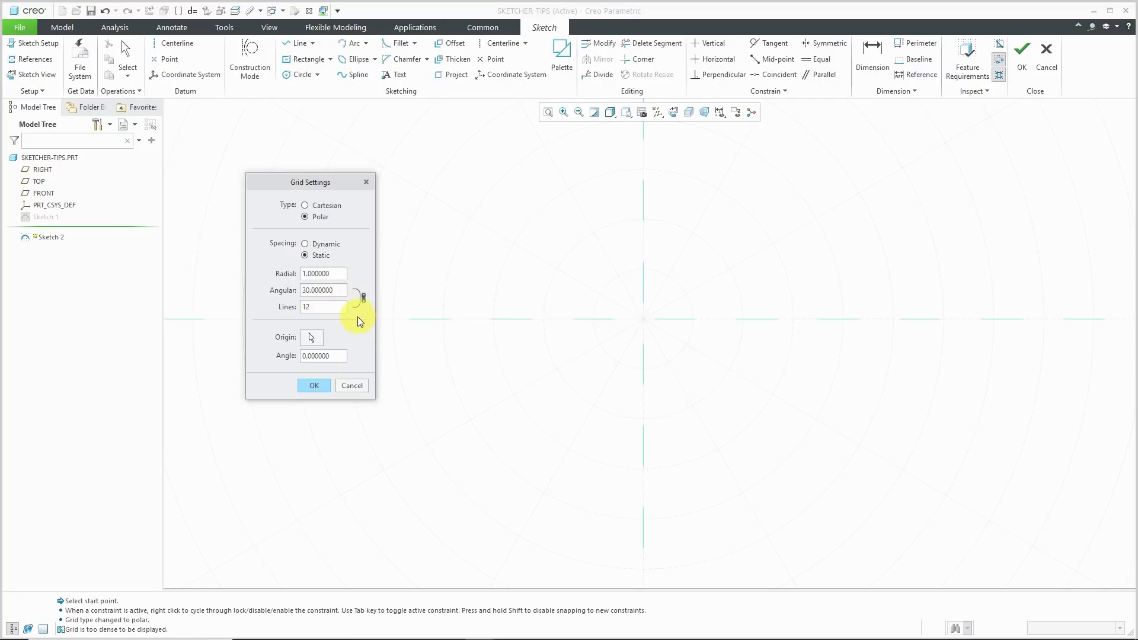
click(323, 305)
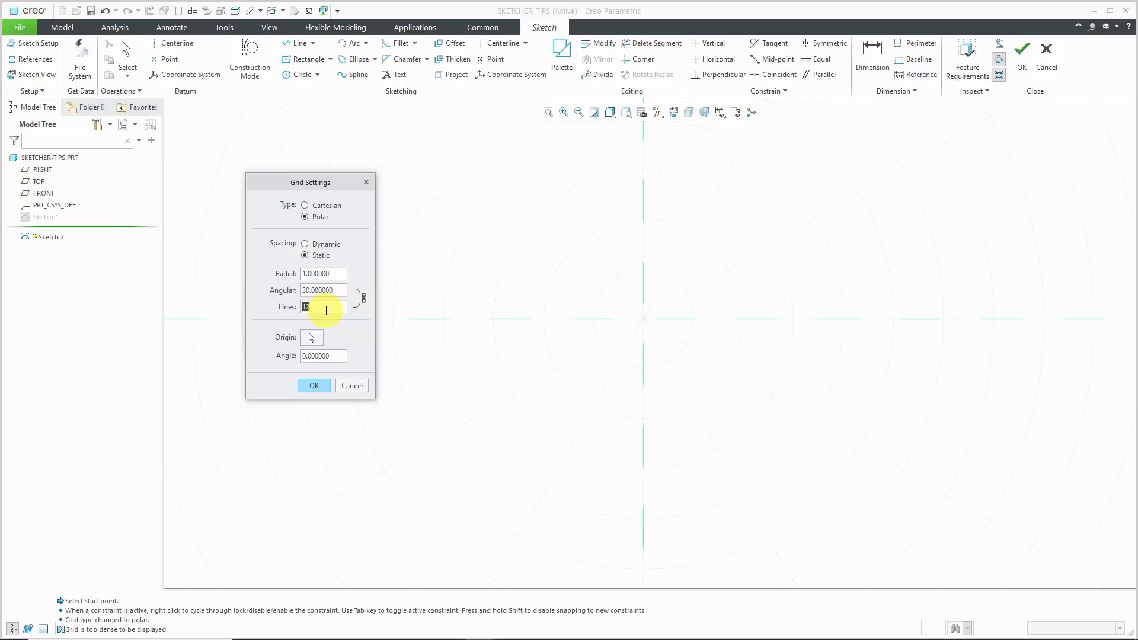
text(10)
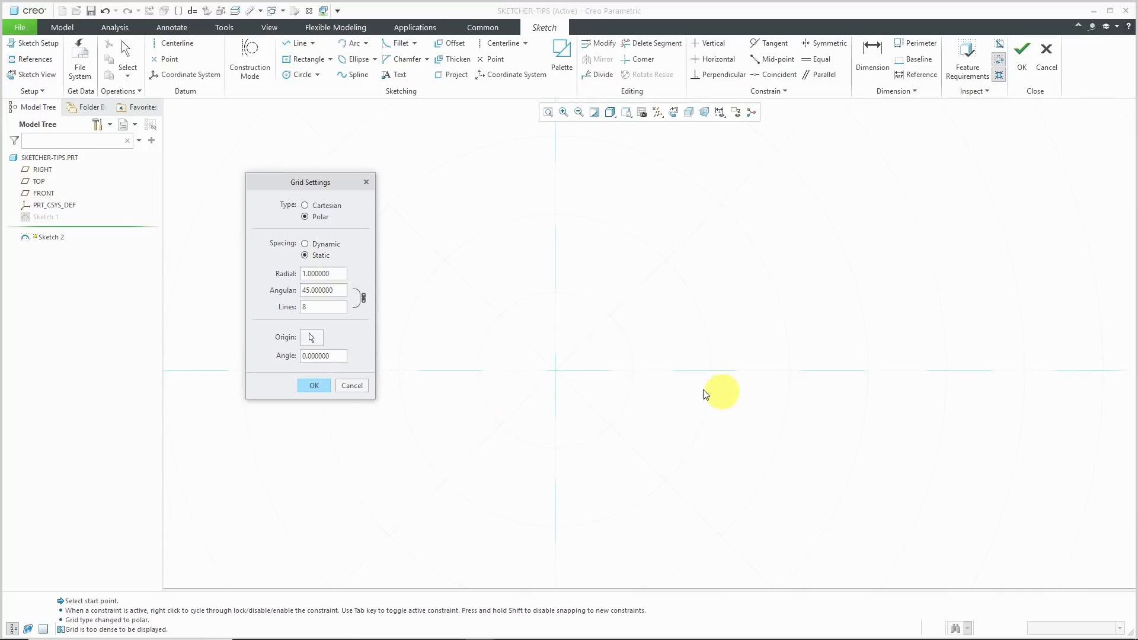
click(313, 386)
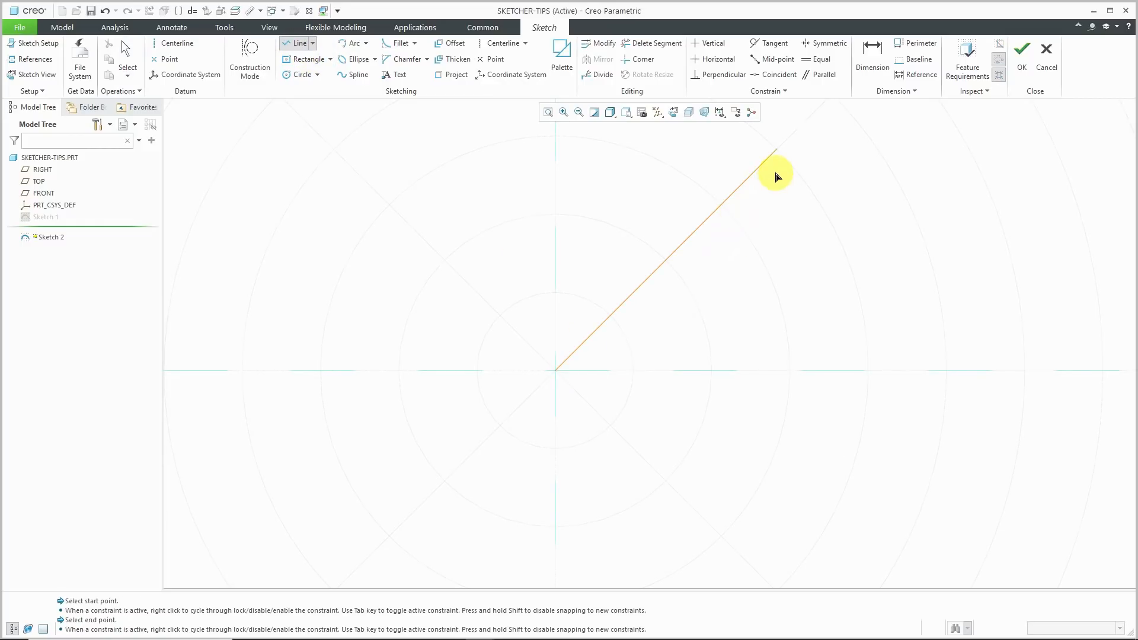
Step: Close the triangle with its top vertex on the 45-degree ray, accept Sketch 2 and select it in the Model Tree
click(944, 370)
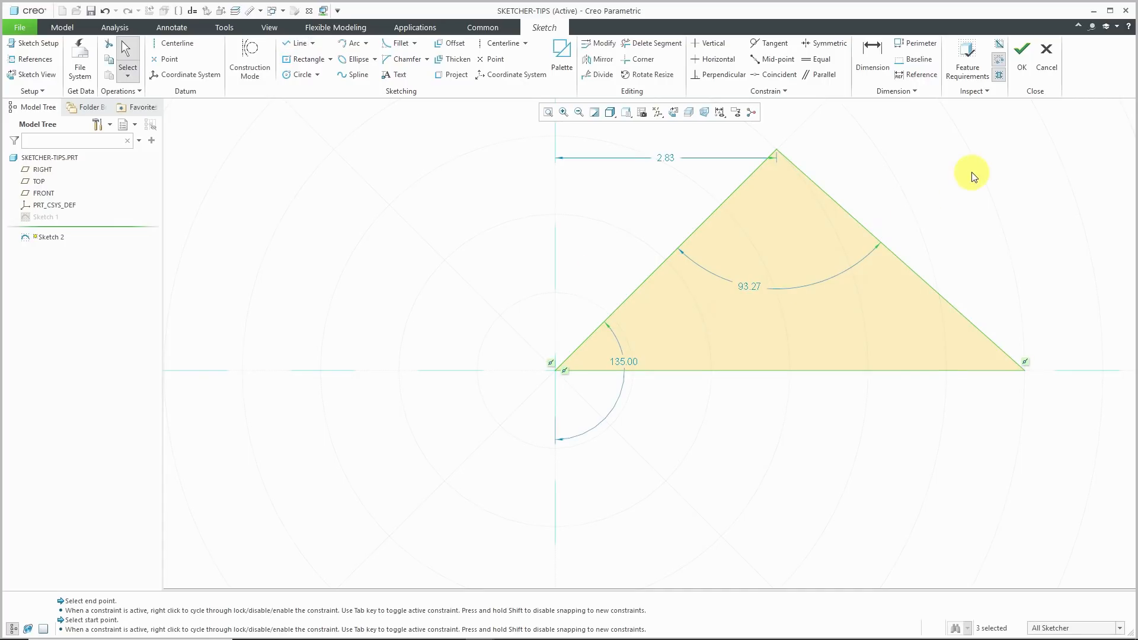
click(1020, 54)
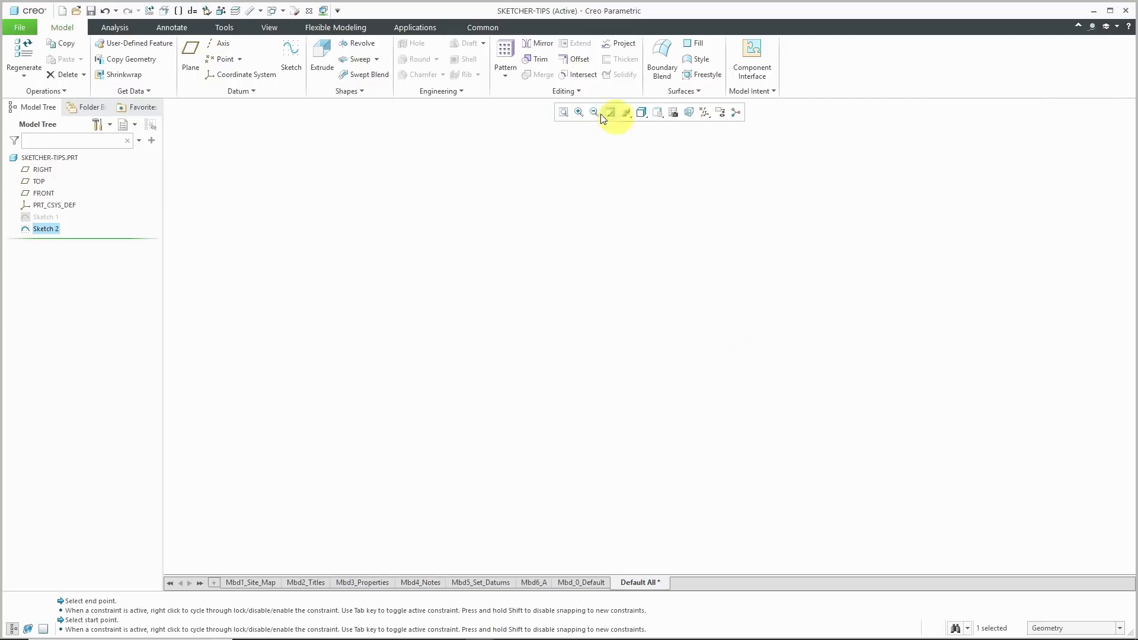
mouse_move(687, 260)
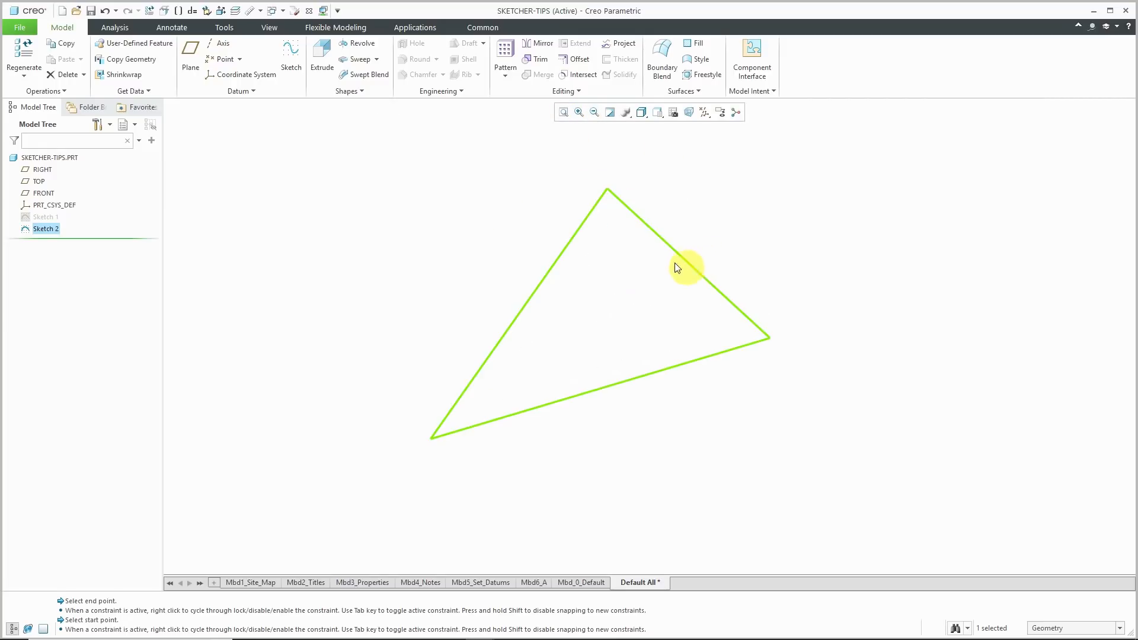
click(47, 229)
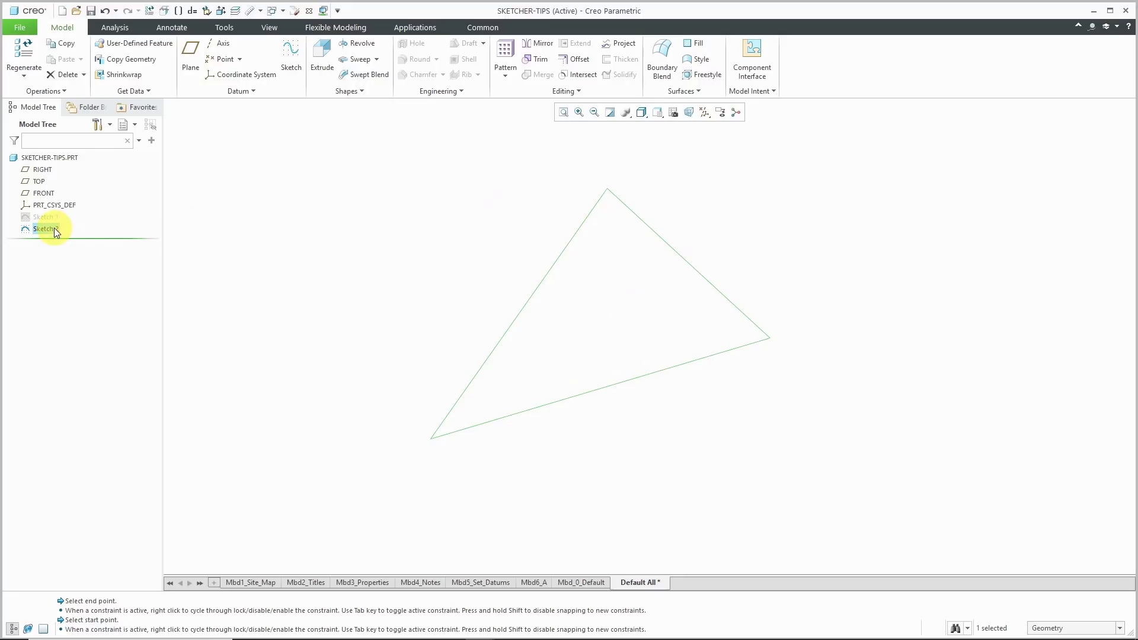
Step: Edit Sketch 2's definition and enable Add cross-hatching in its Properties
right_click(45, 228)
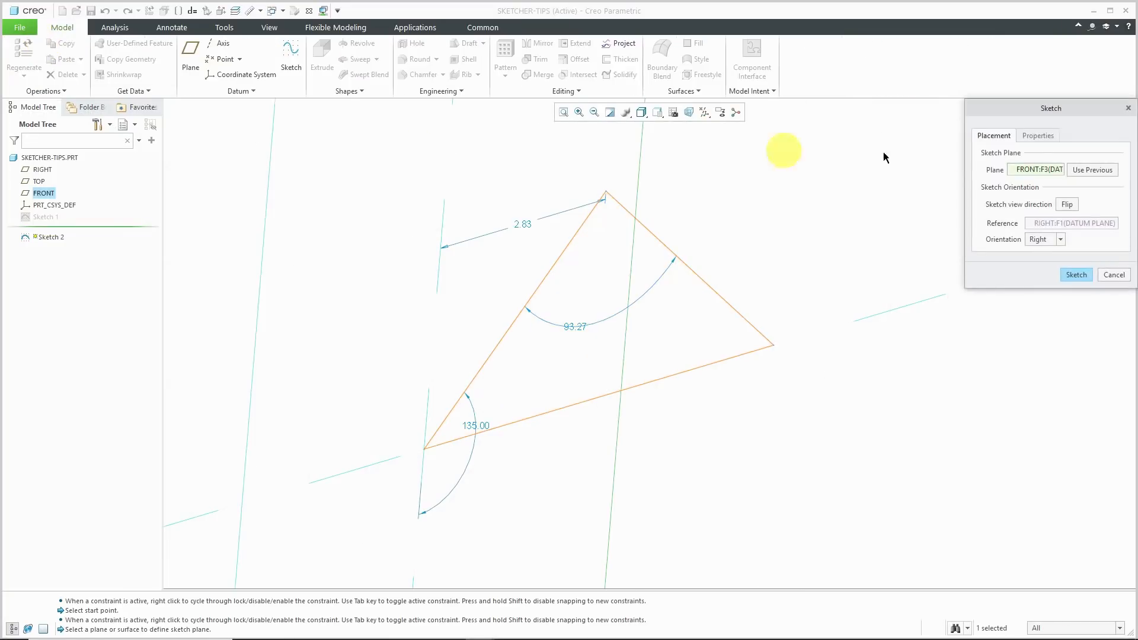
click(1038, 135)
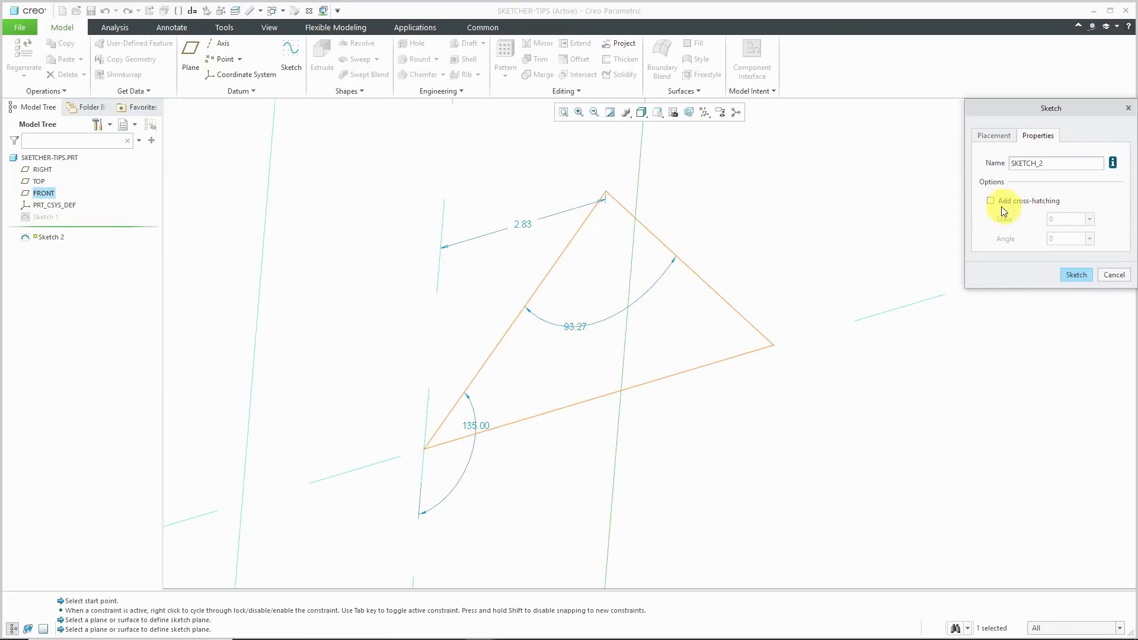
click(990, 202)
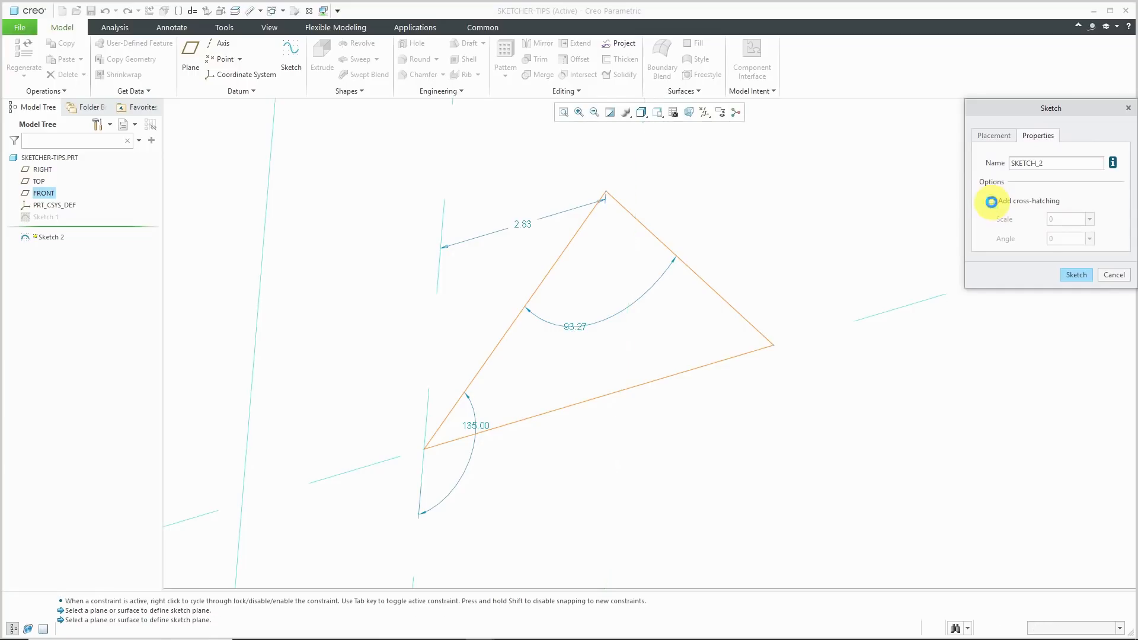
click(990, 201)
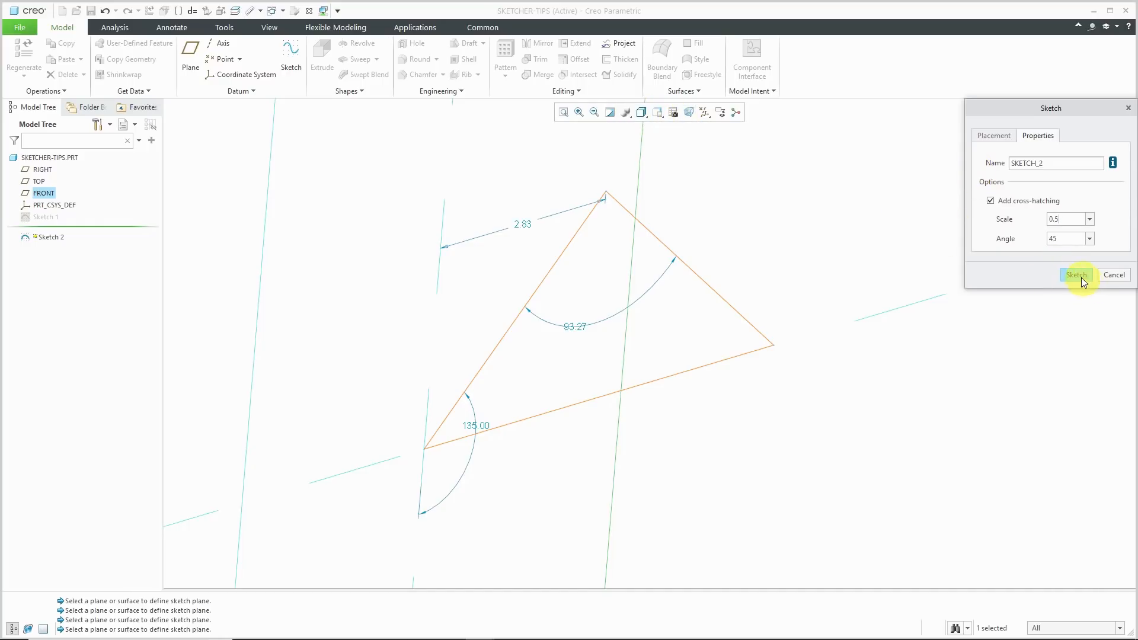
Step: Apply hatching at scale 0.5, angle 45, orient the sketch view and accept the redefinition
click(1076, 273)
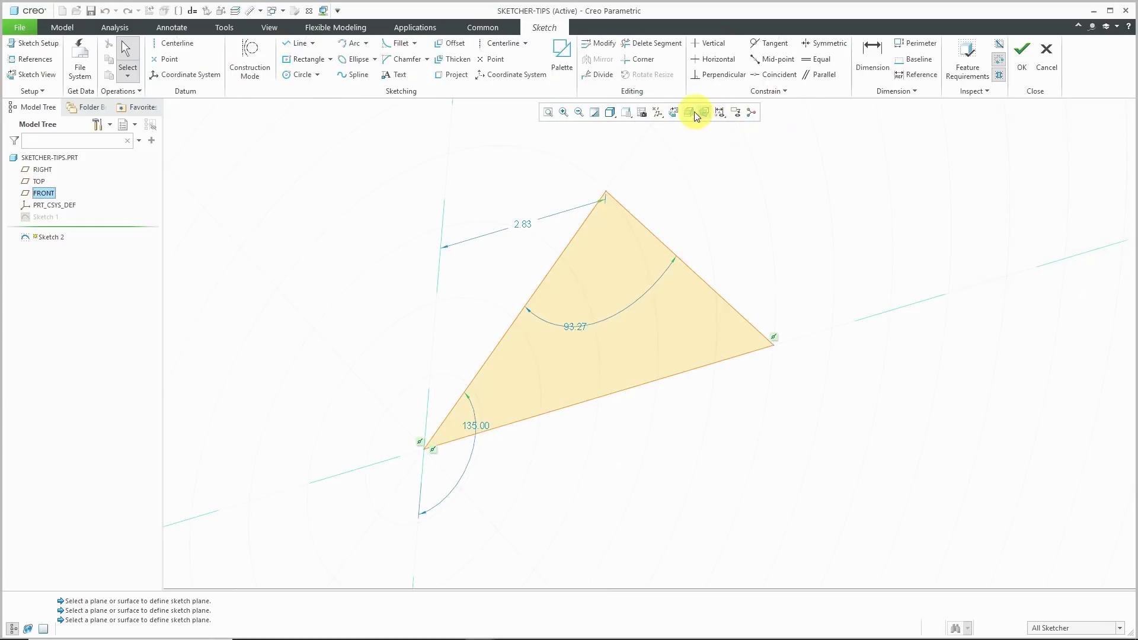
click(672, 111)
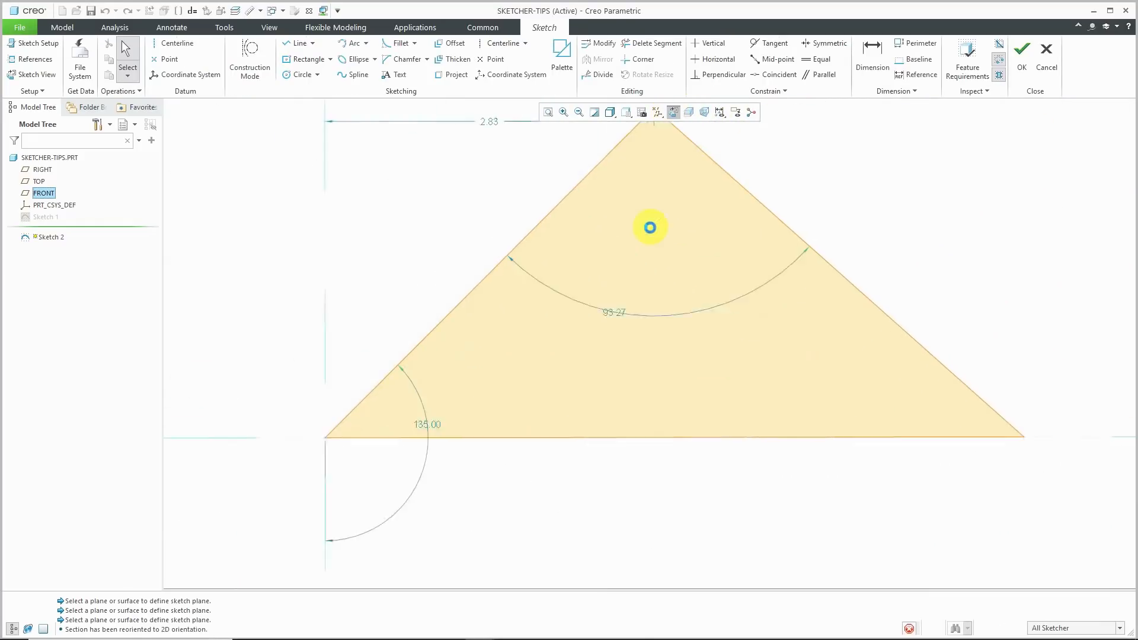
click(1020, 49)
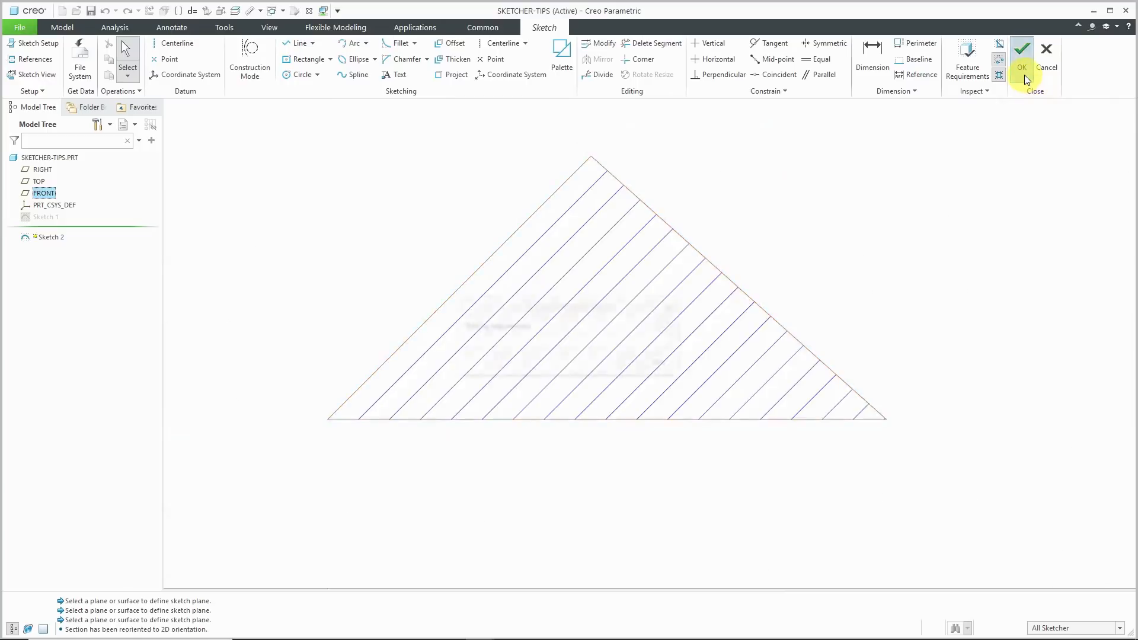
click(1021, 48)
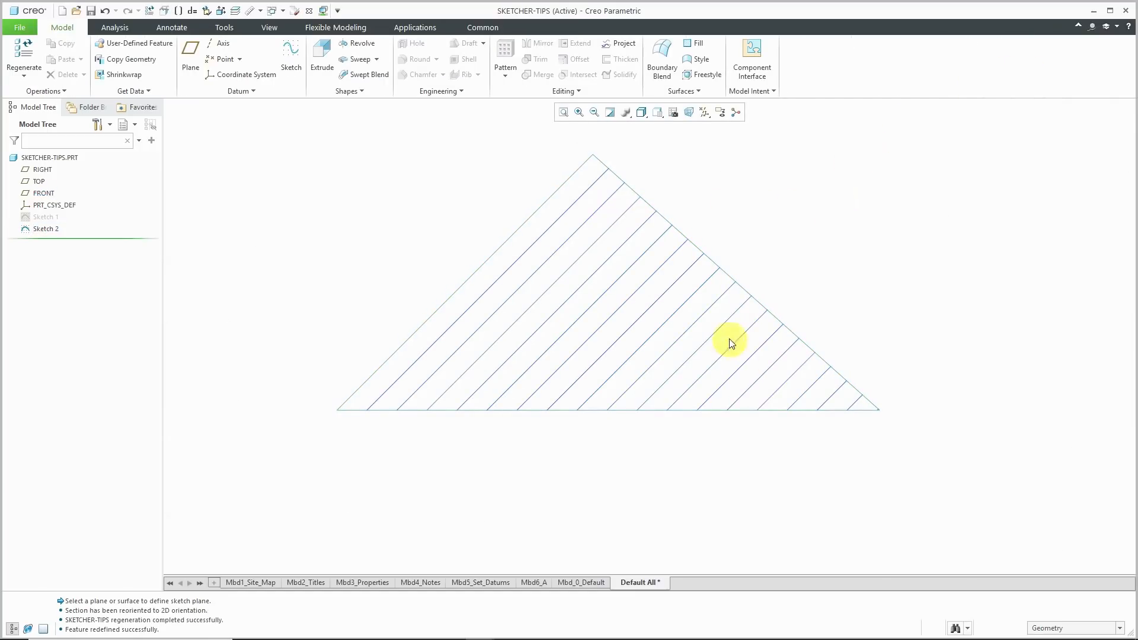
mouse_move(269, 220)
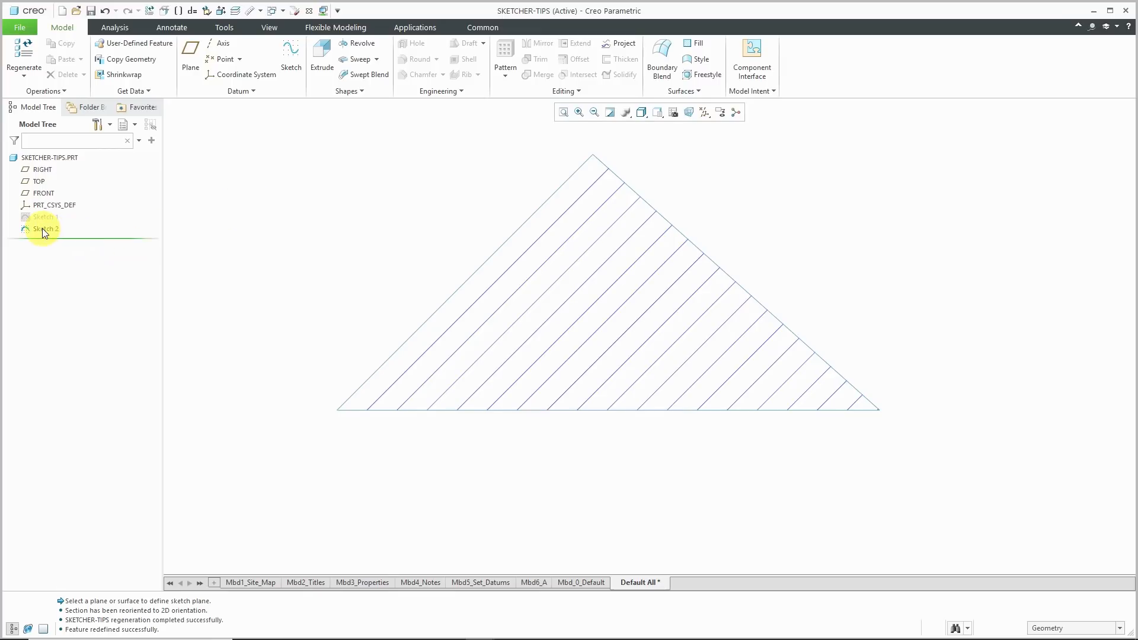
Step: Reopen Sketch 2's setup and change the hatching to angle 60 at scale 0.25, then accept it
double_click(46, 228)
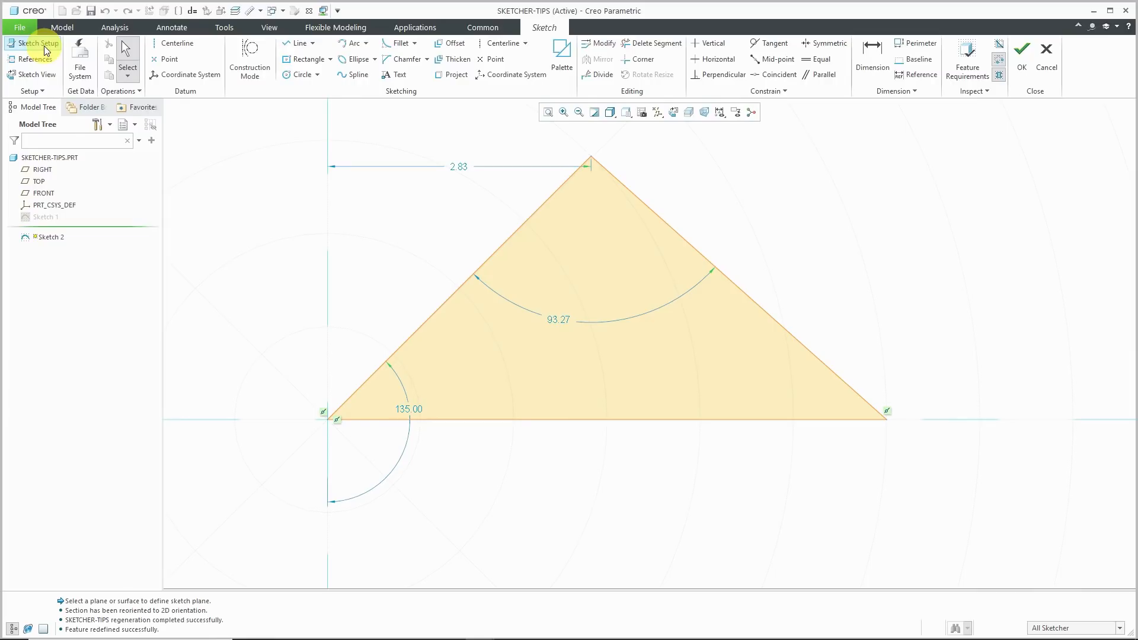
click(36, 43)
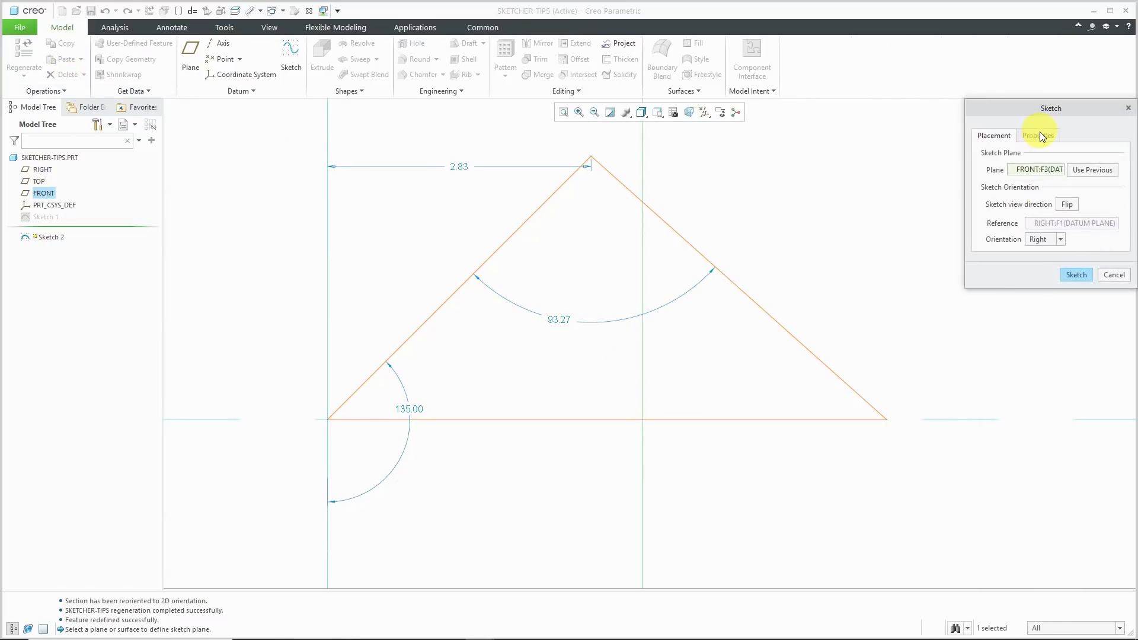
click(1038, 135)
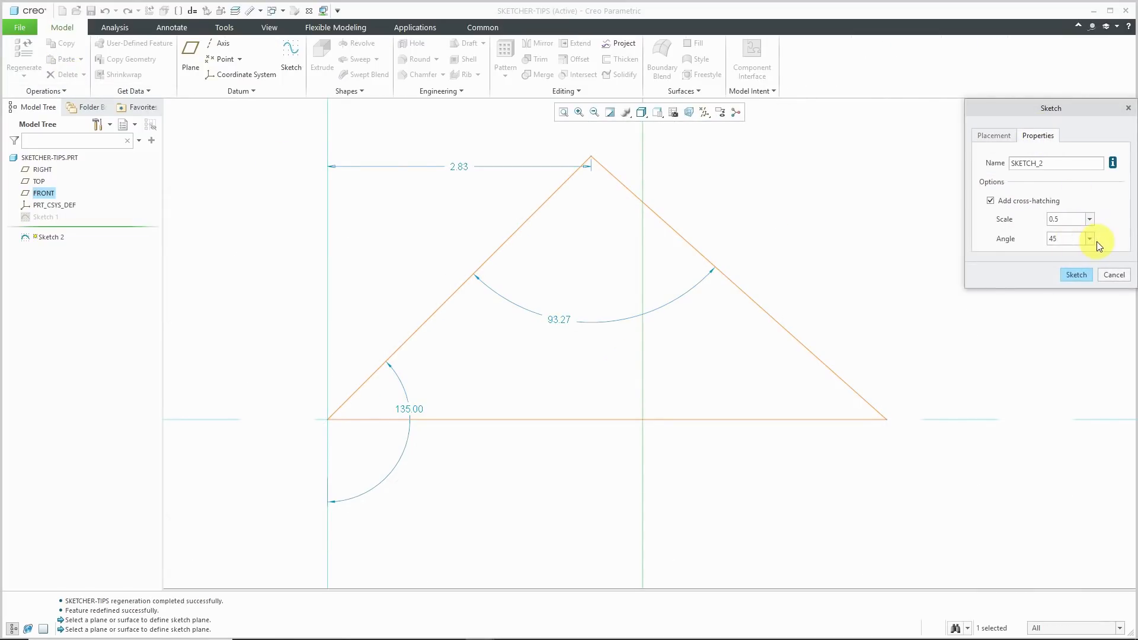
click(1088, 238)
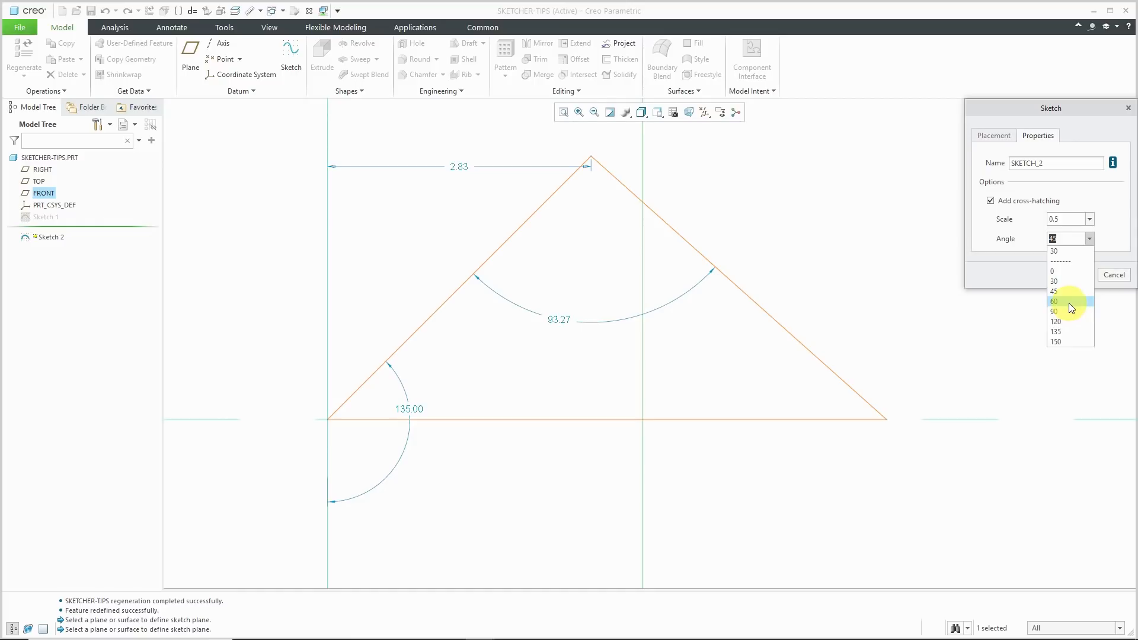
click(1055, 300)
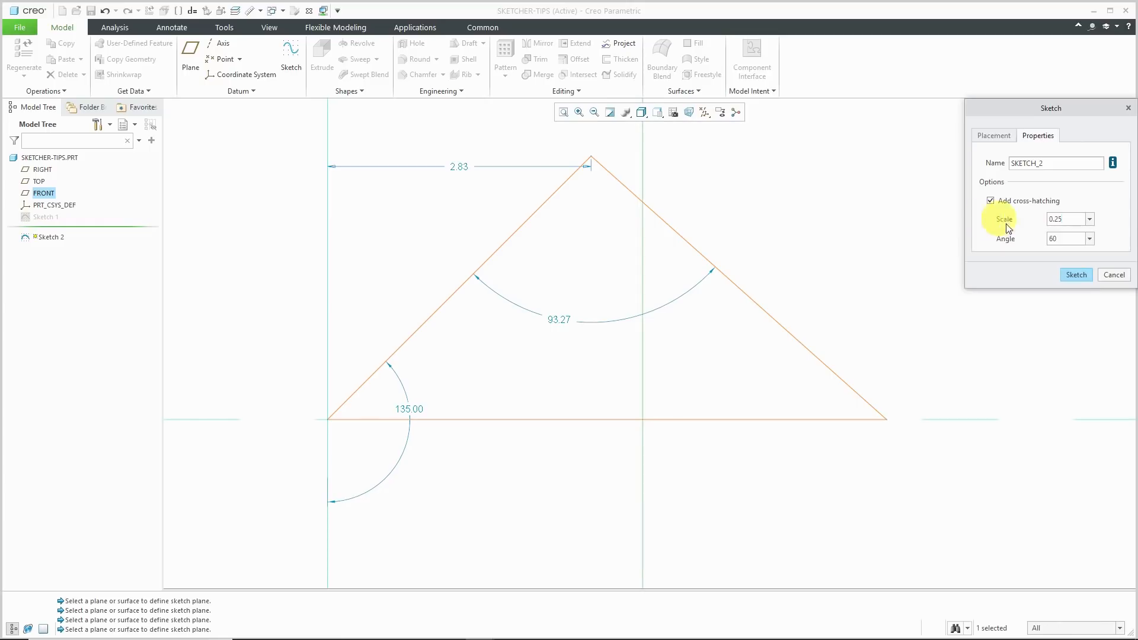
click(1075, 273)
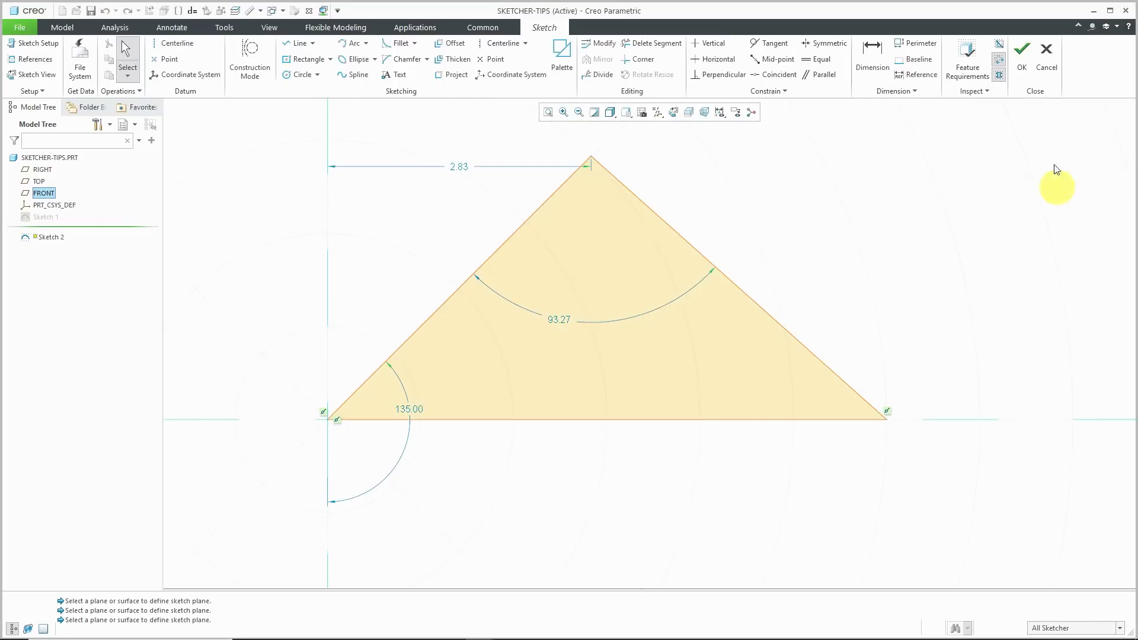
click(1020, 49)
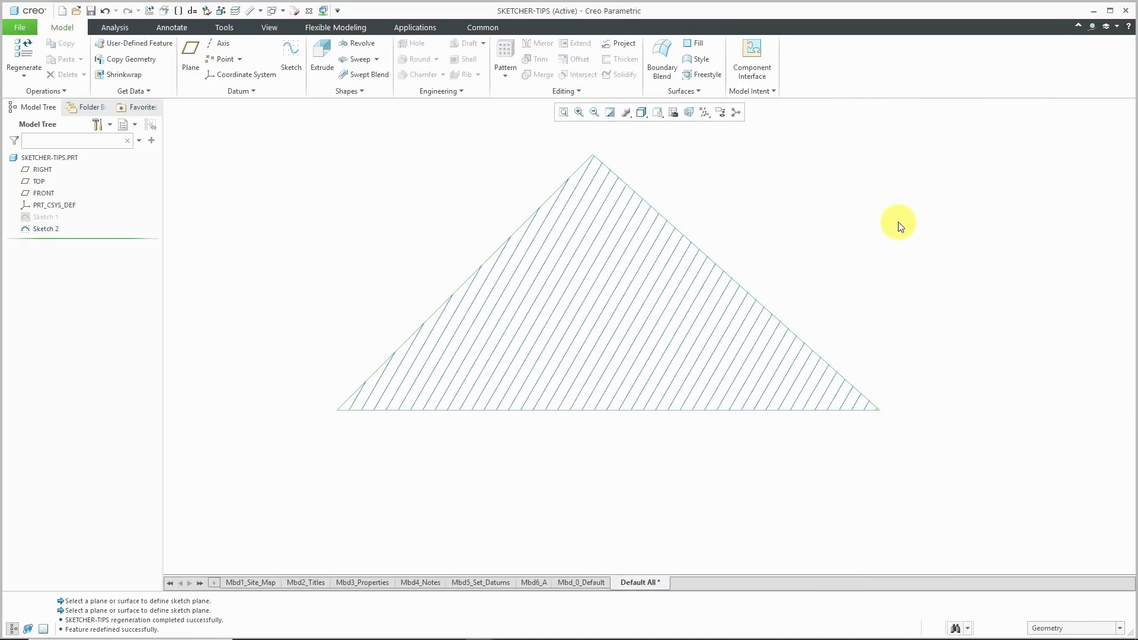
mouse_move(841, 239)
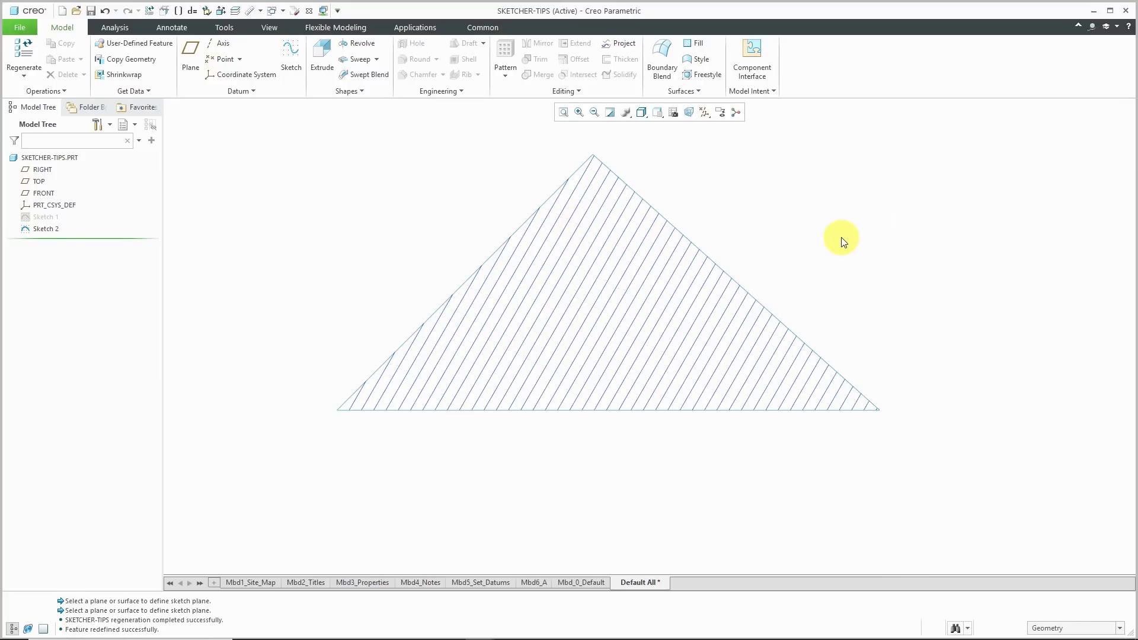